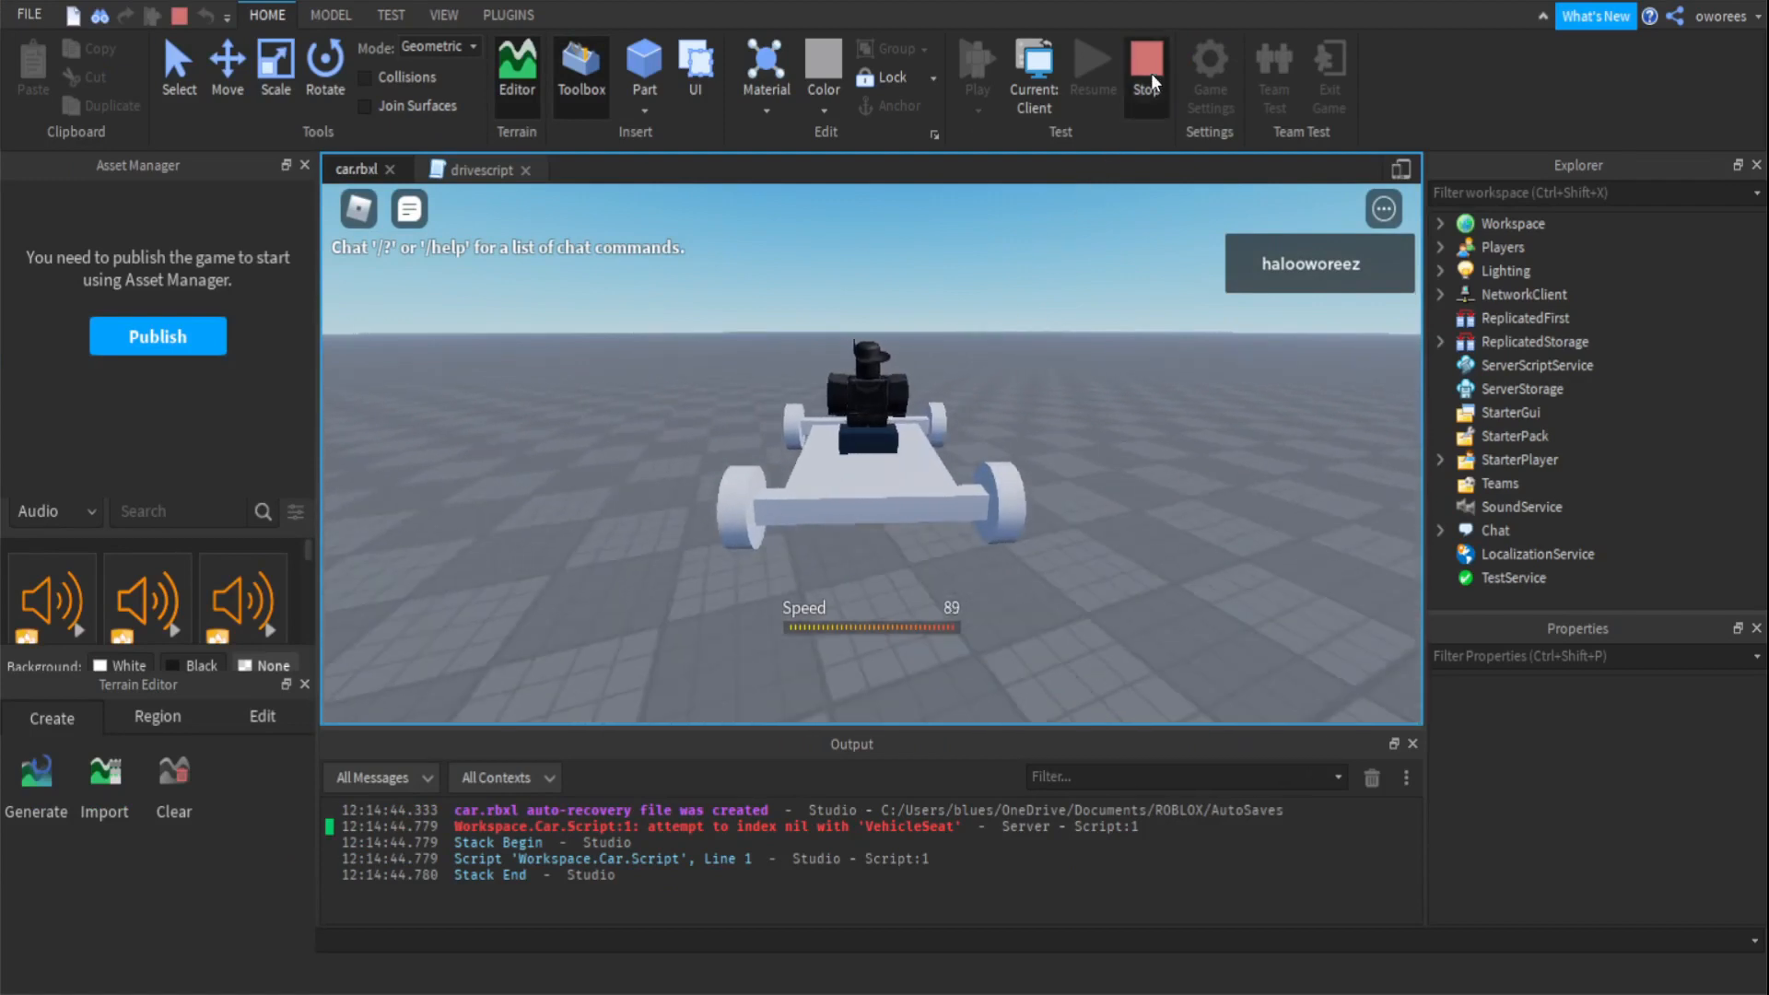
Stop the running car playtest from the Home tab.
left_click(1147, 61)
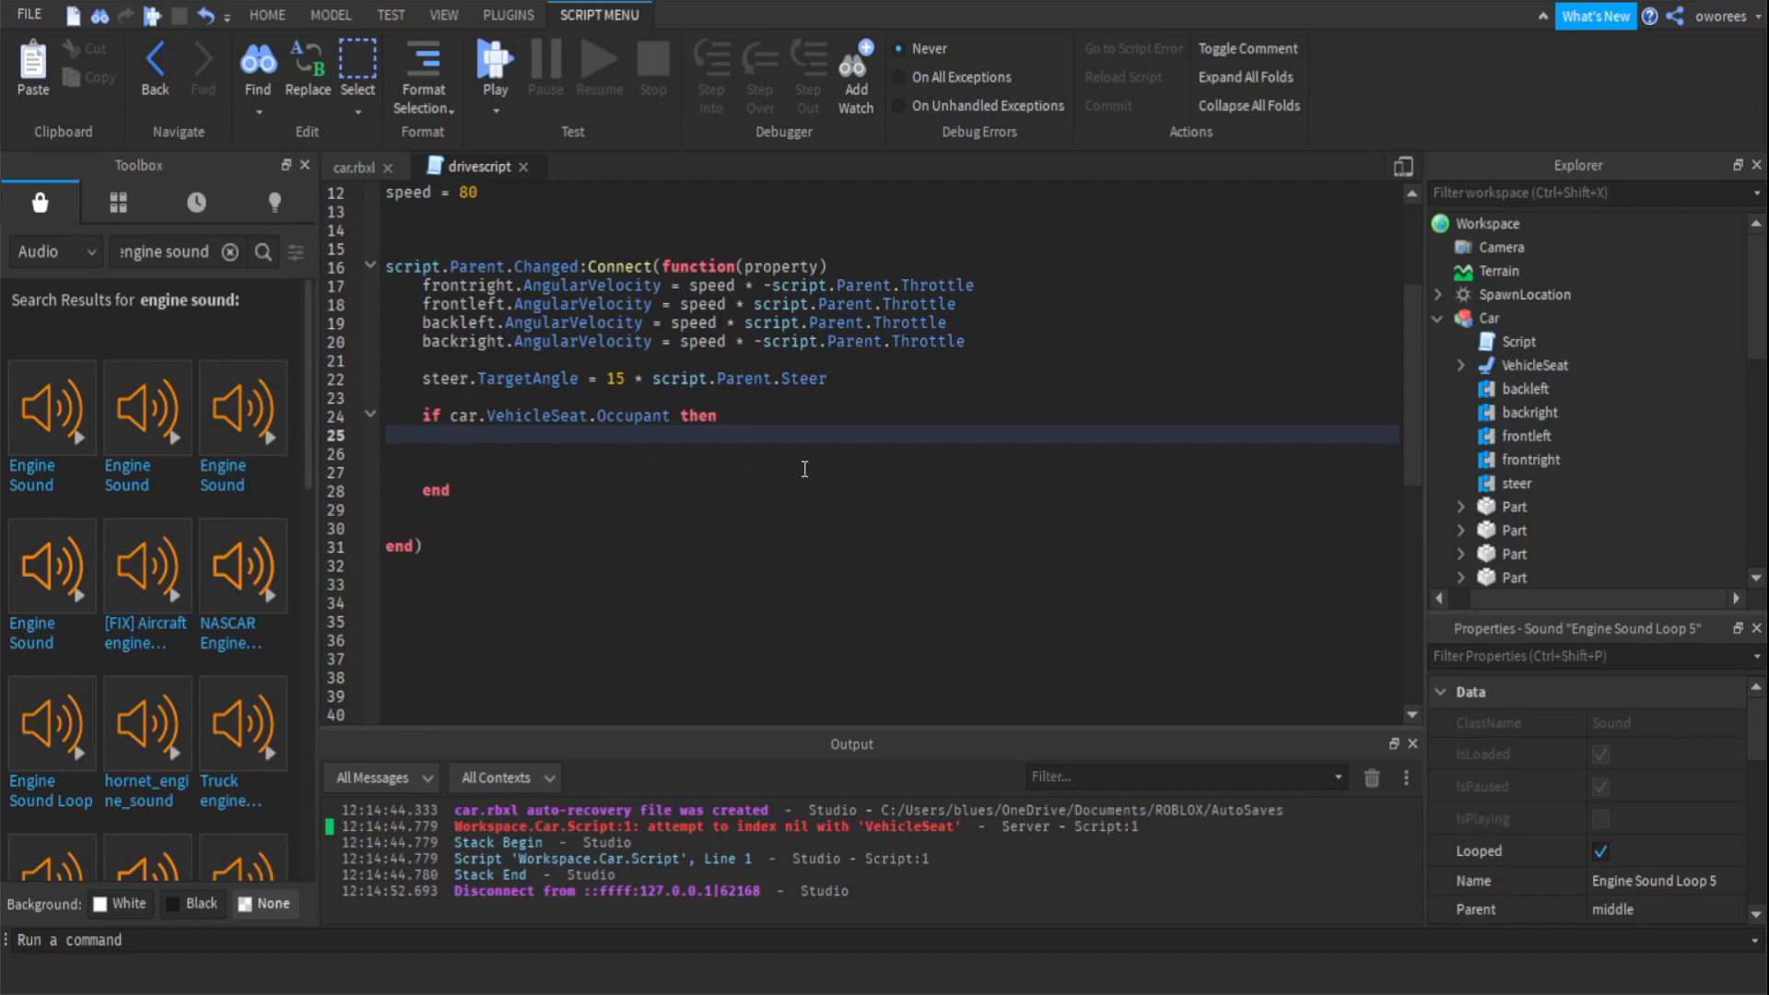
mouse_move(745, 476)
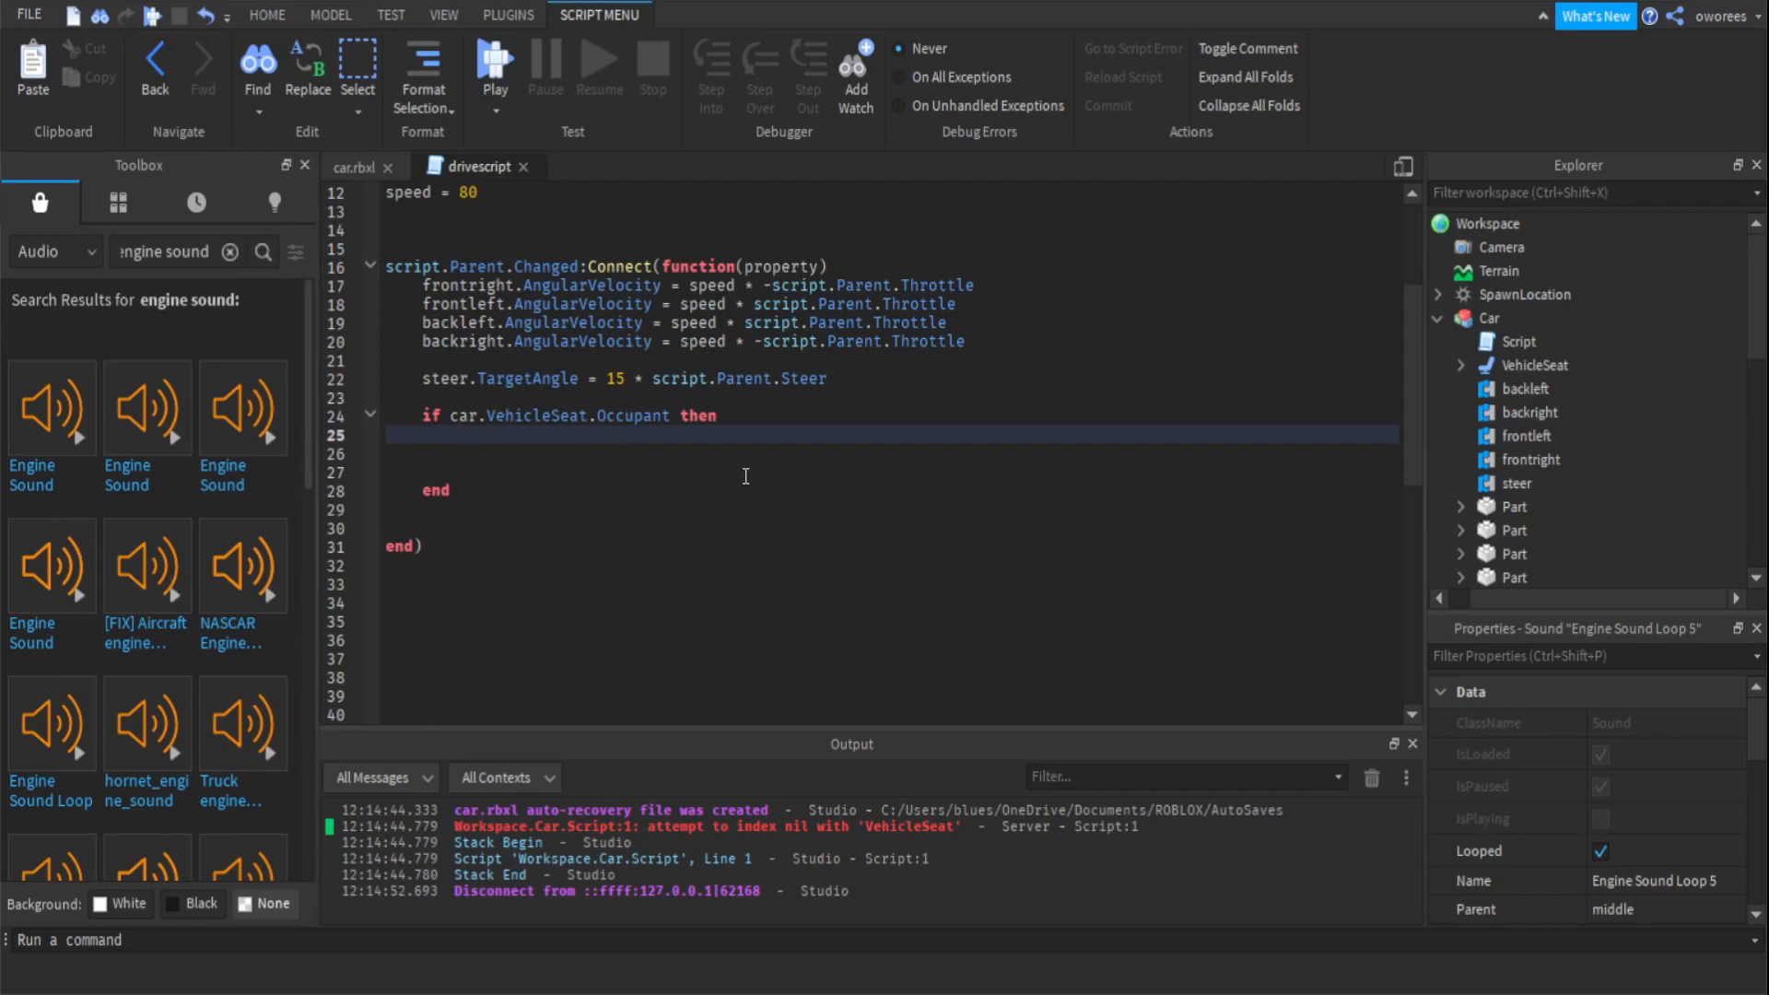
Inside the seat-occupied if block, write mid["Engine Sound Loop 5"]:Play().
left_click(463, 435)
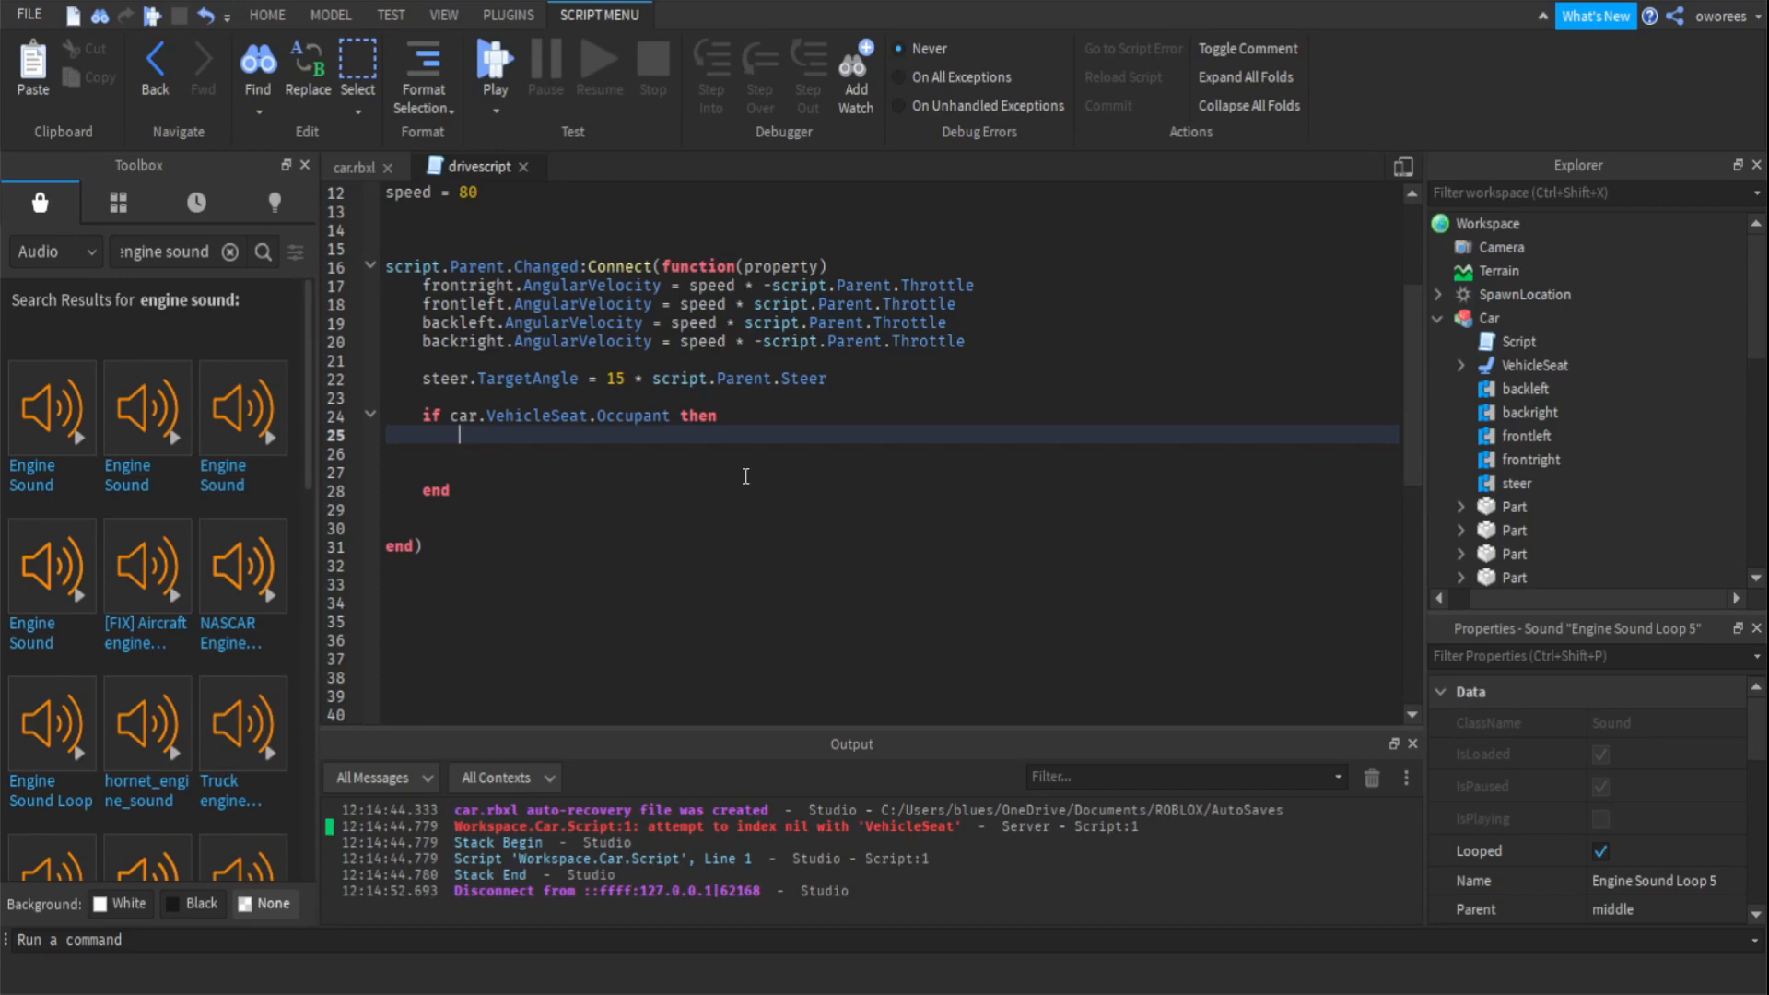
type("mid")
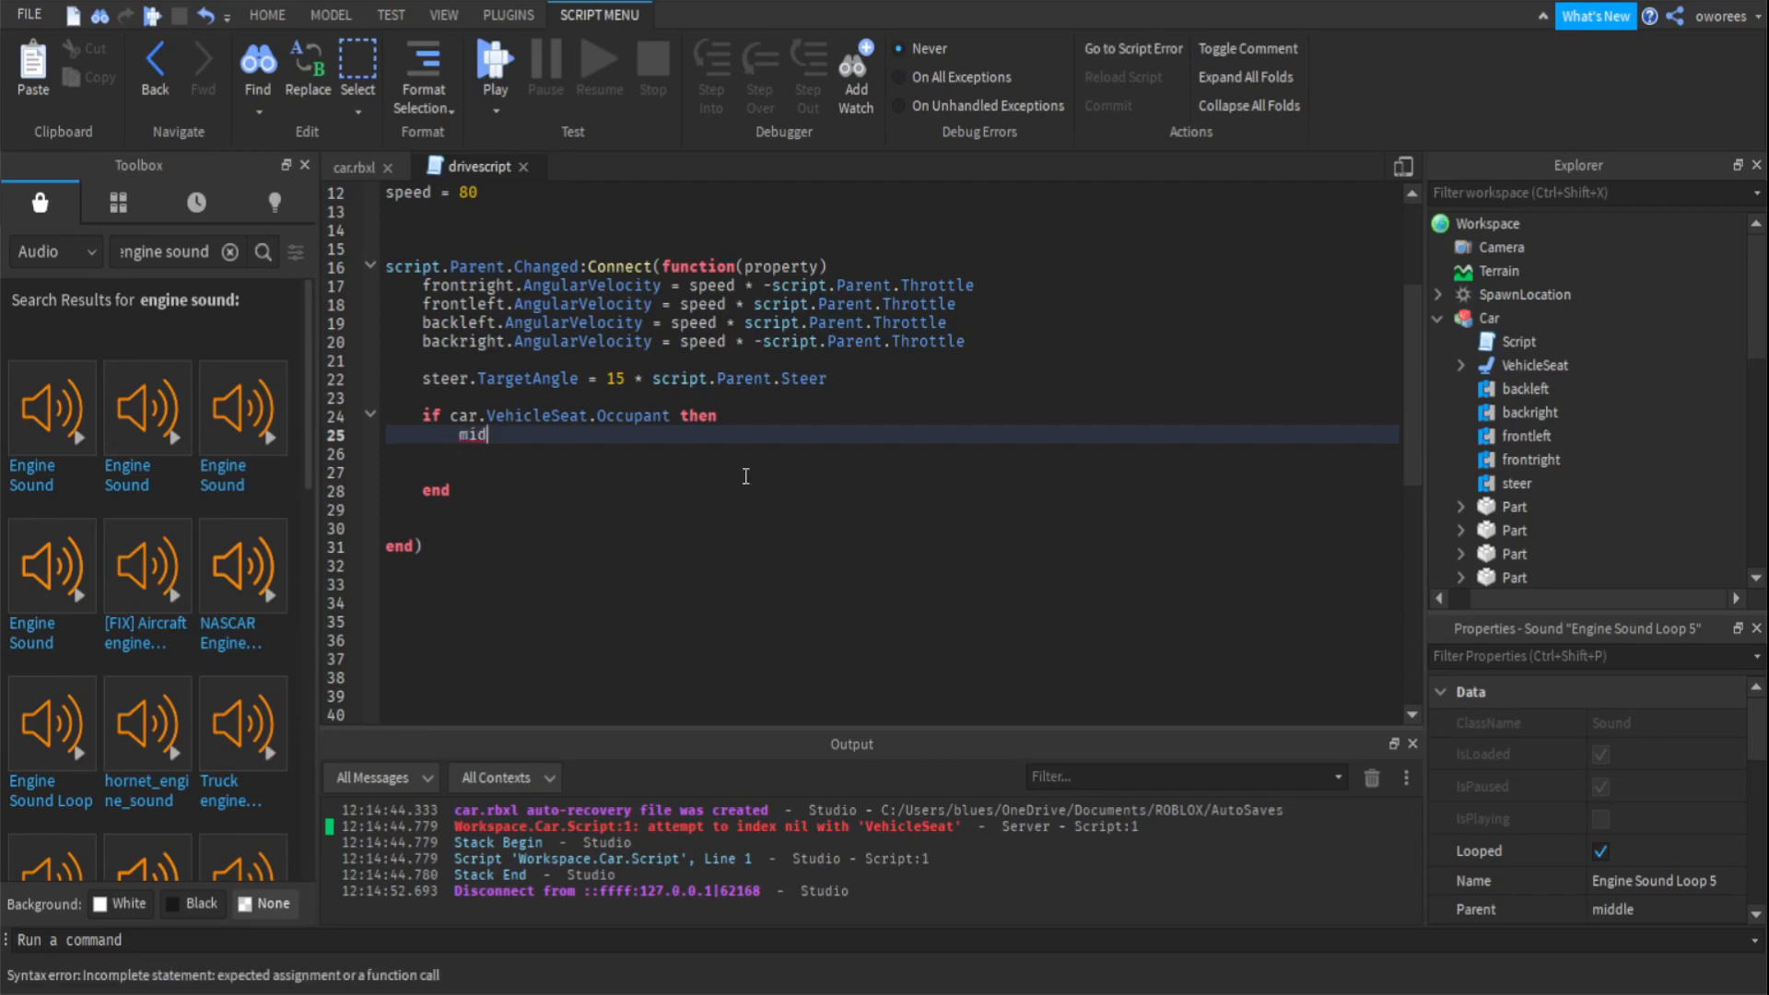
type("[\"\"]")
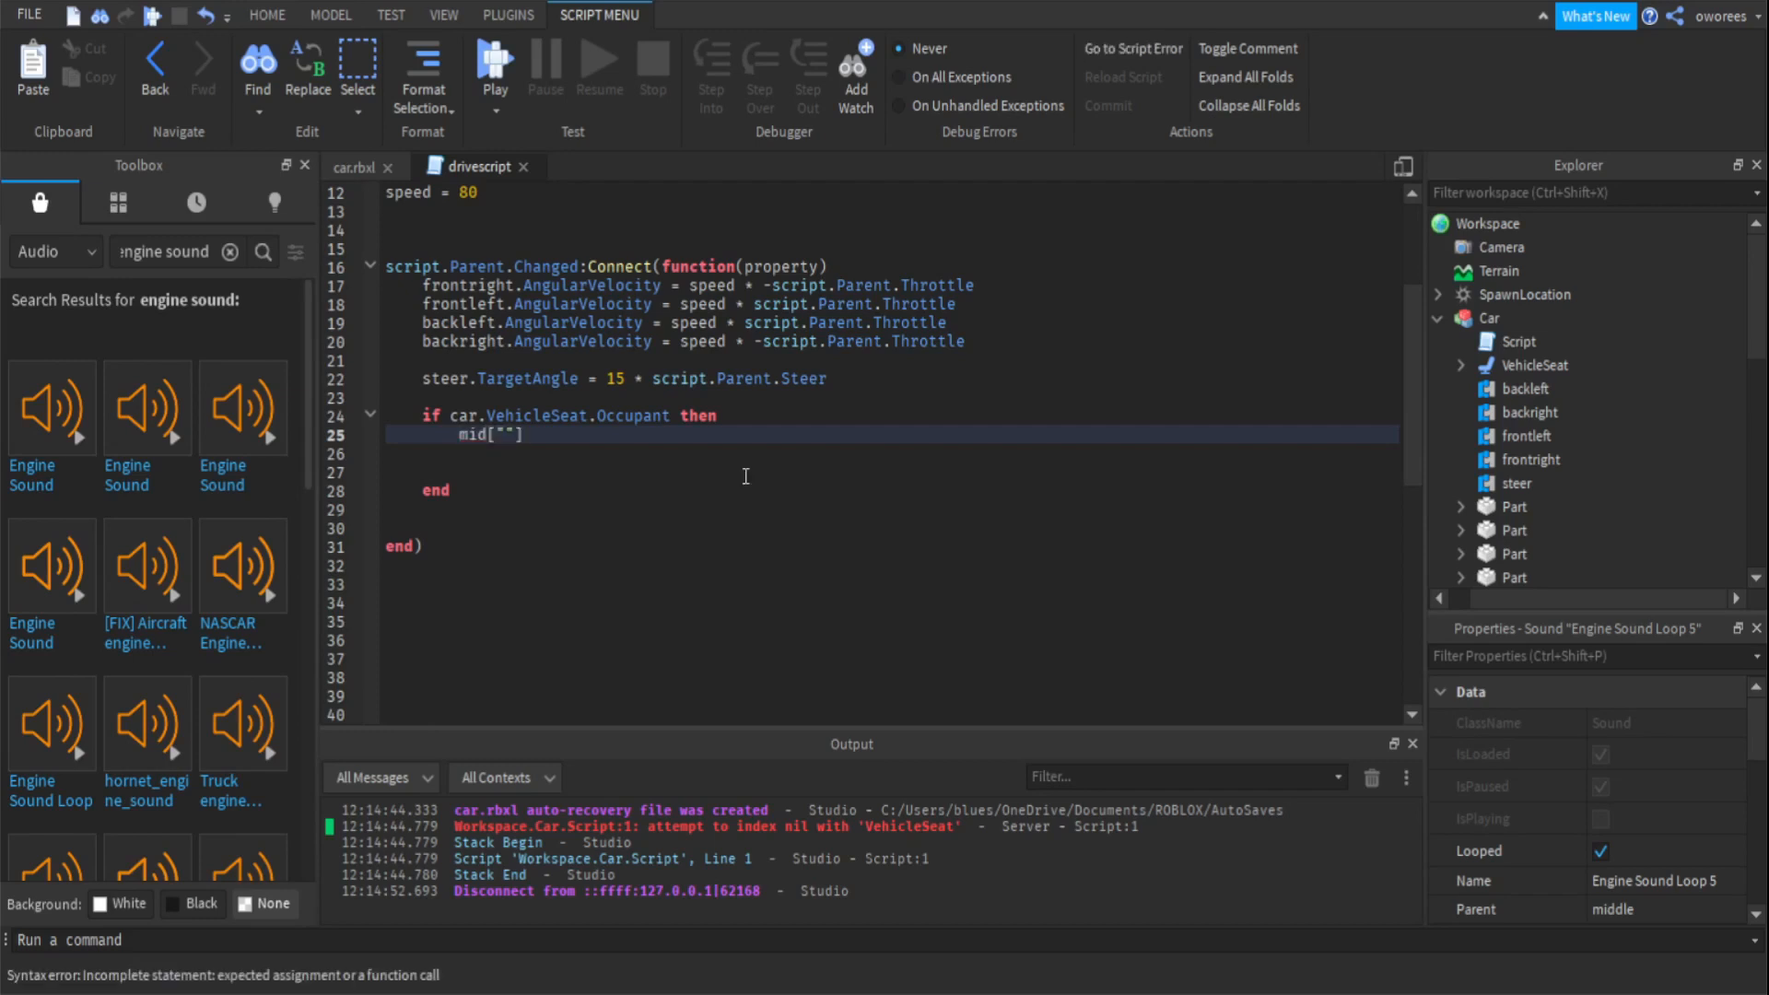
type("Engine Sound Loop 5")
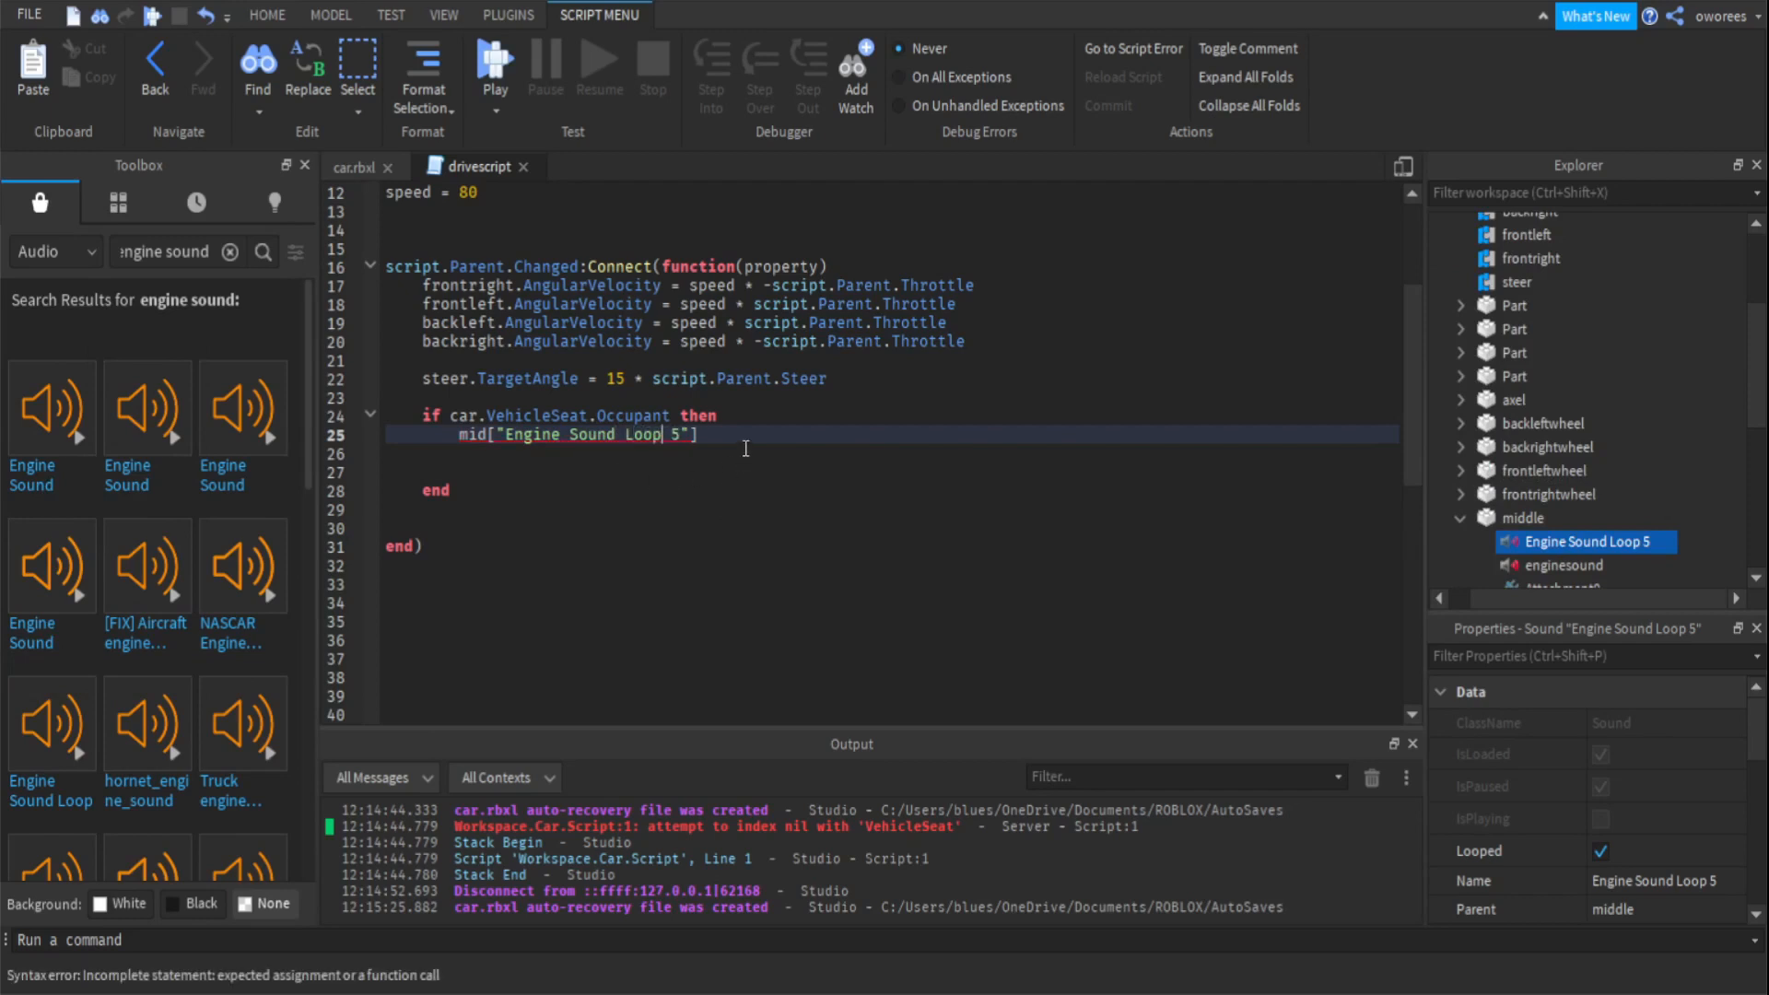
mouse_move(780, 594)
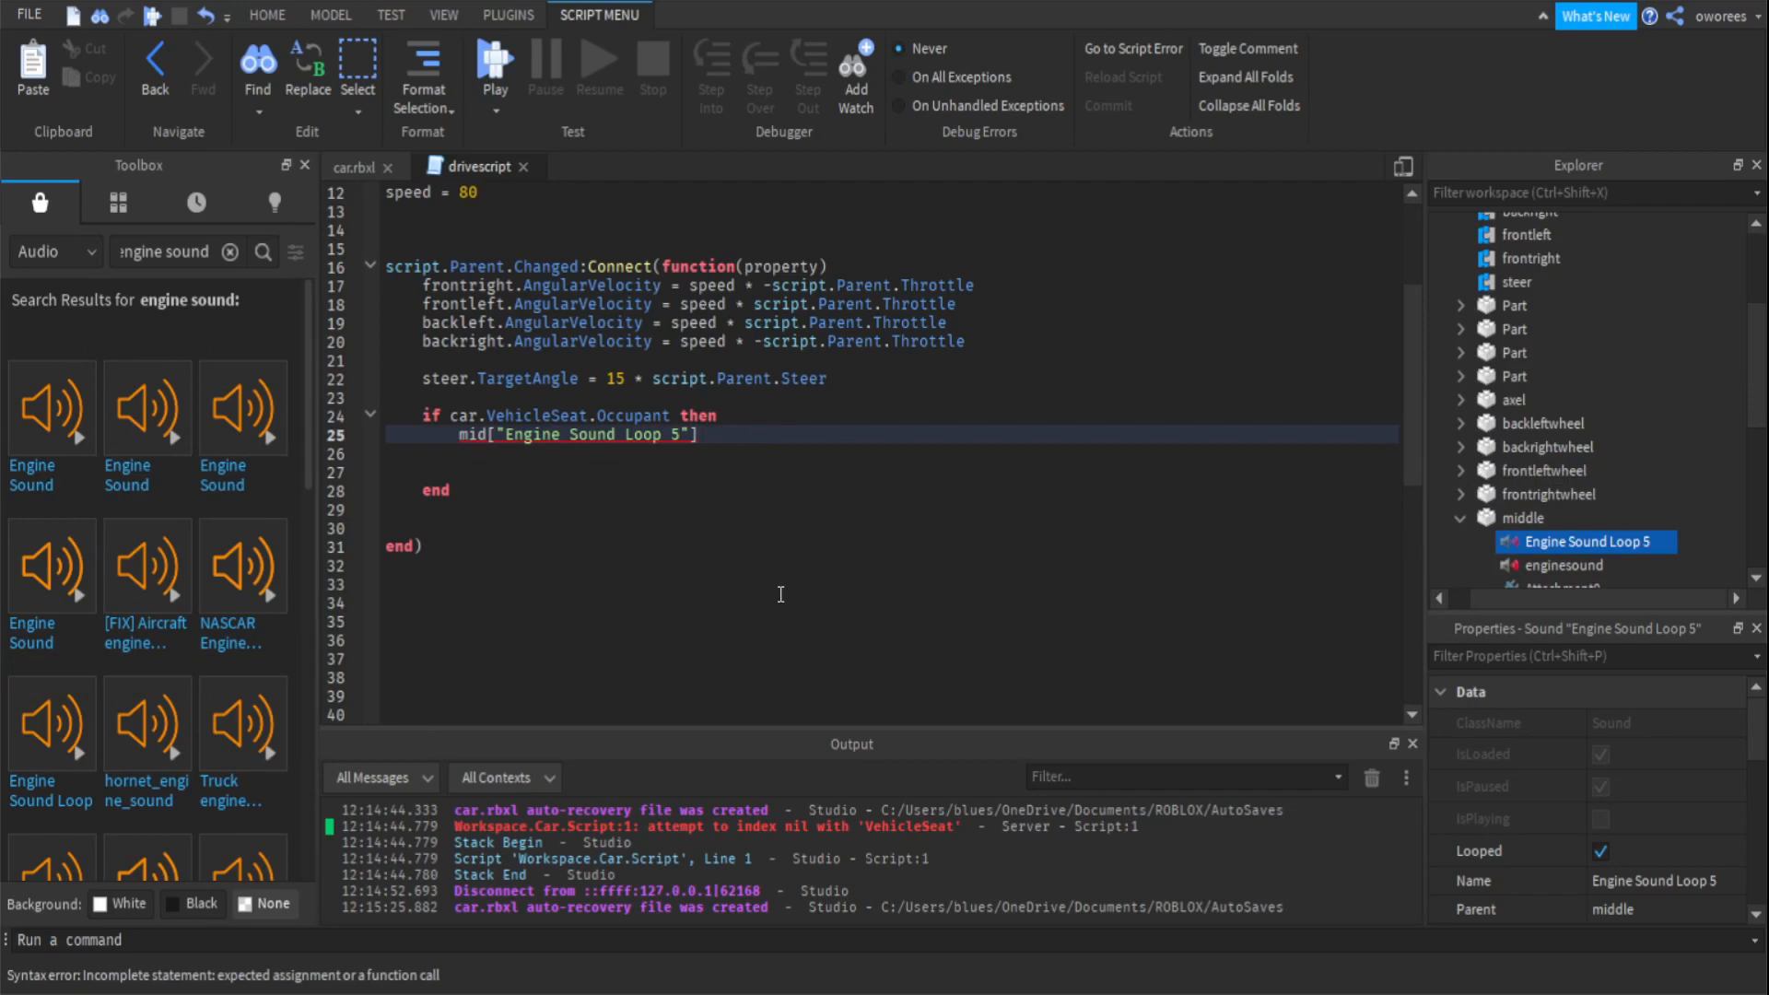
type(":")
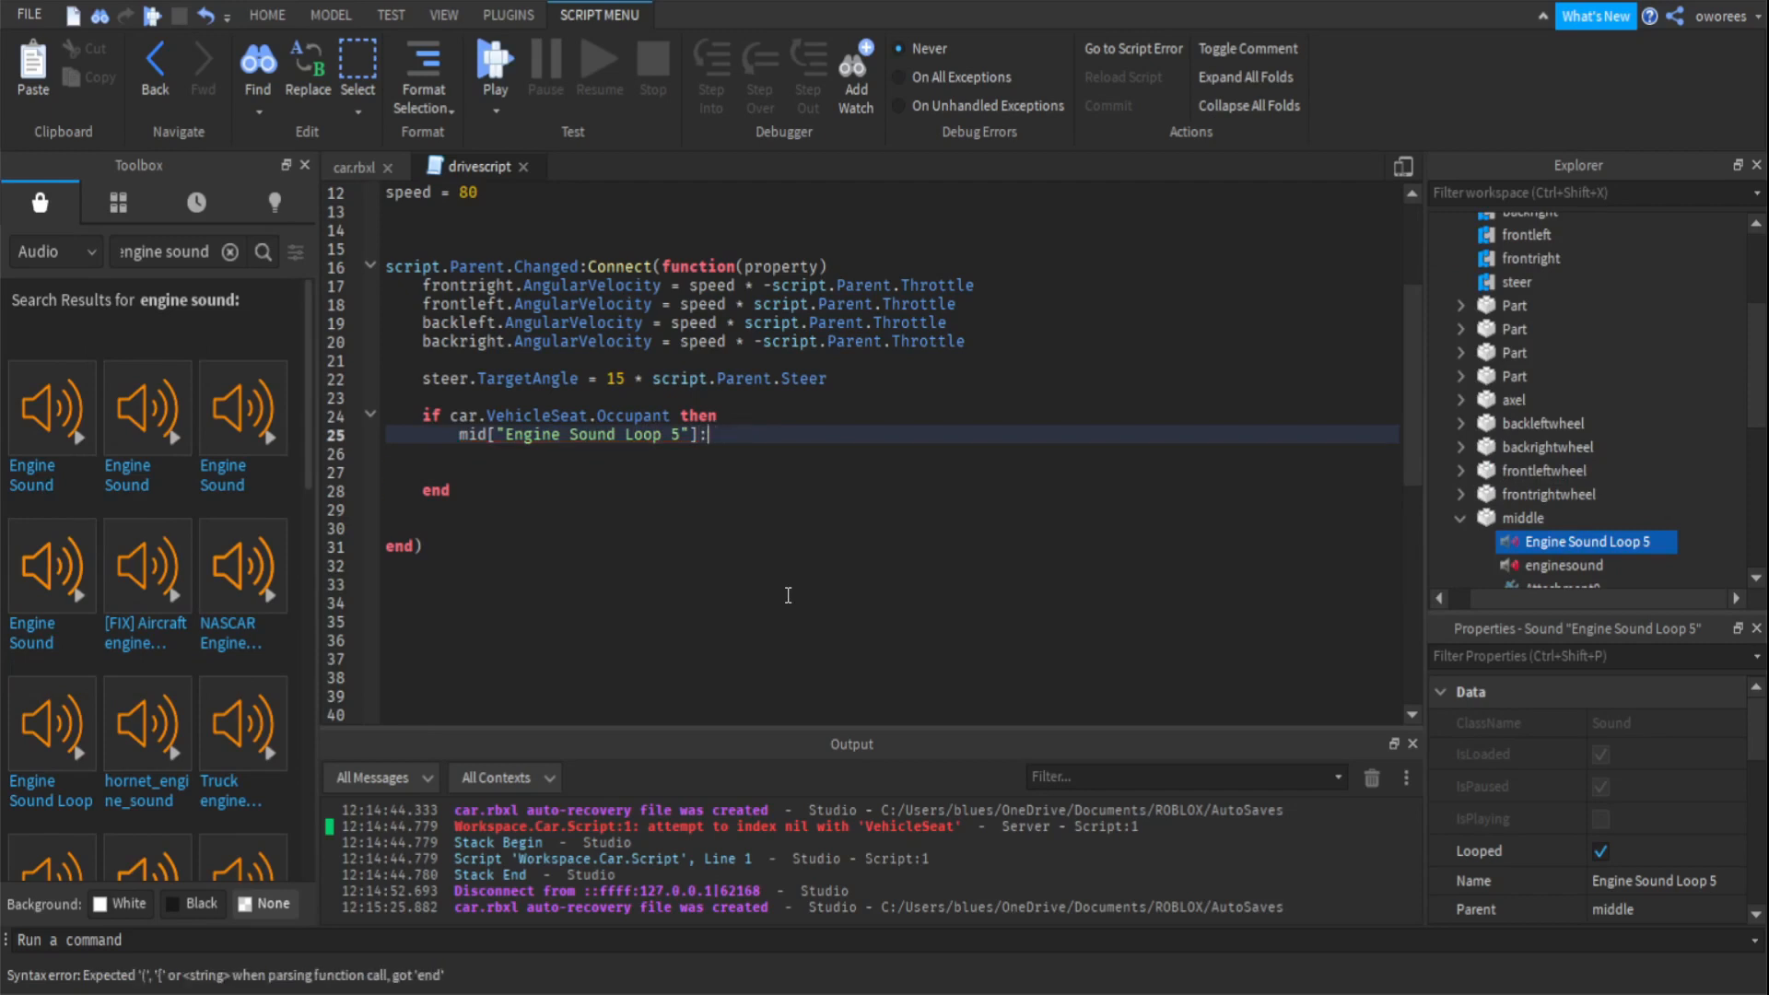
type("Play()")
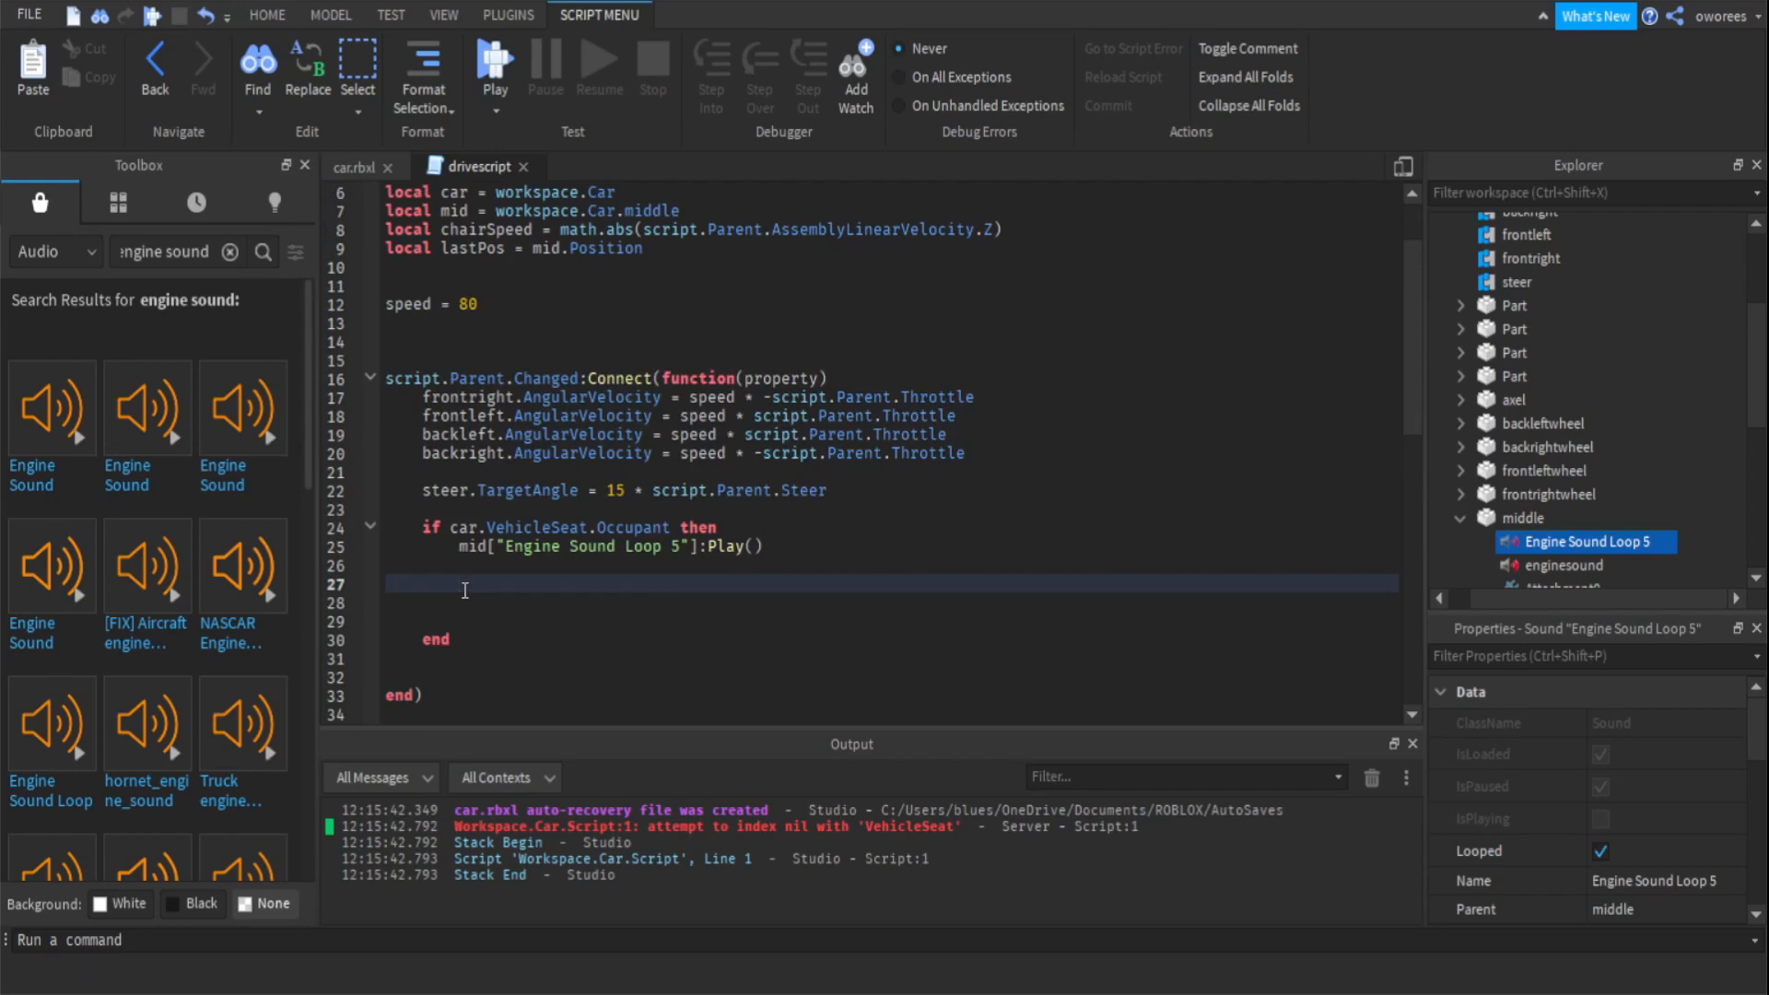
Add local lastPos = workspace.Car.middle.Position, then a while true do loop containing wait().
type("local")
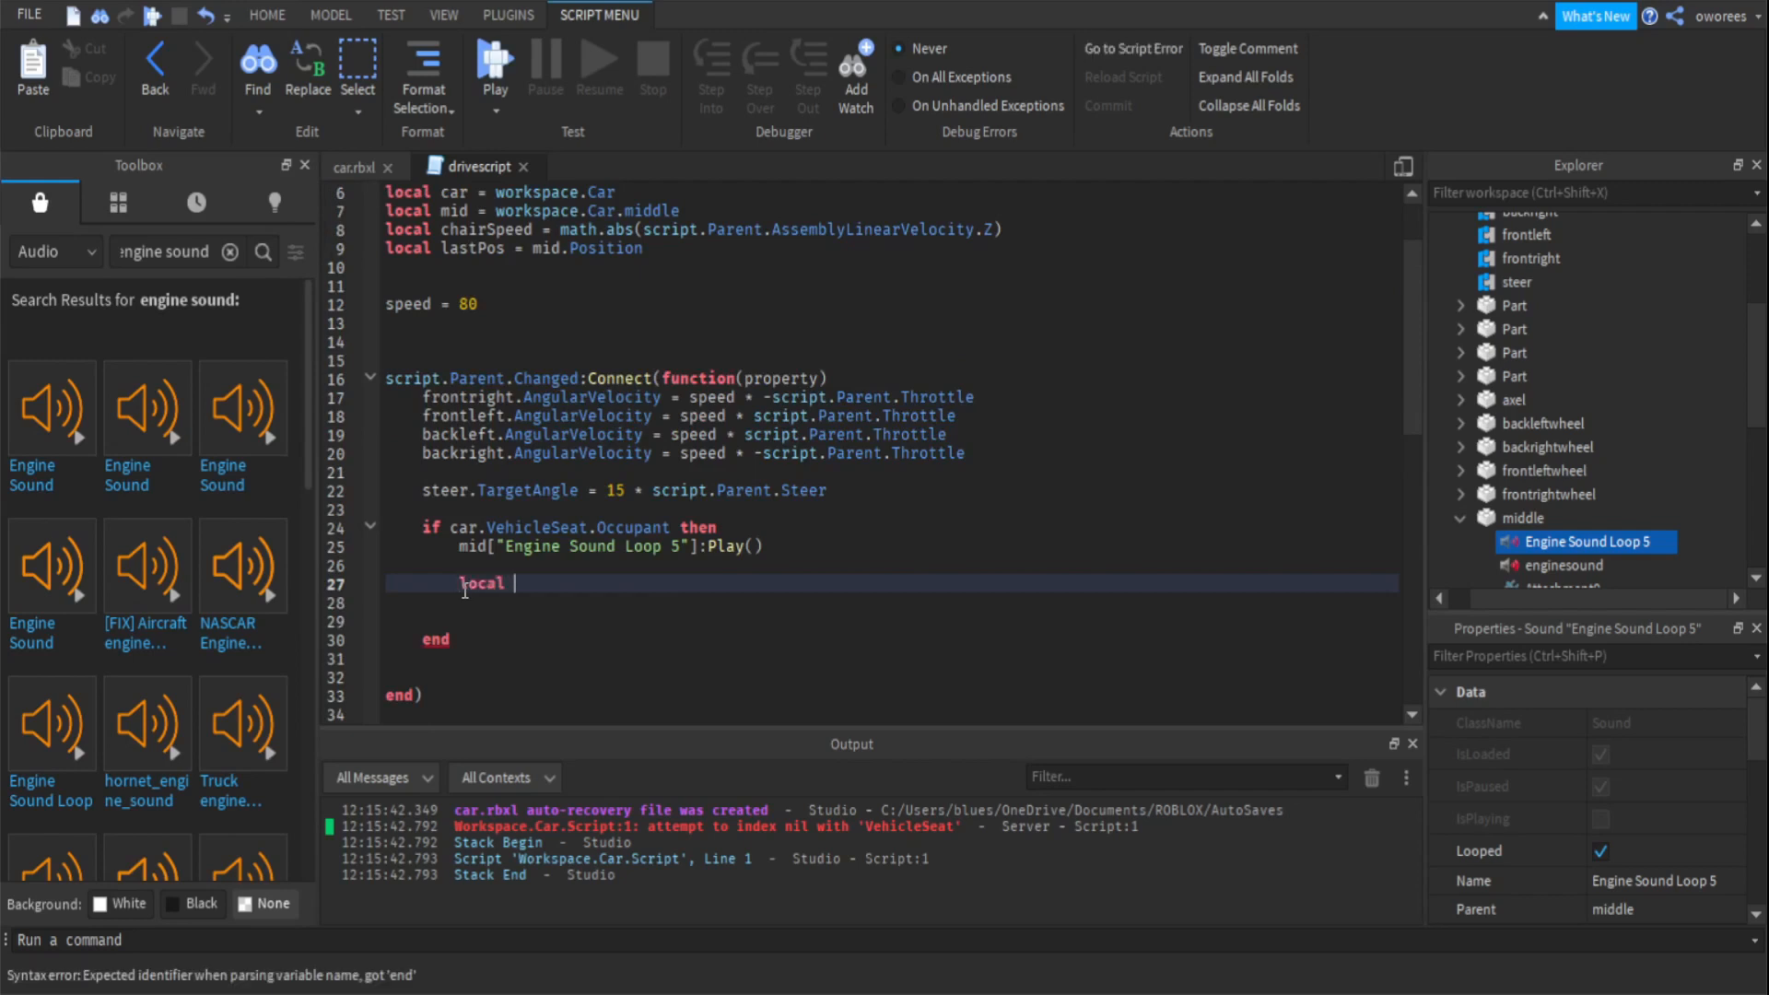
type("lastPos =")
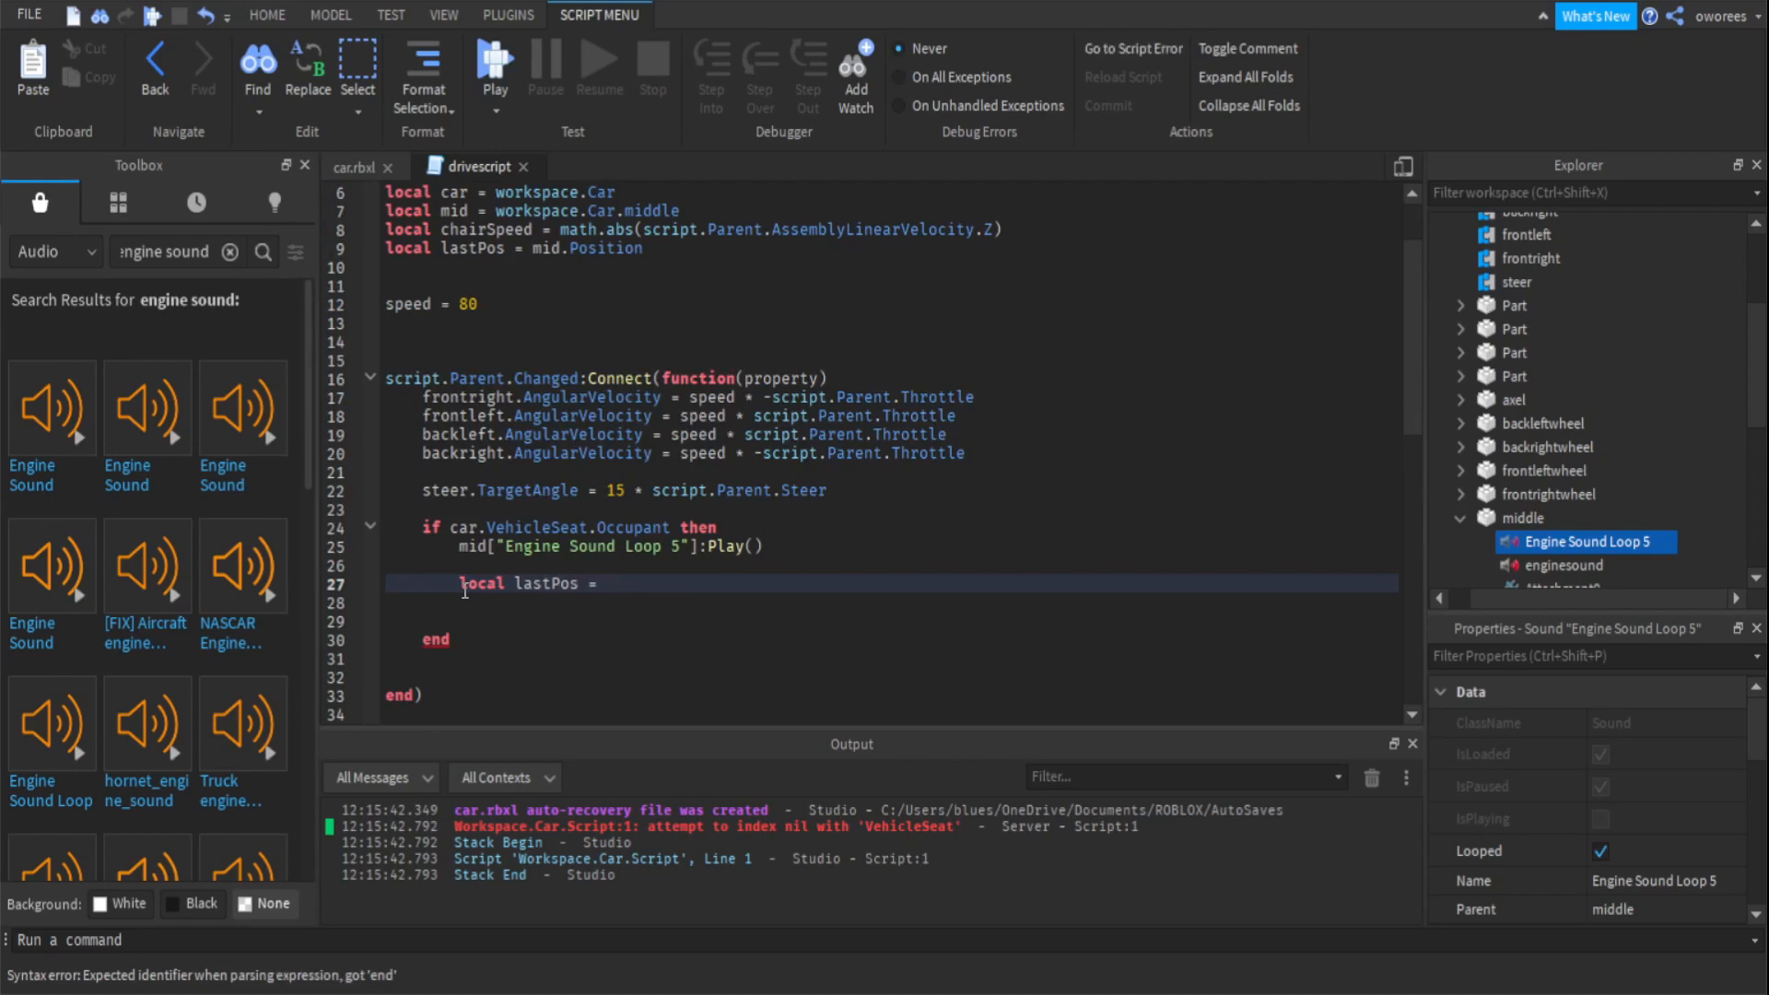
type("workspace.Car")
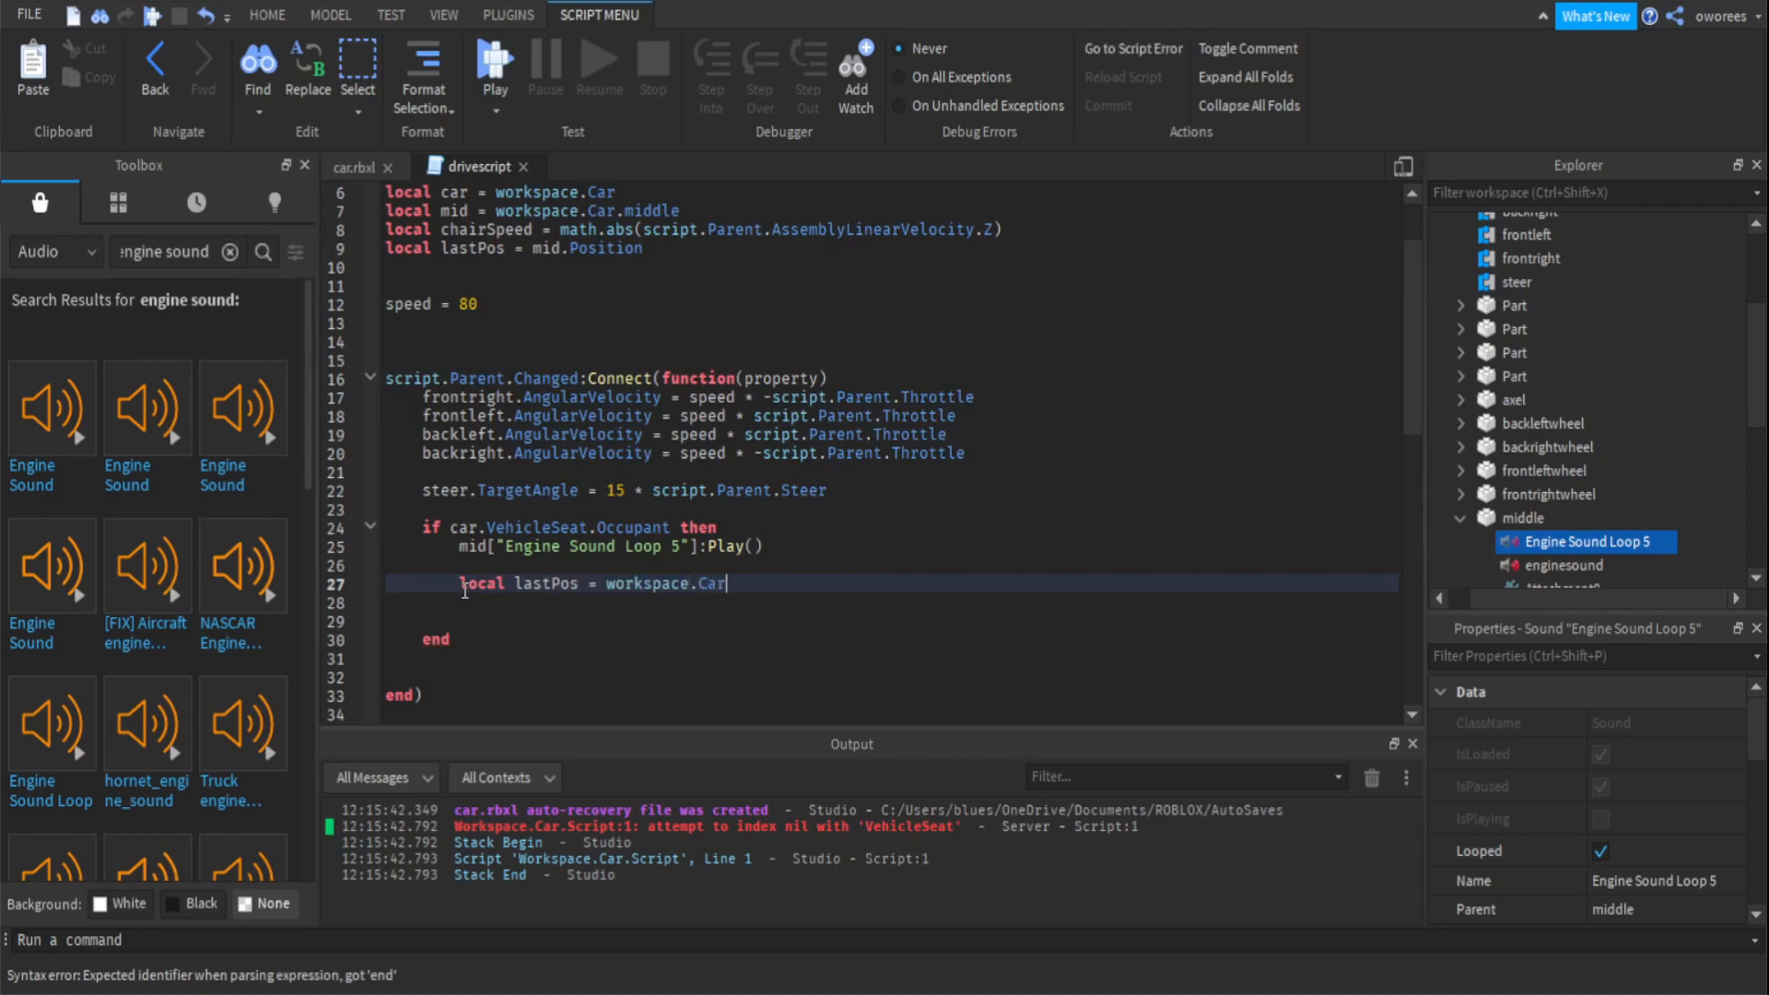
type(".")
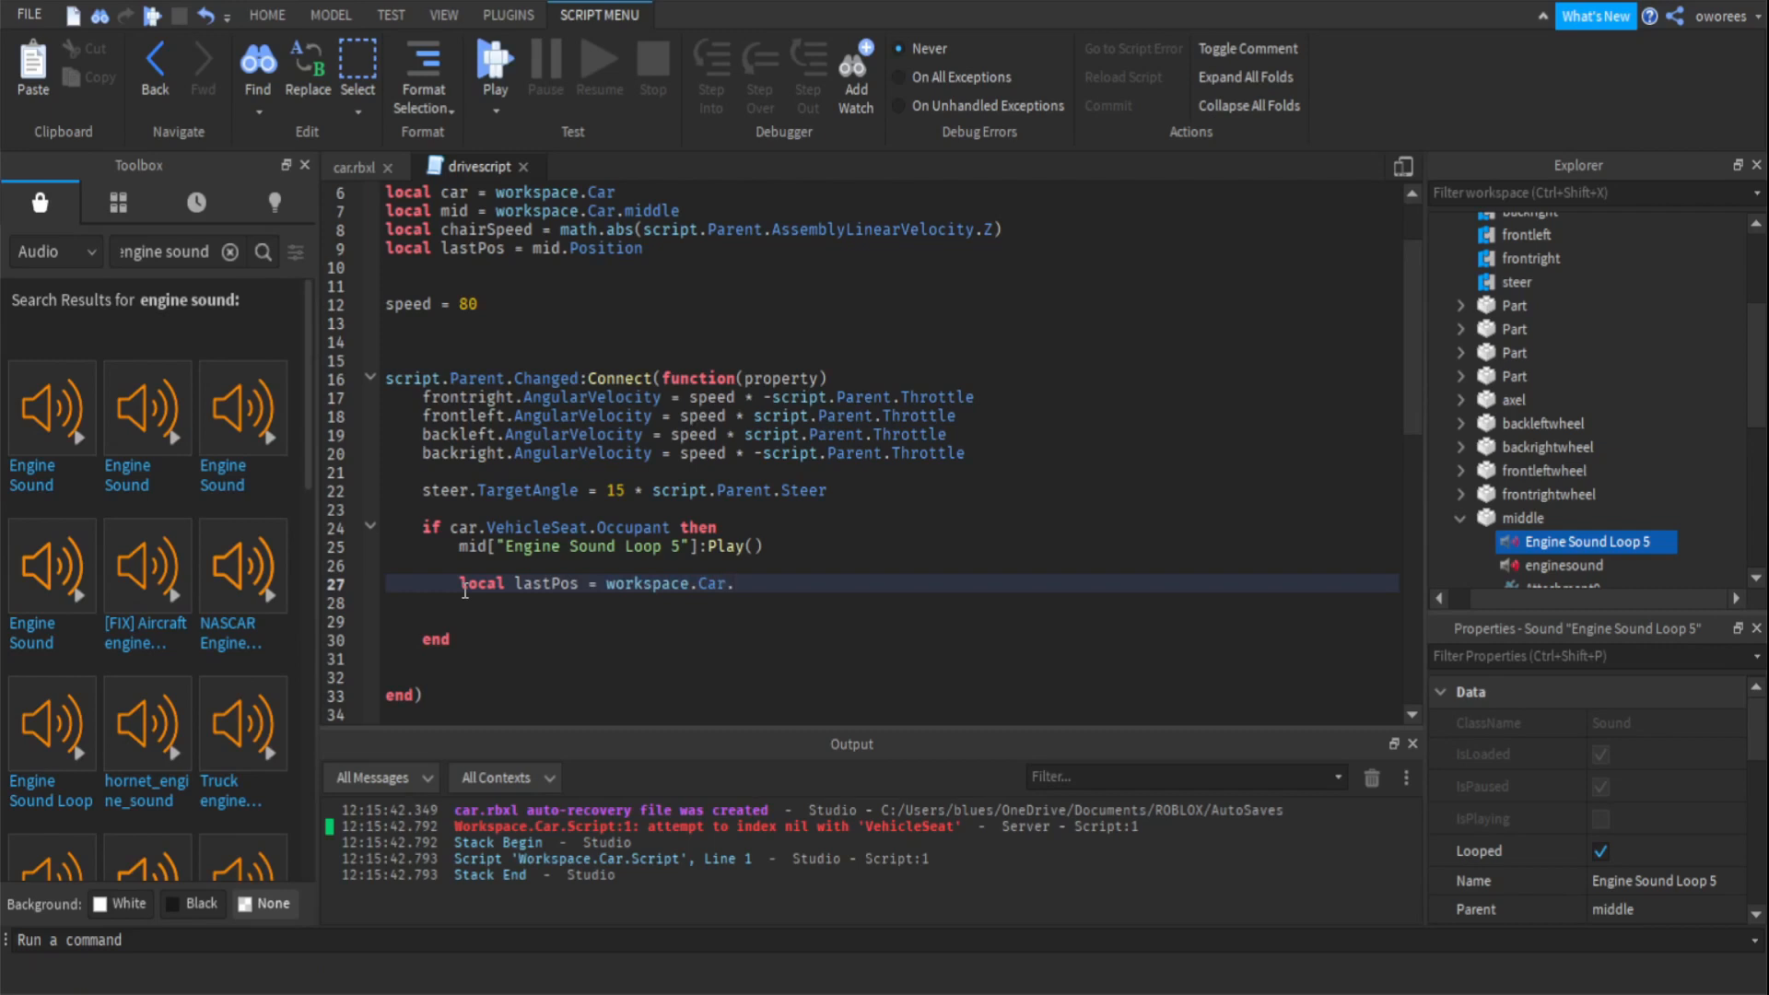
type("middle")
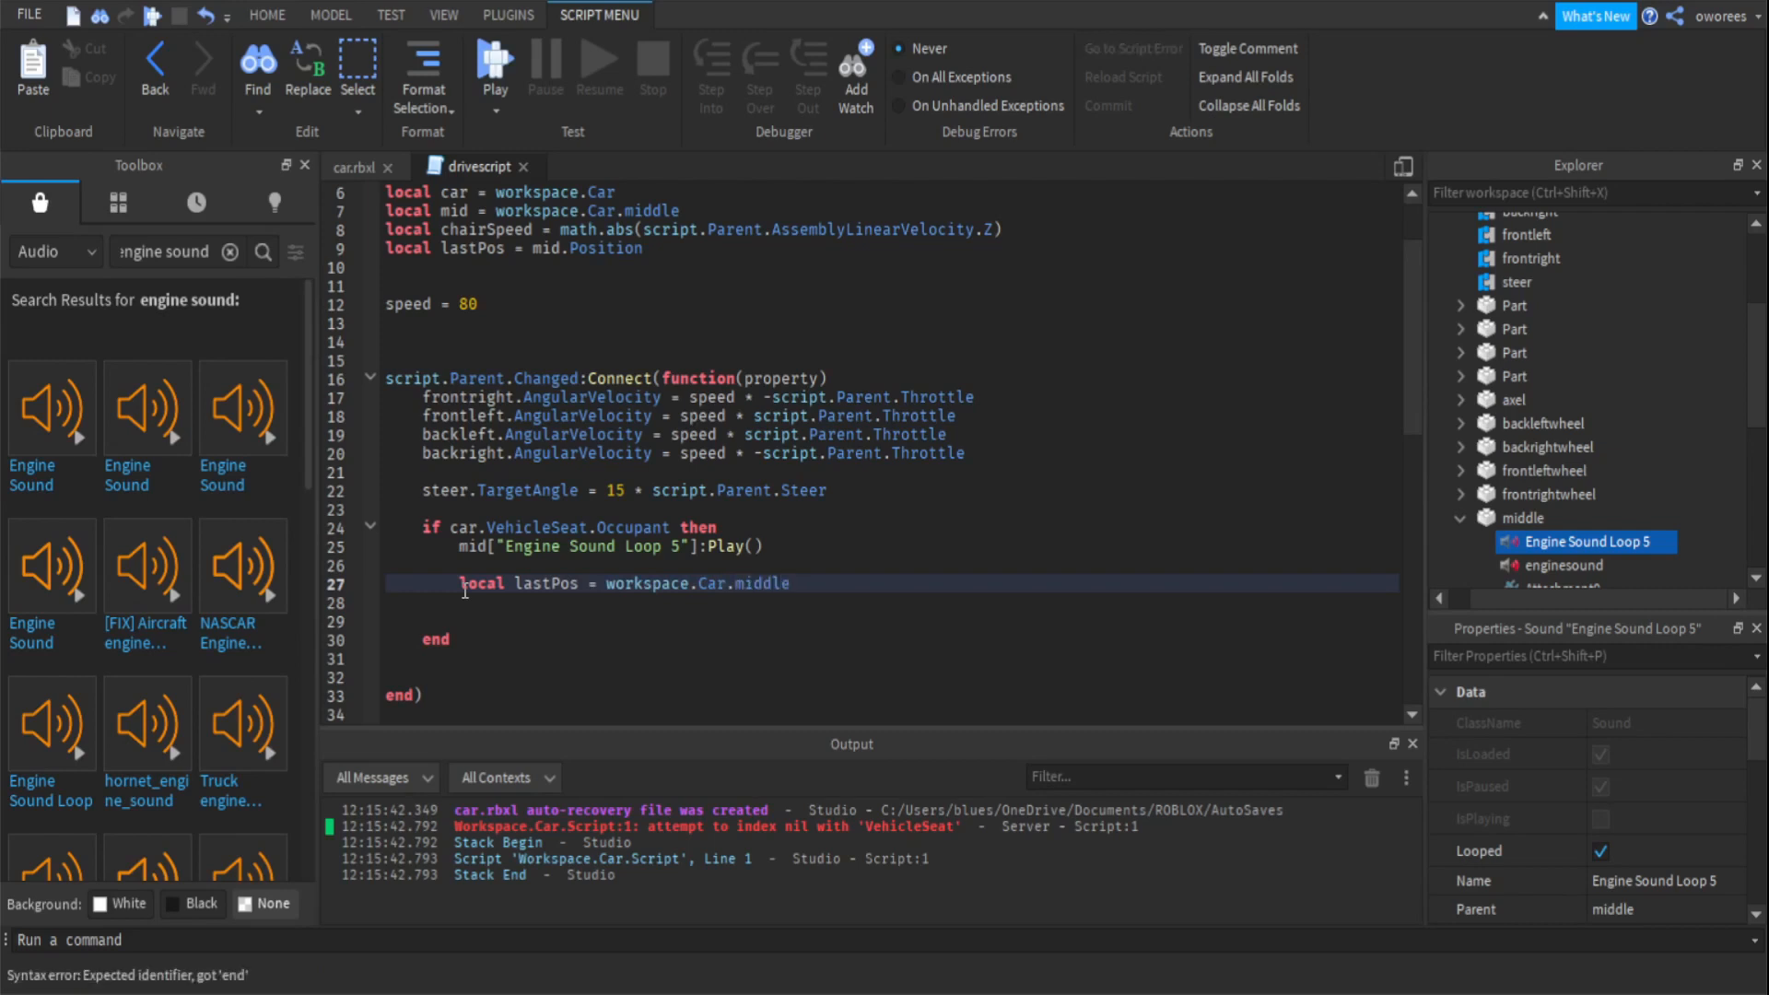
type(".Position")
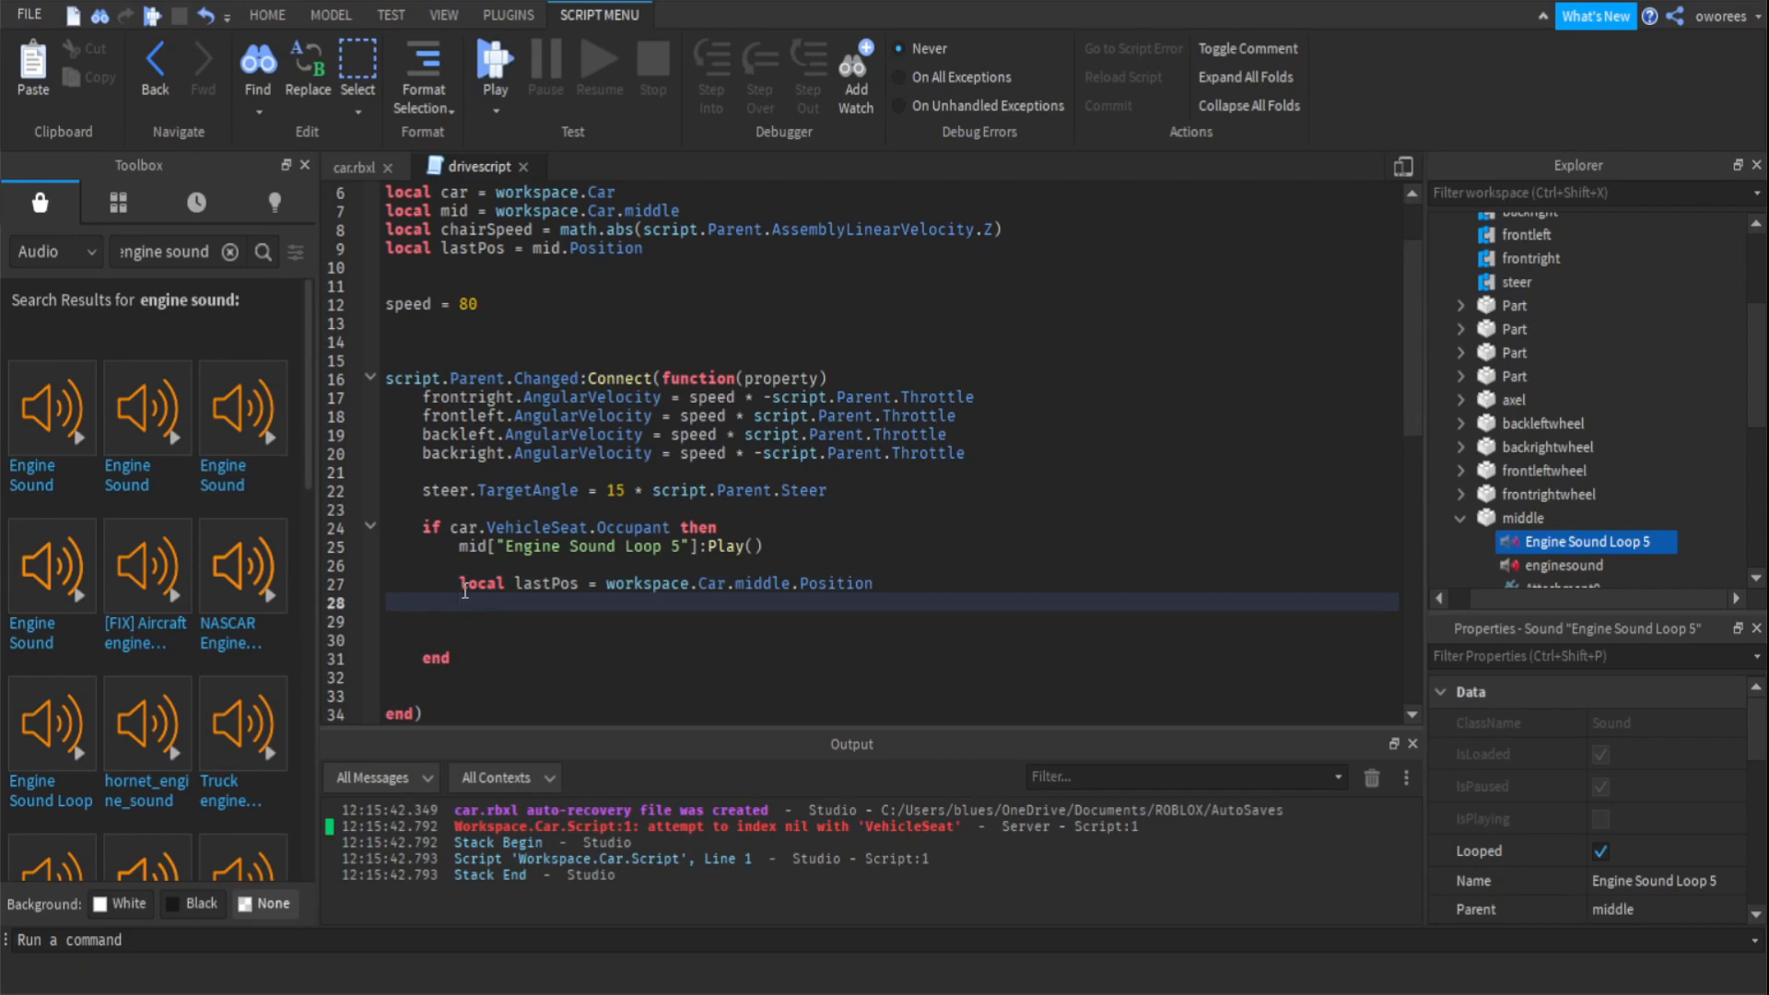
type("while true")
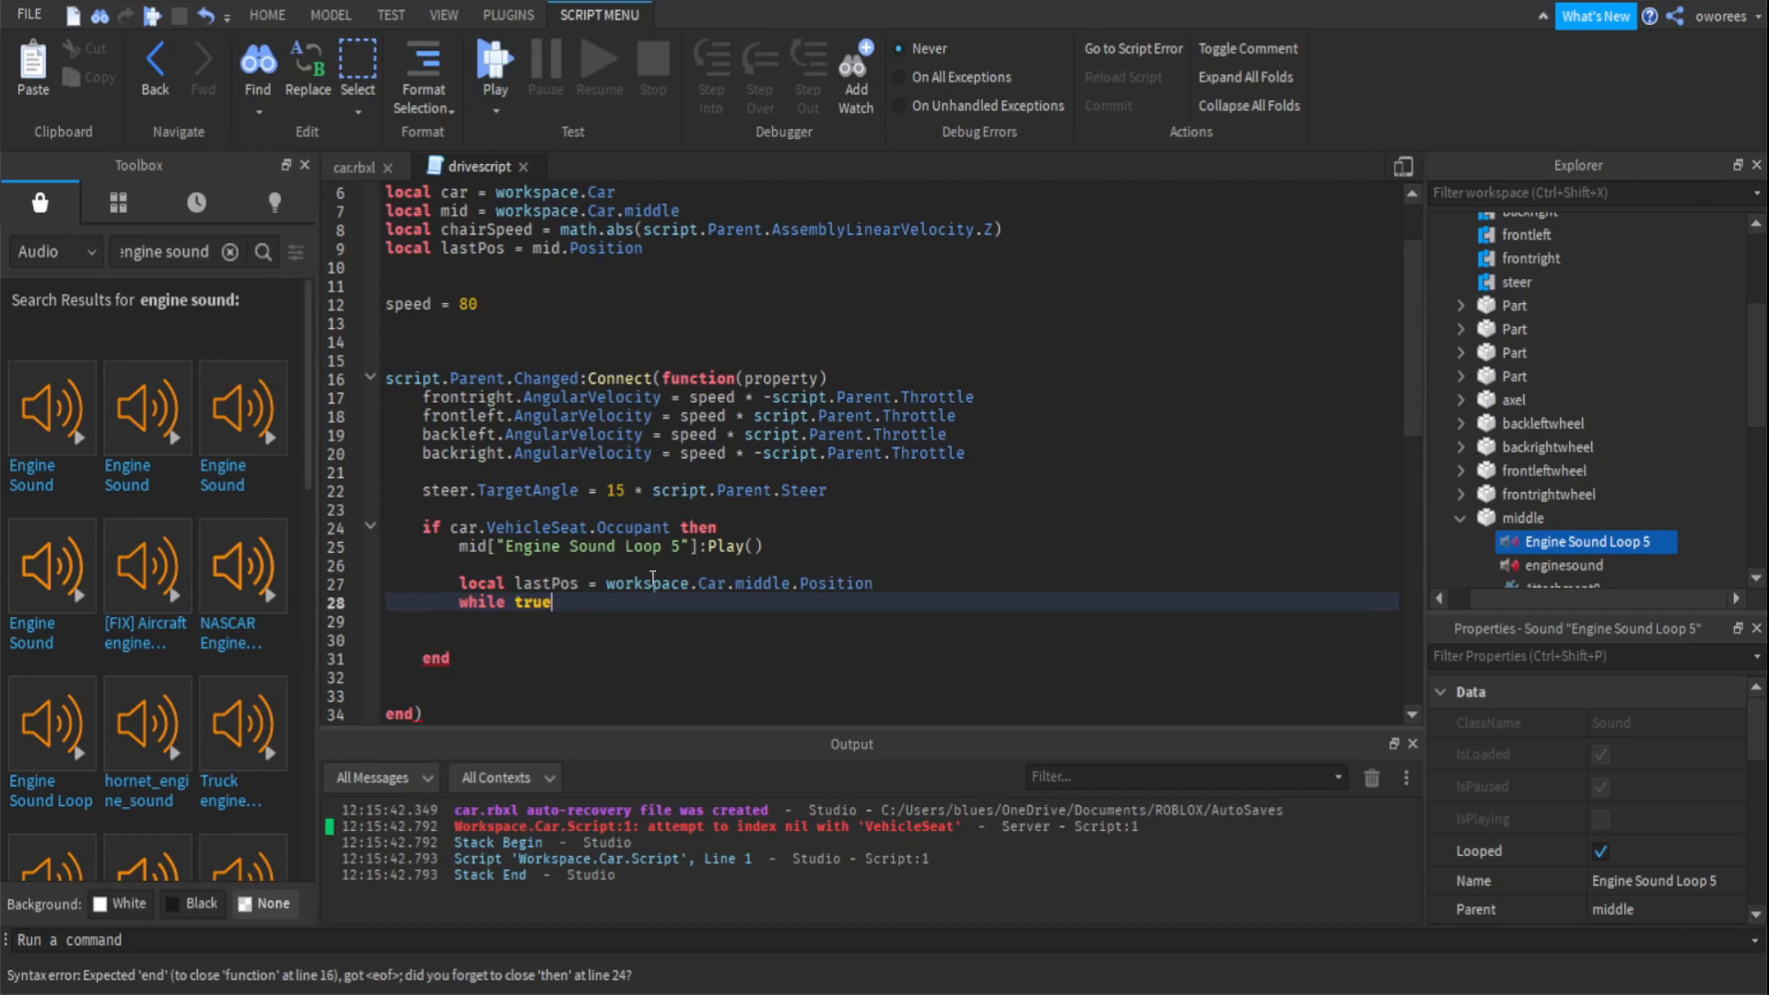
mouse_move(576, 607)
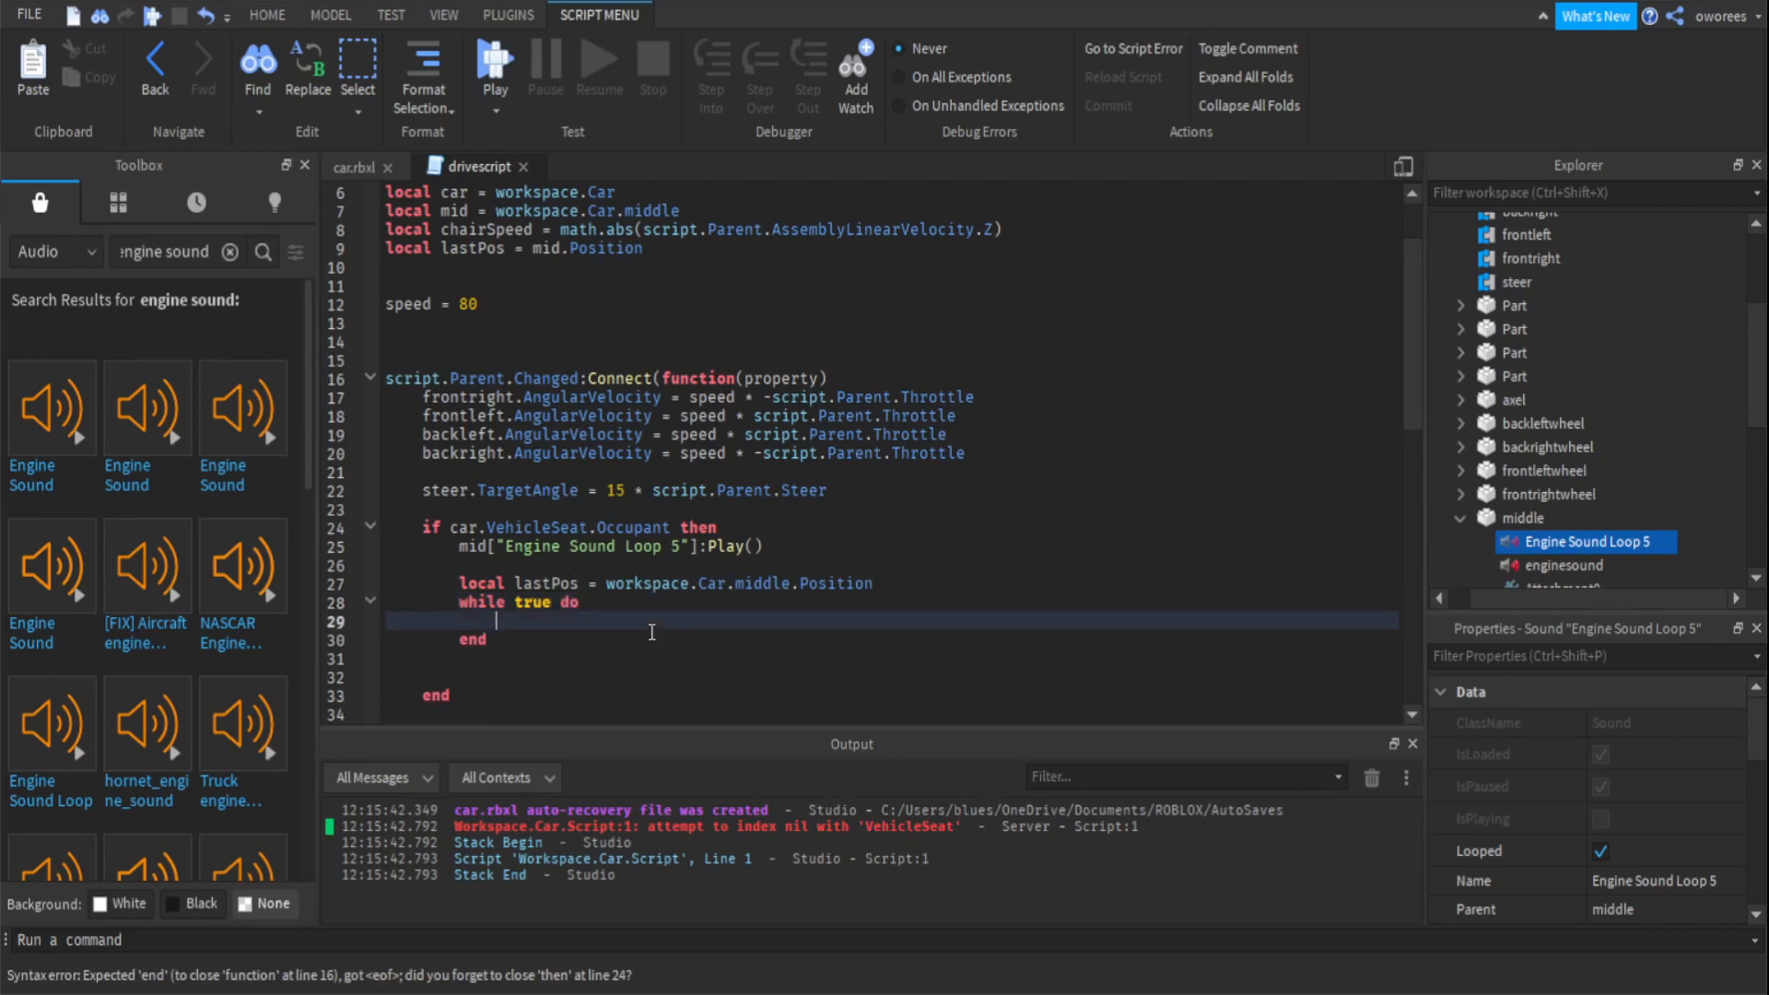
type("wait()")
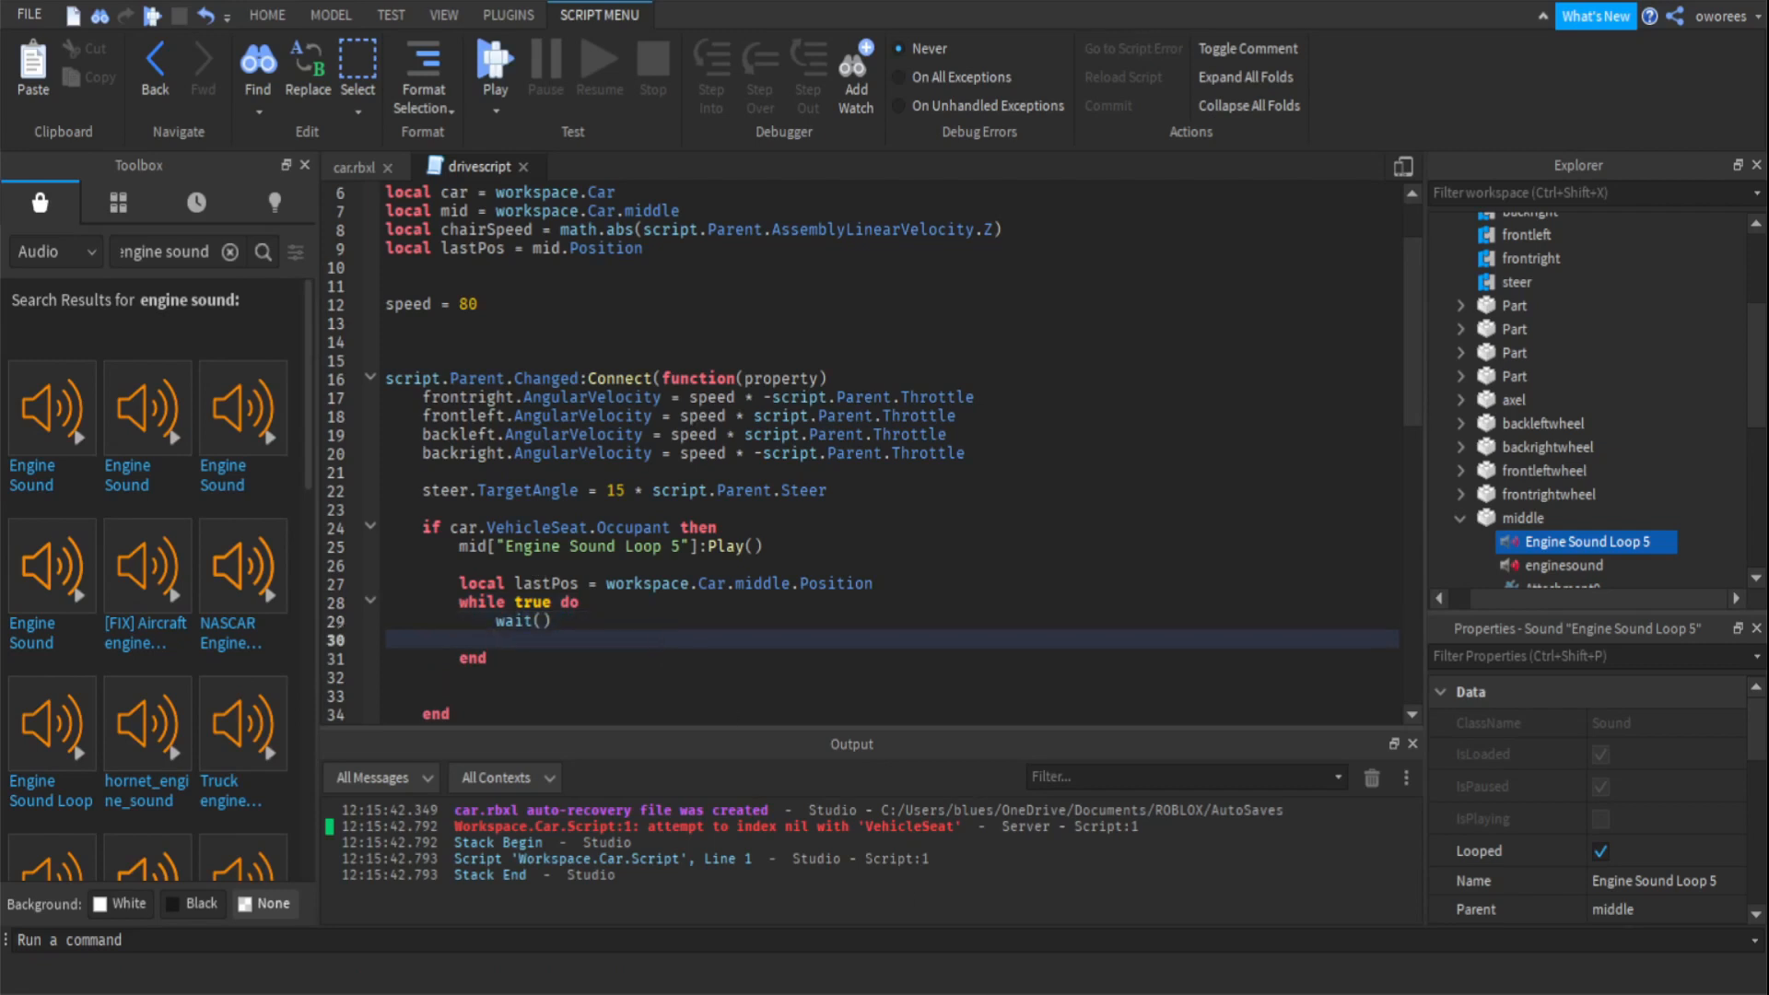
Make the loop wait(0.2) and compute local velocity as middle.Position minus lastPos.
left_click(545, 621)
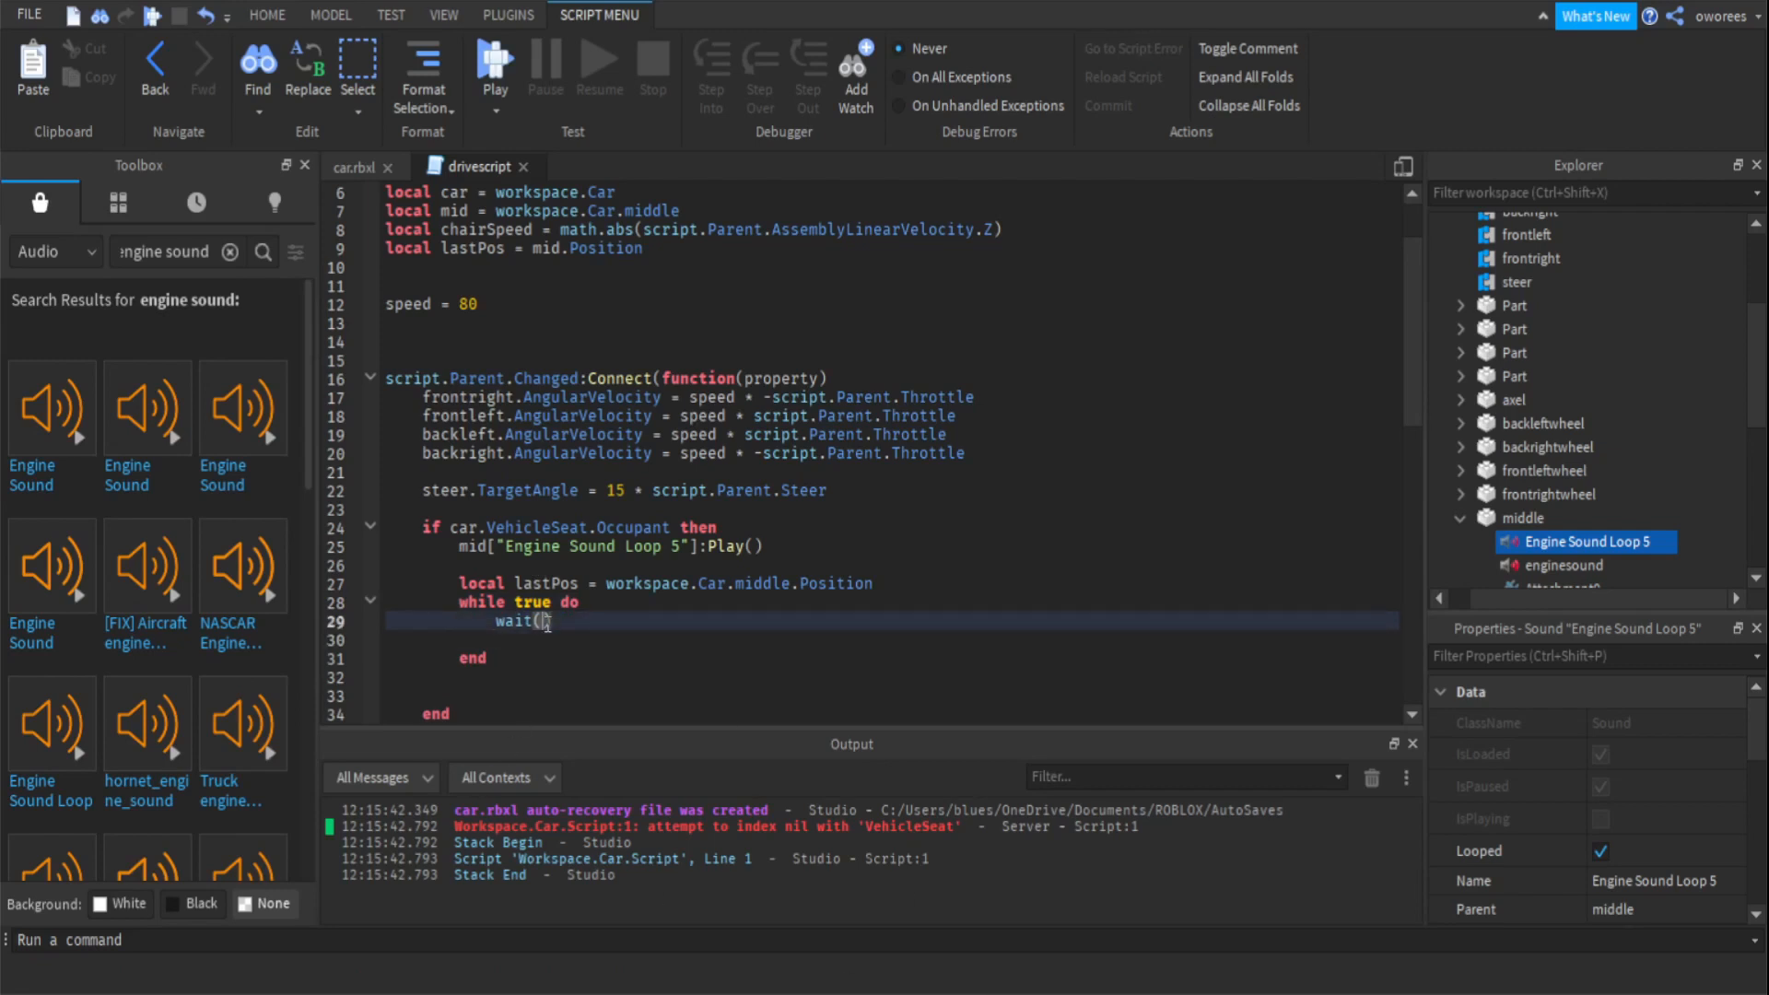
type("0.2")
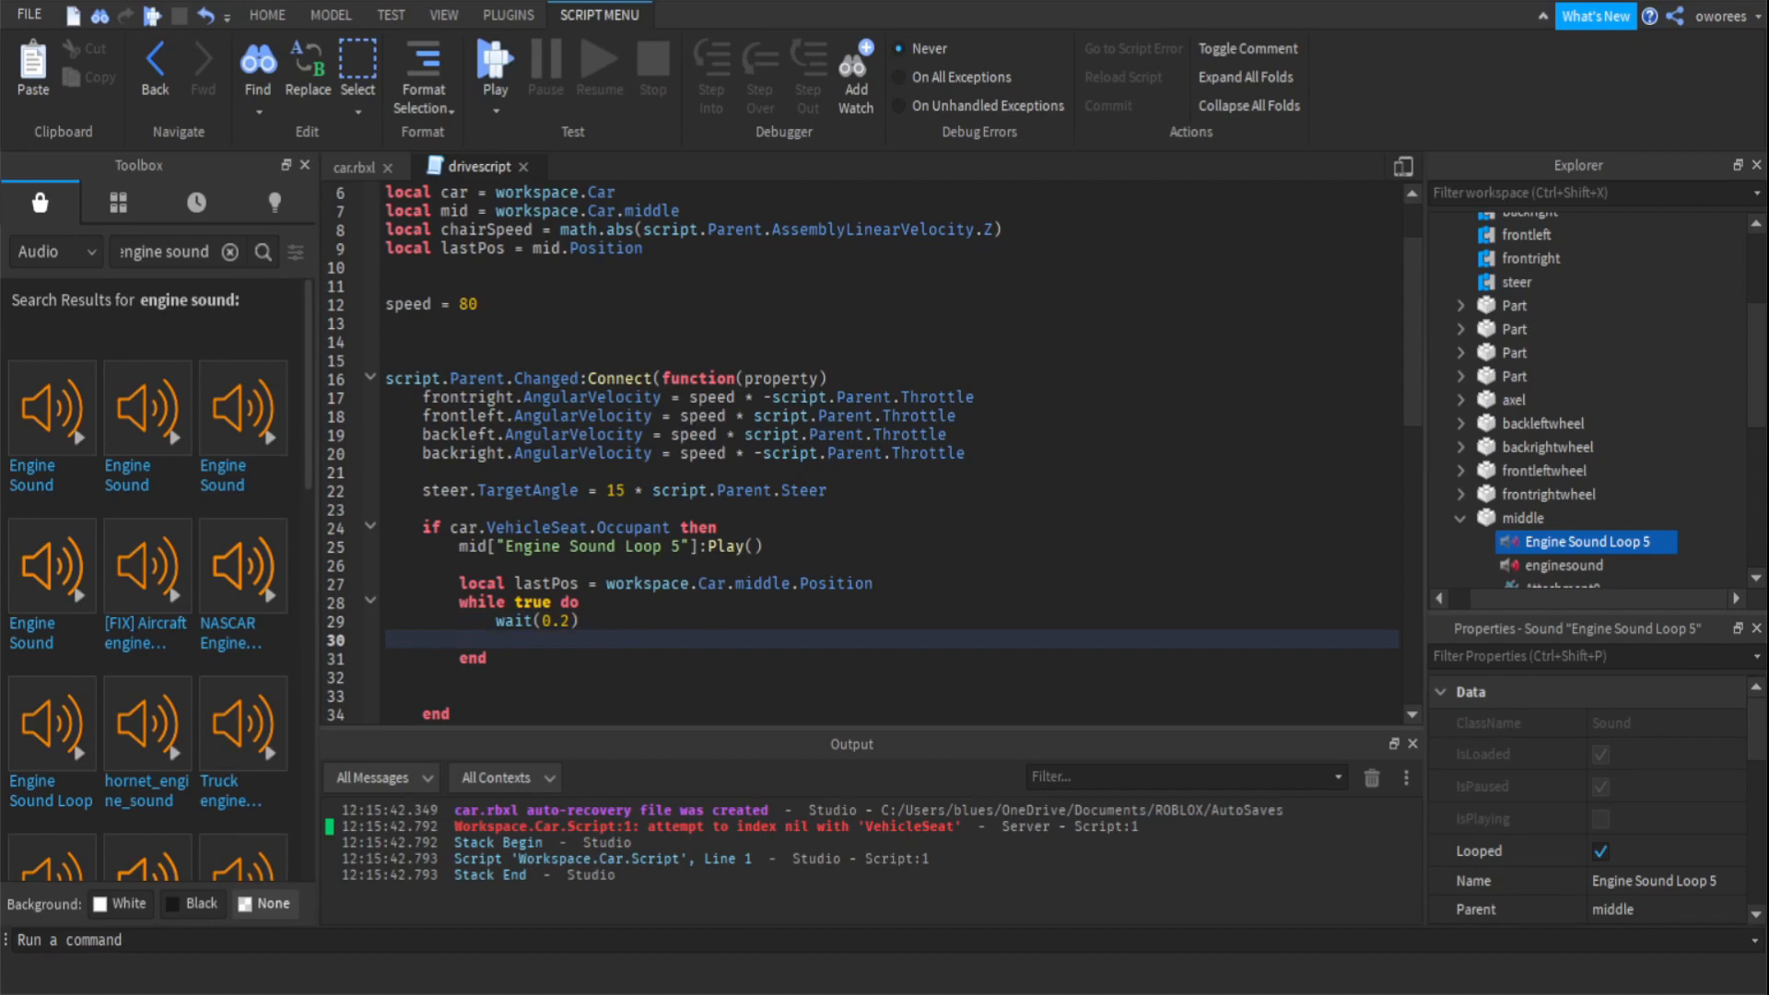
type("local")
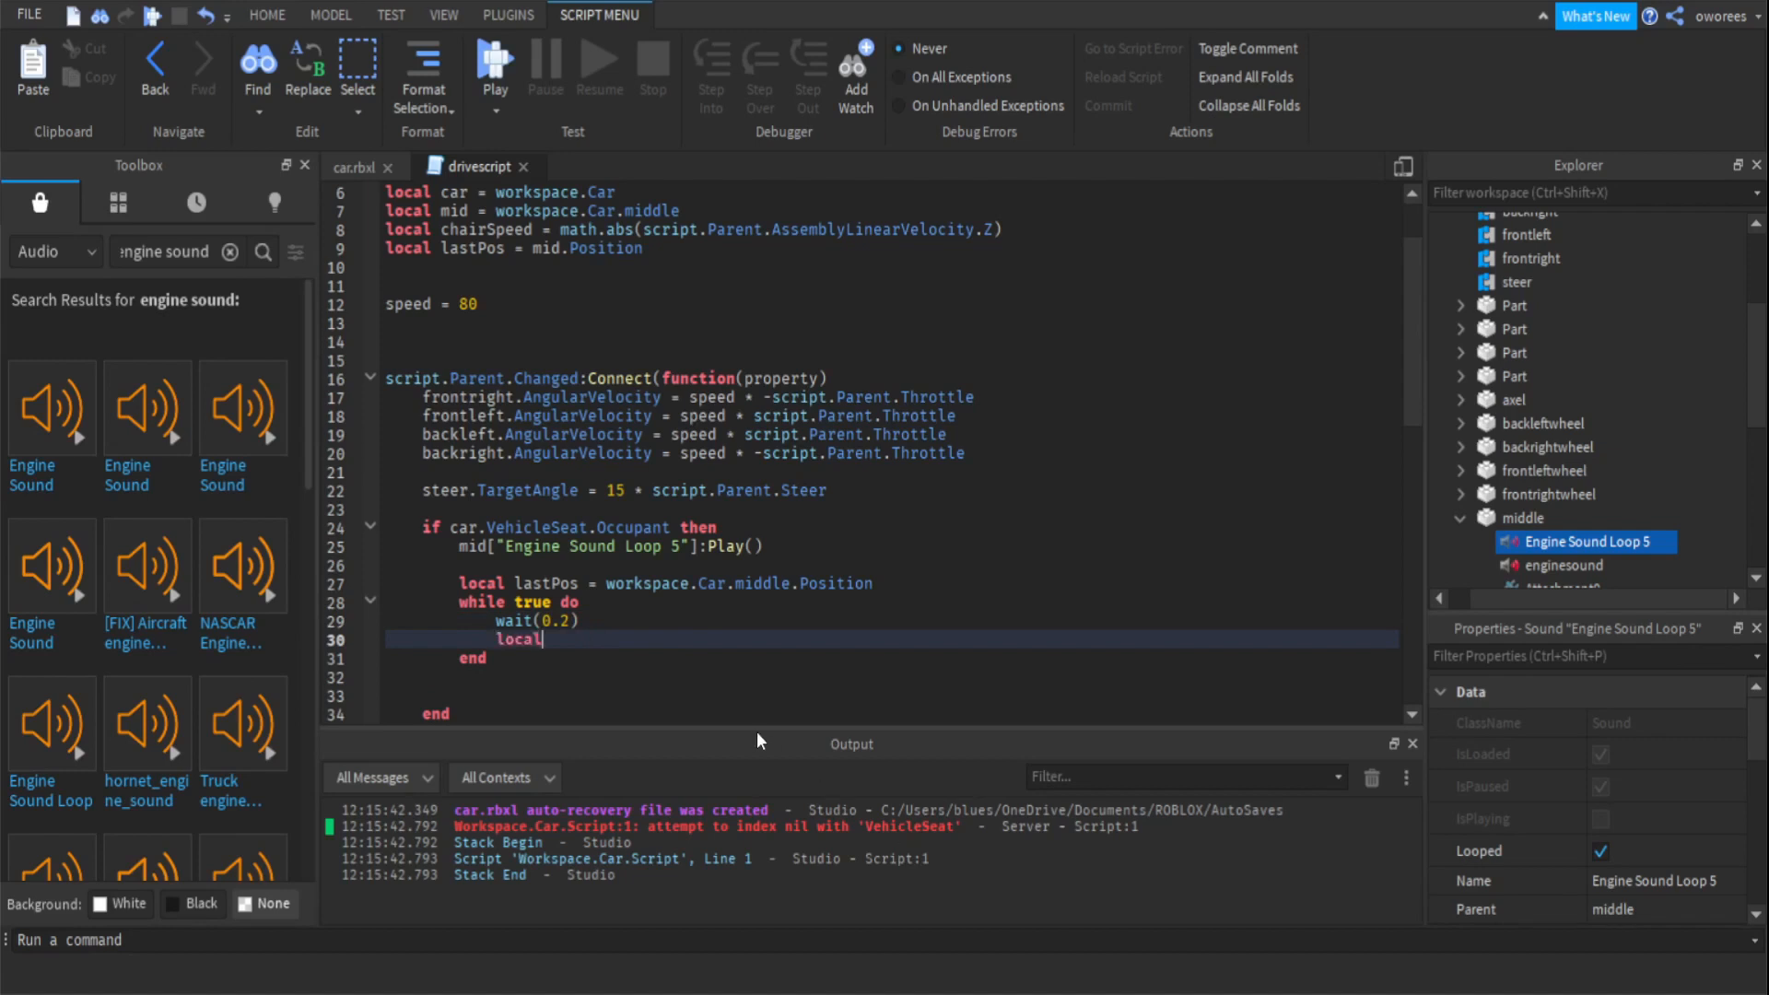
type("velocity =")
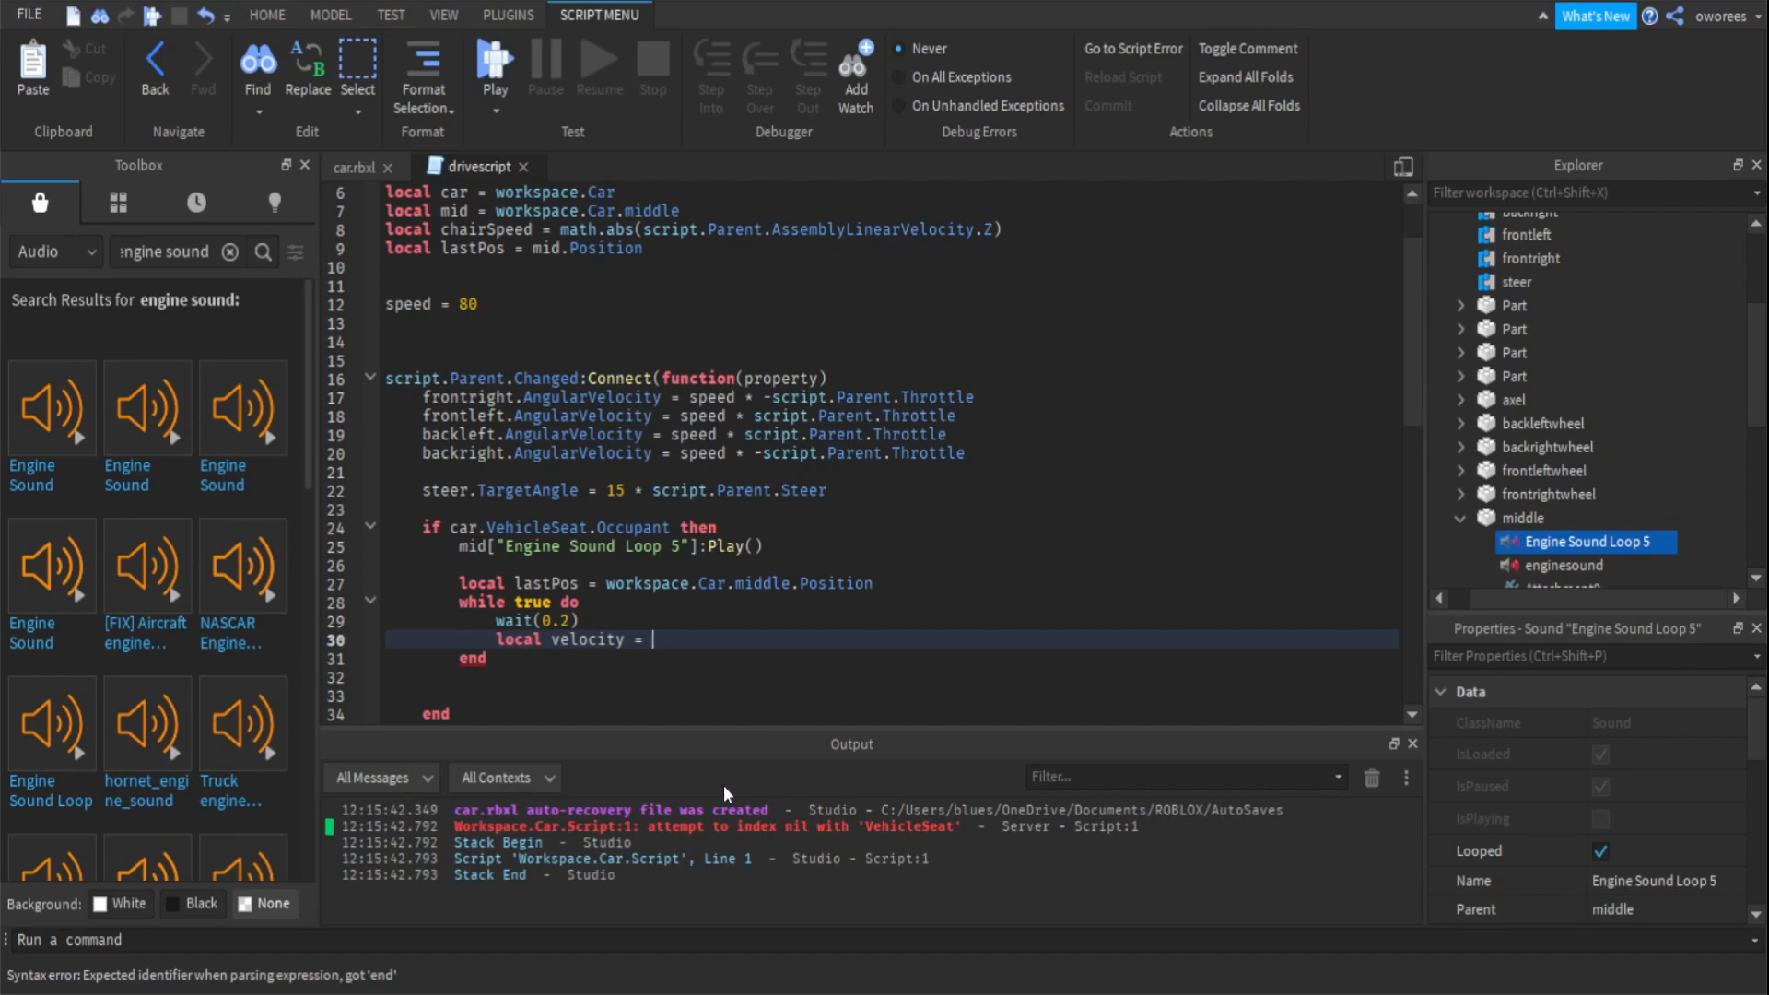
type("(workspace.Car)")
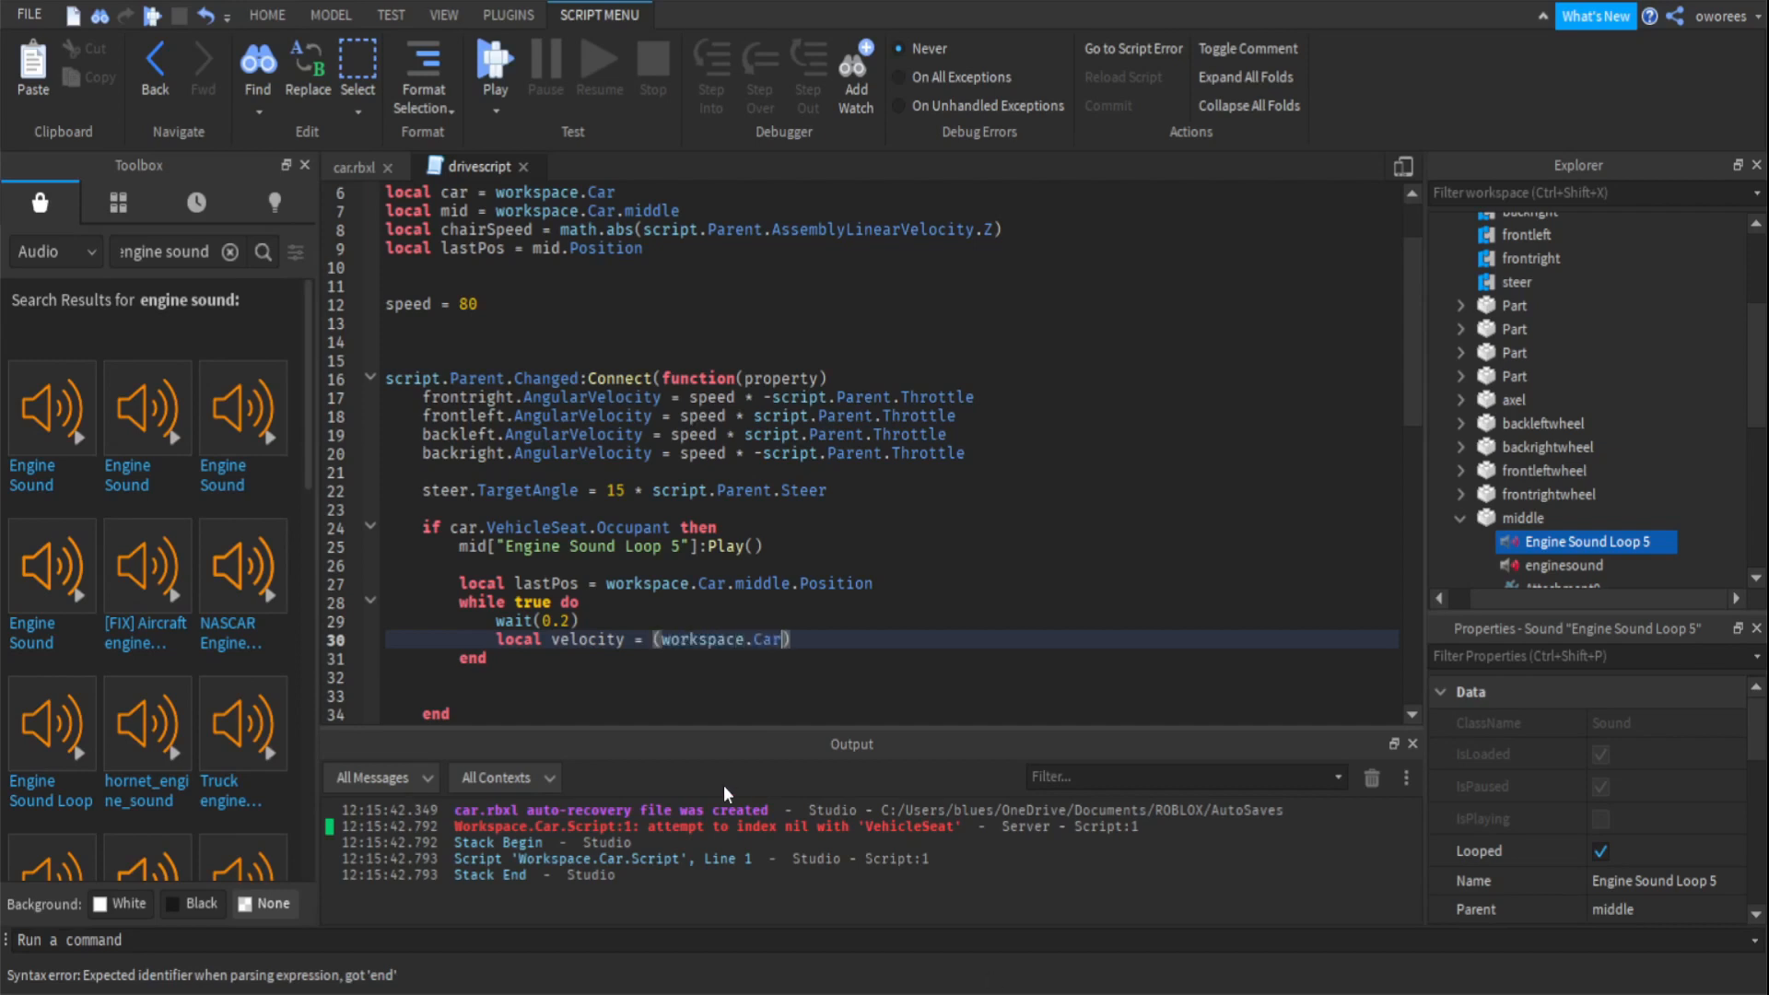
type(".middle")
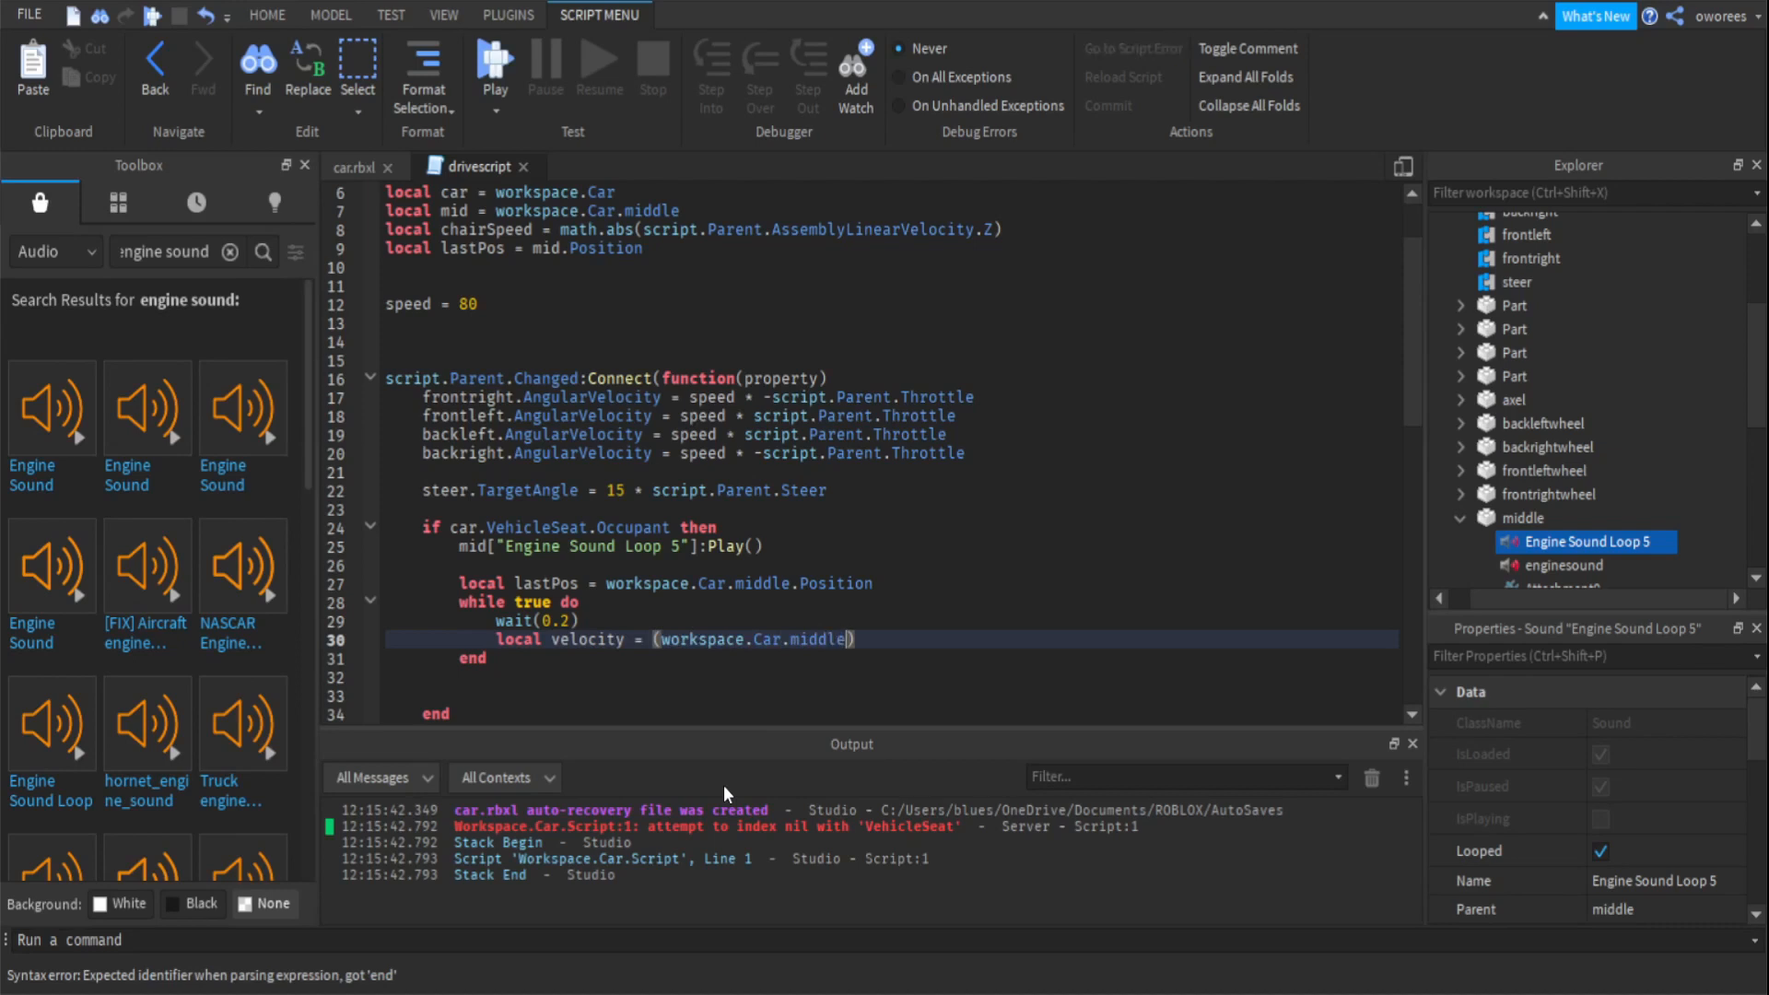
type(".Position -")
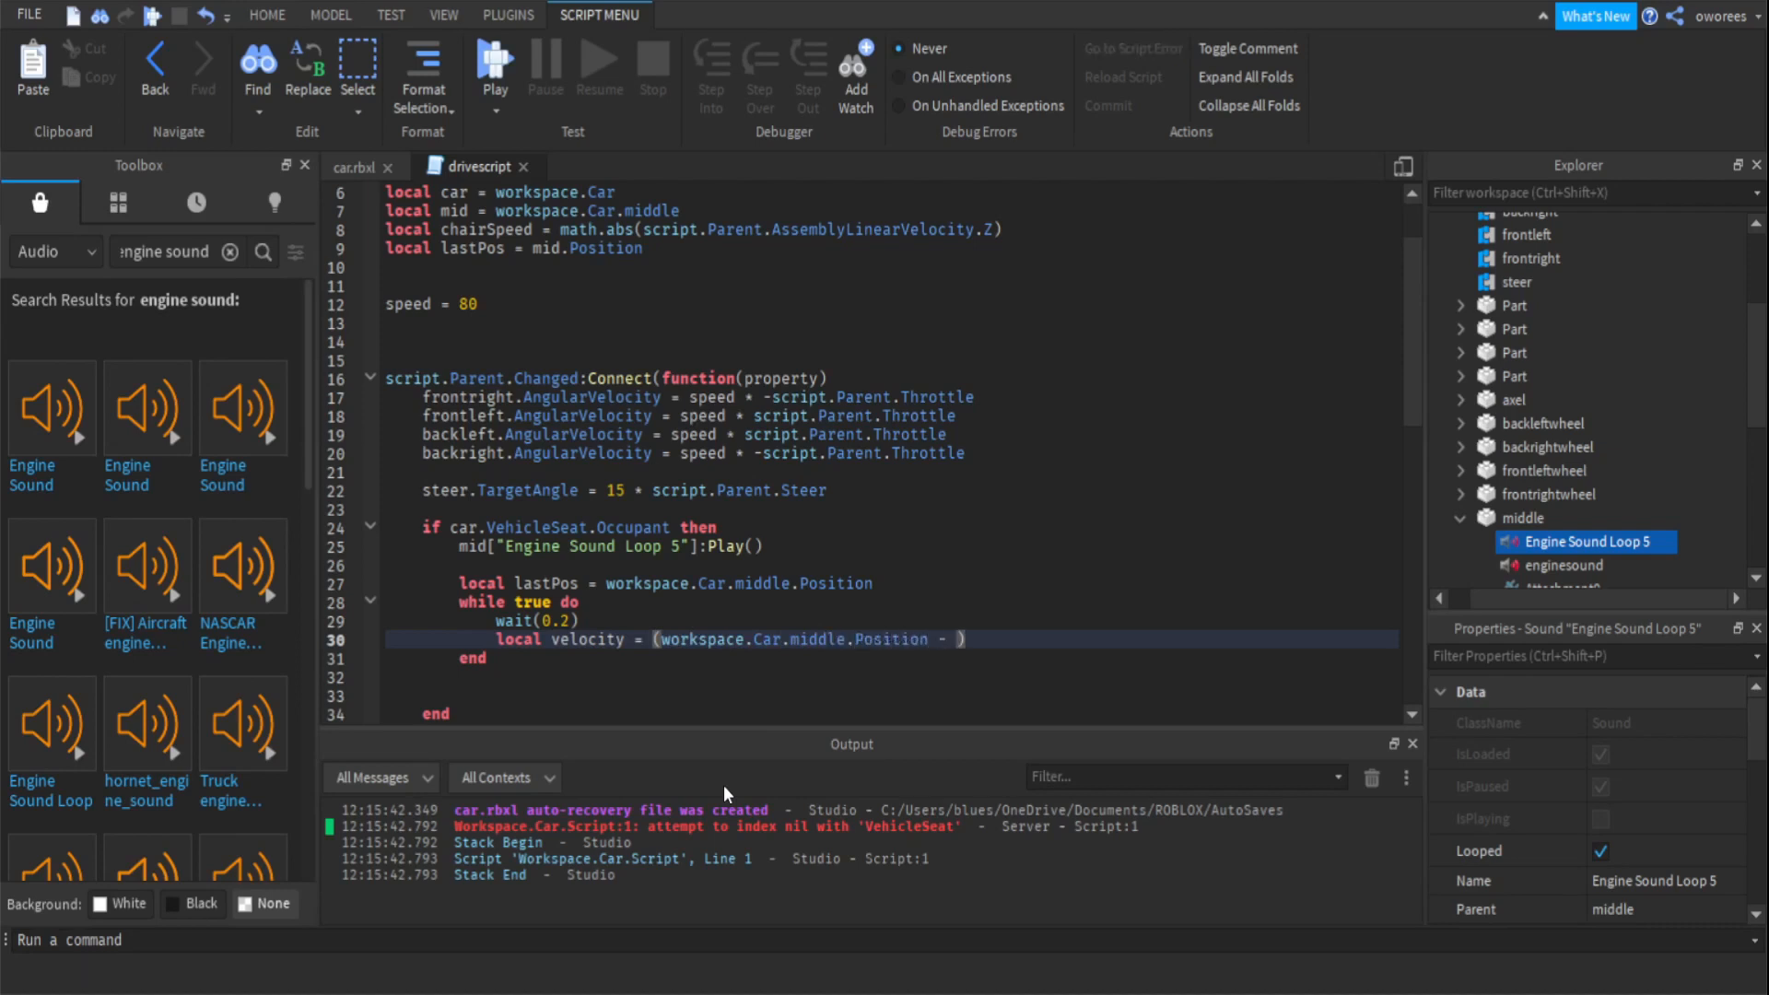
type("lastp")
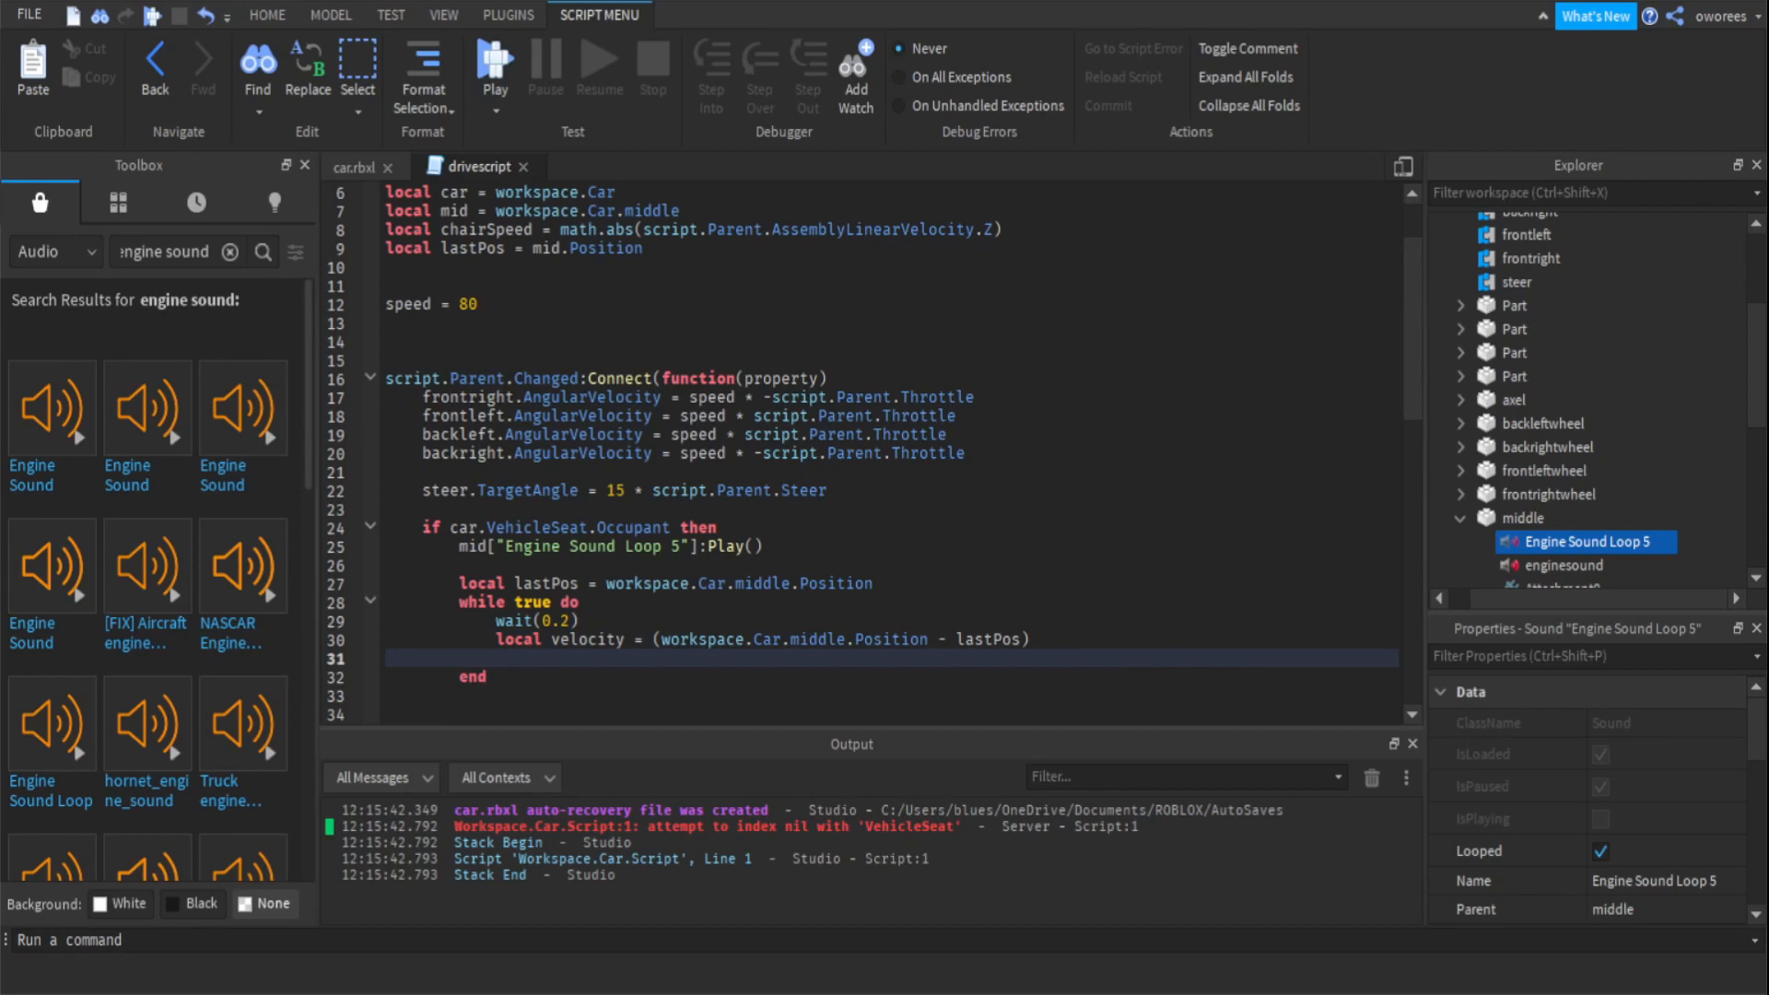
Add lastPos = workspace.Car.middle.Position after the velocity line.
type("L")
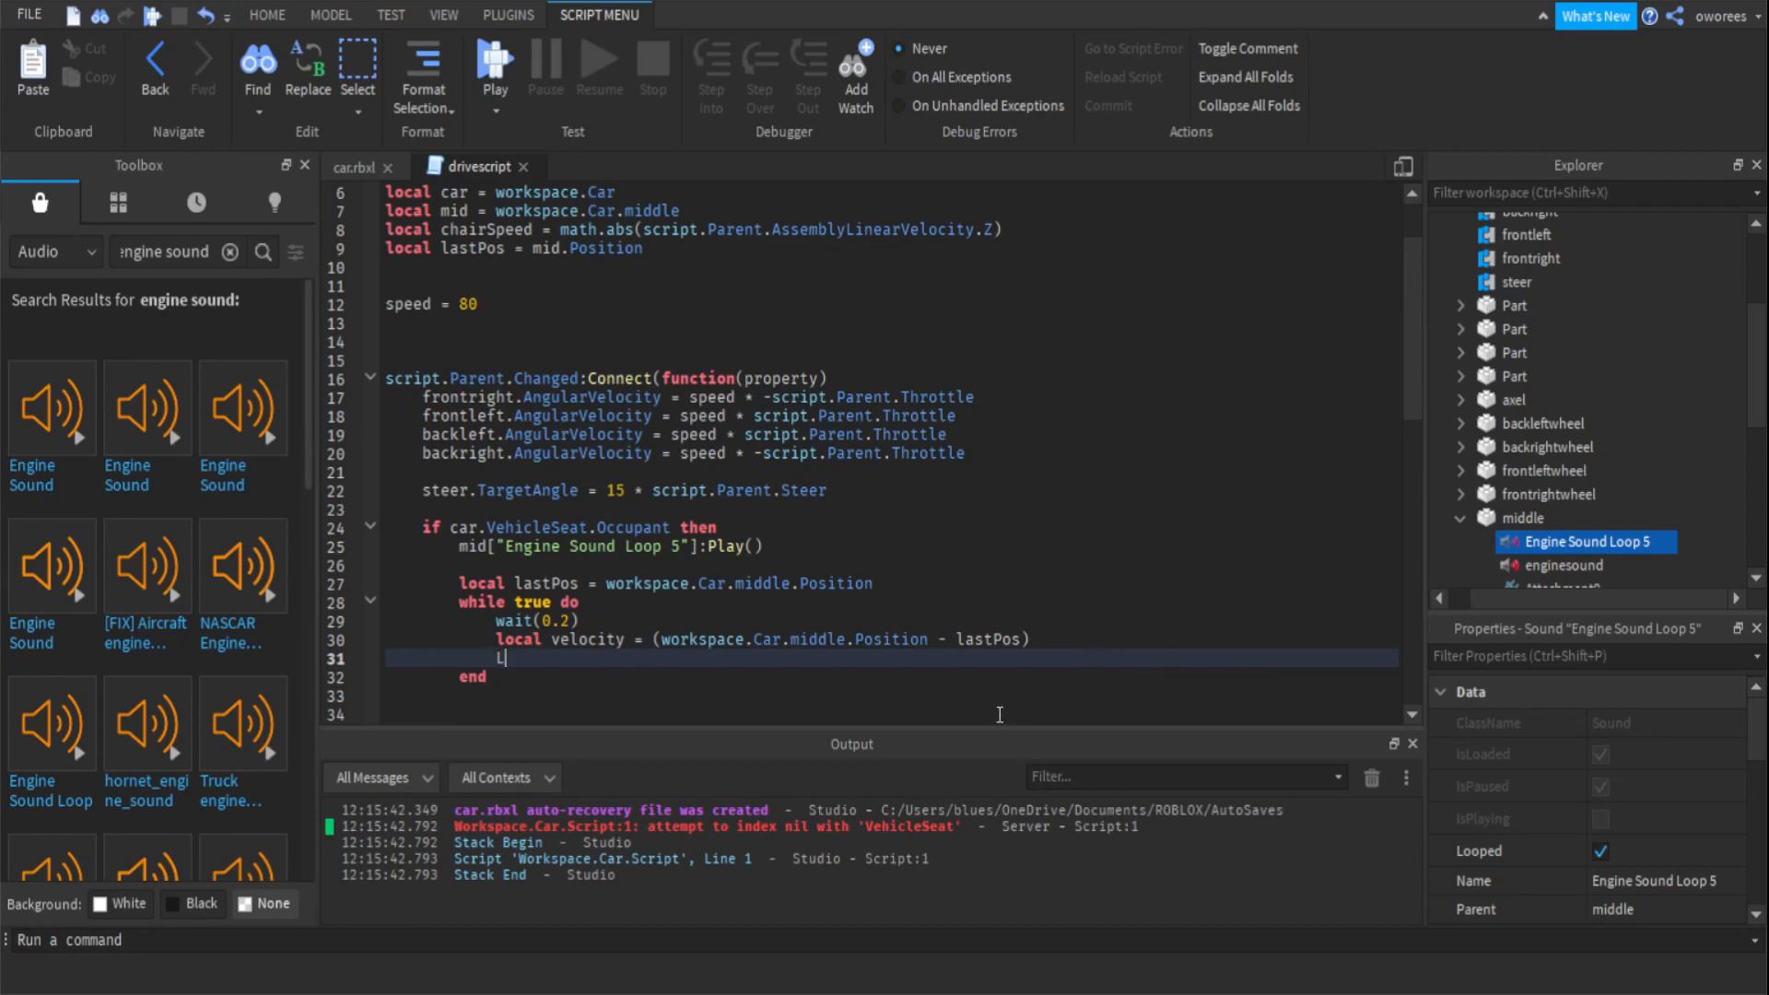
type("astPos")
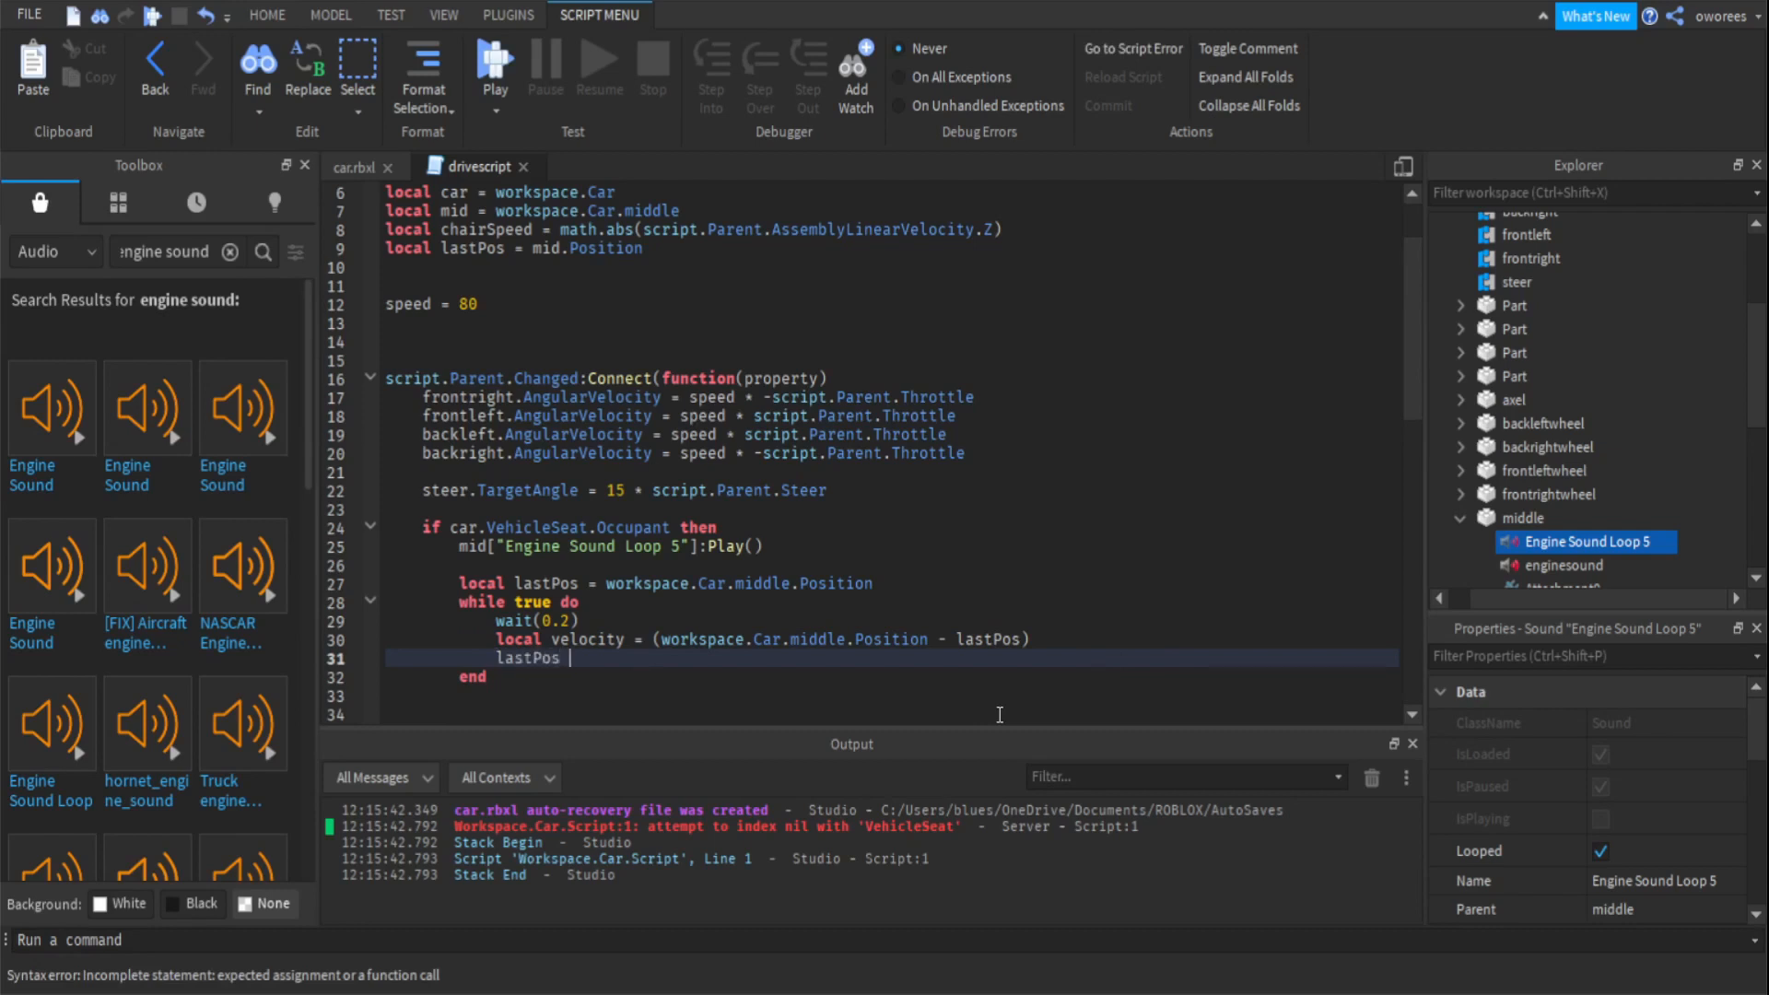
type("=")
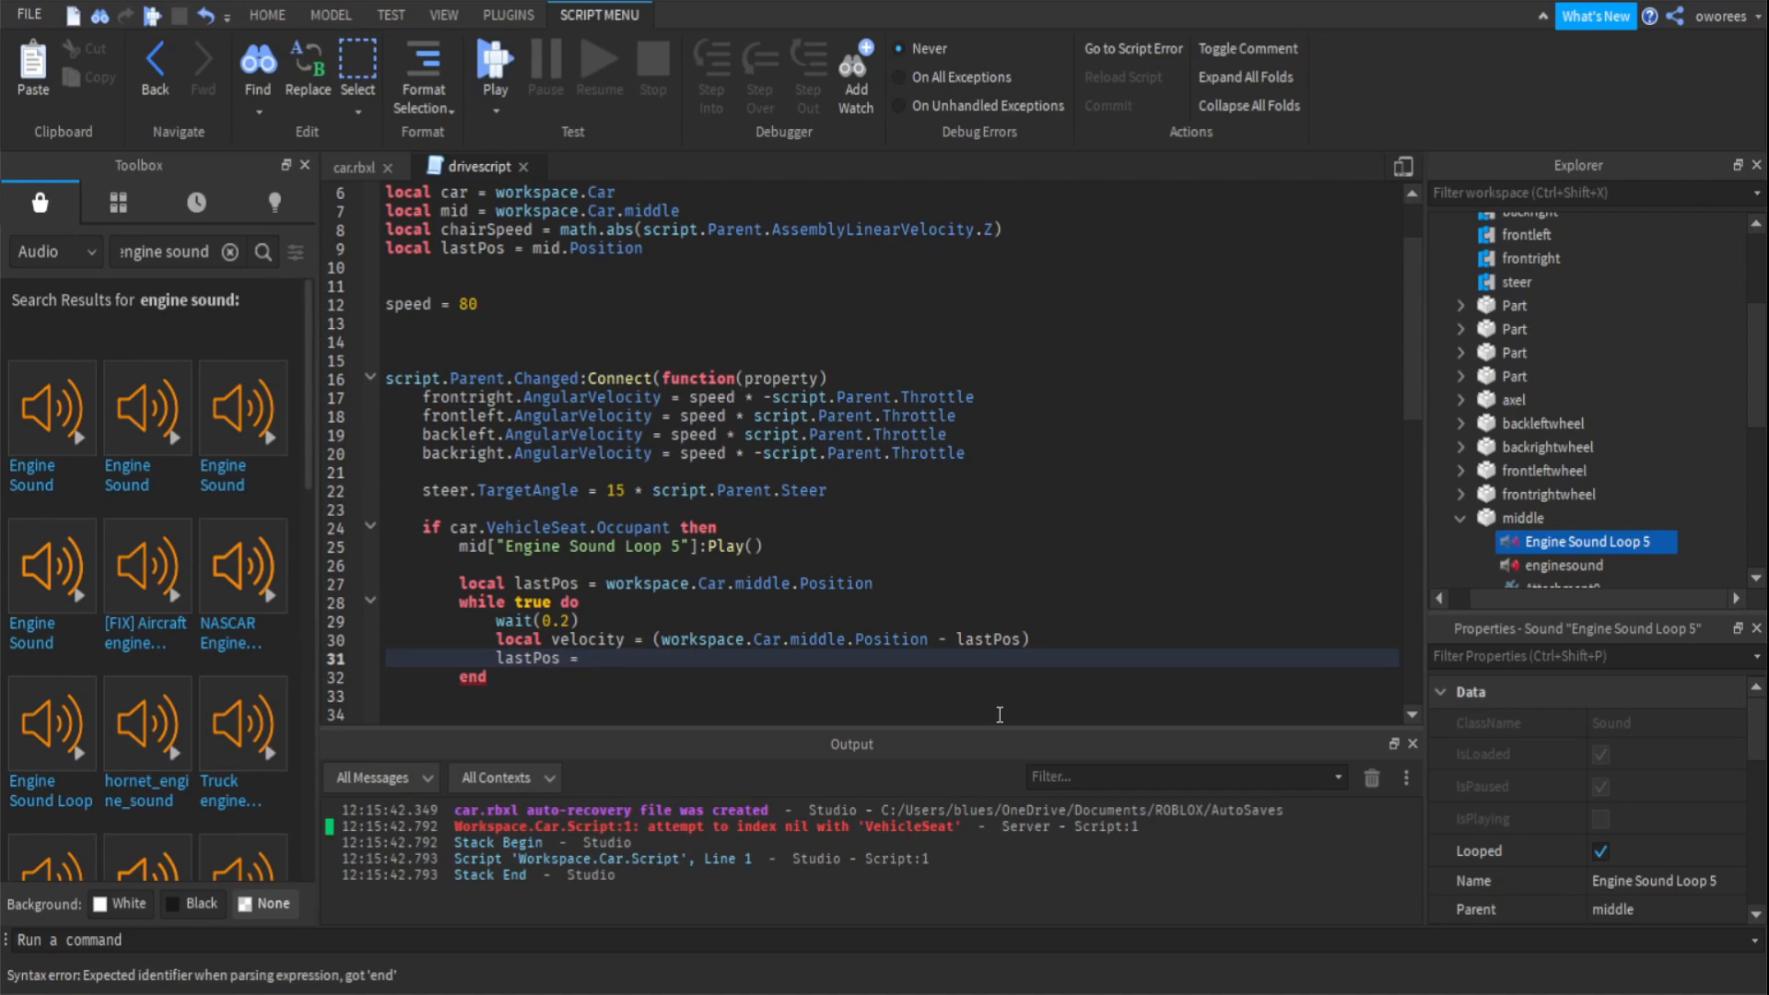
left_click(588, 658)
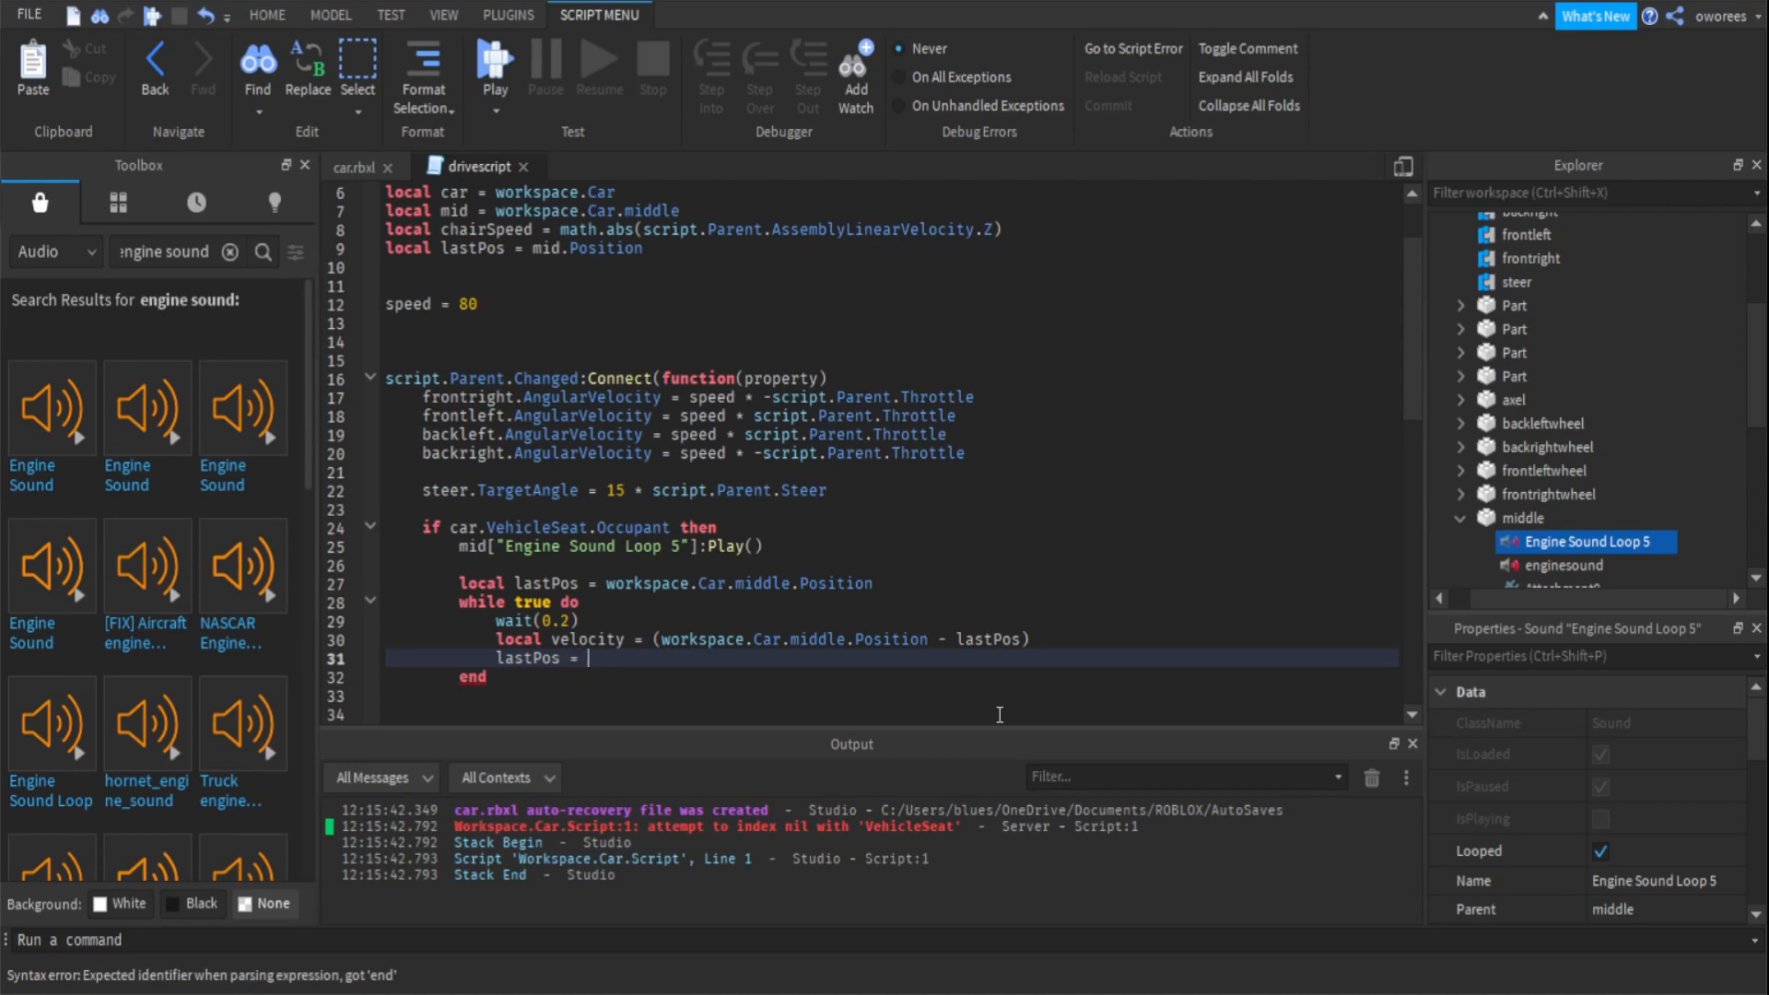
type("workspace.Car.middle.Pos")
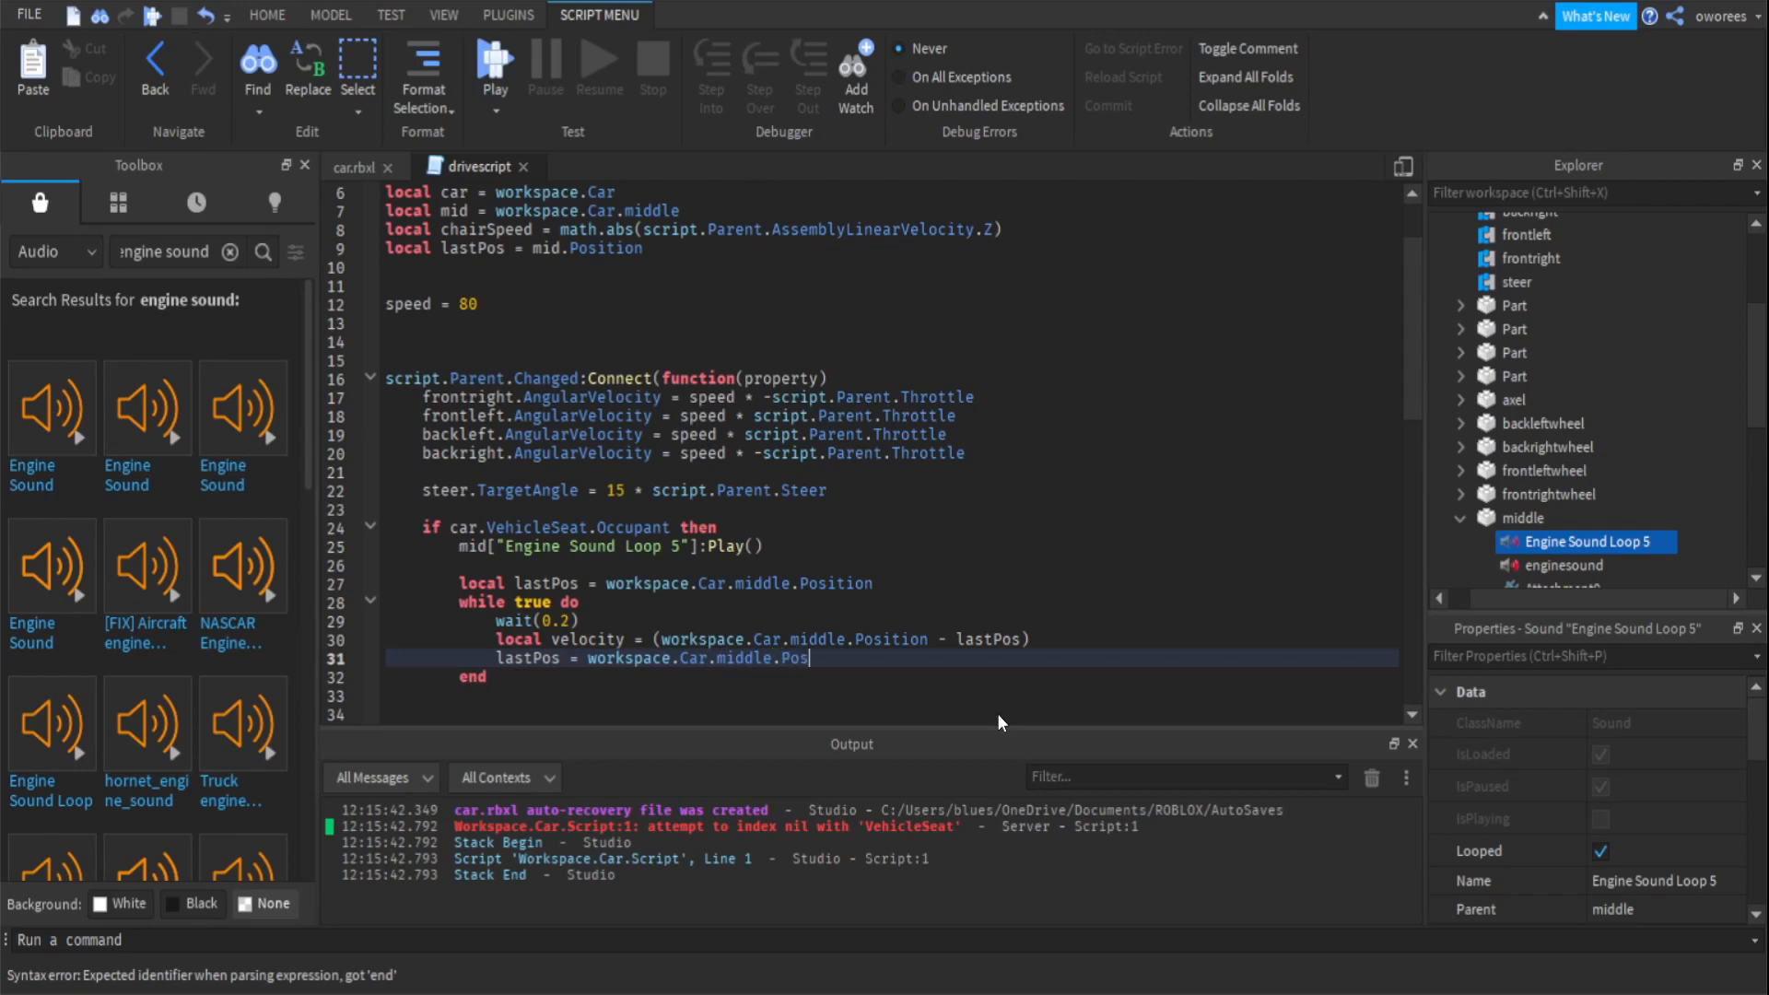
type("ition")
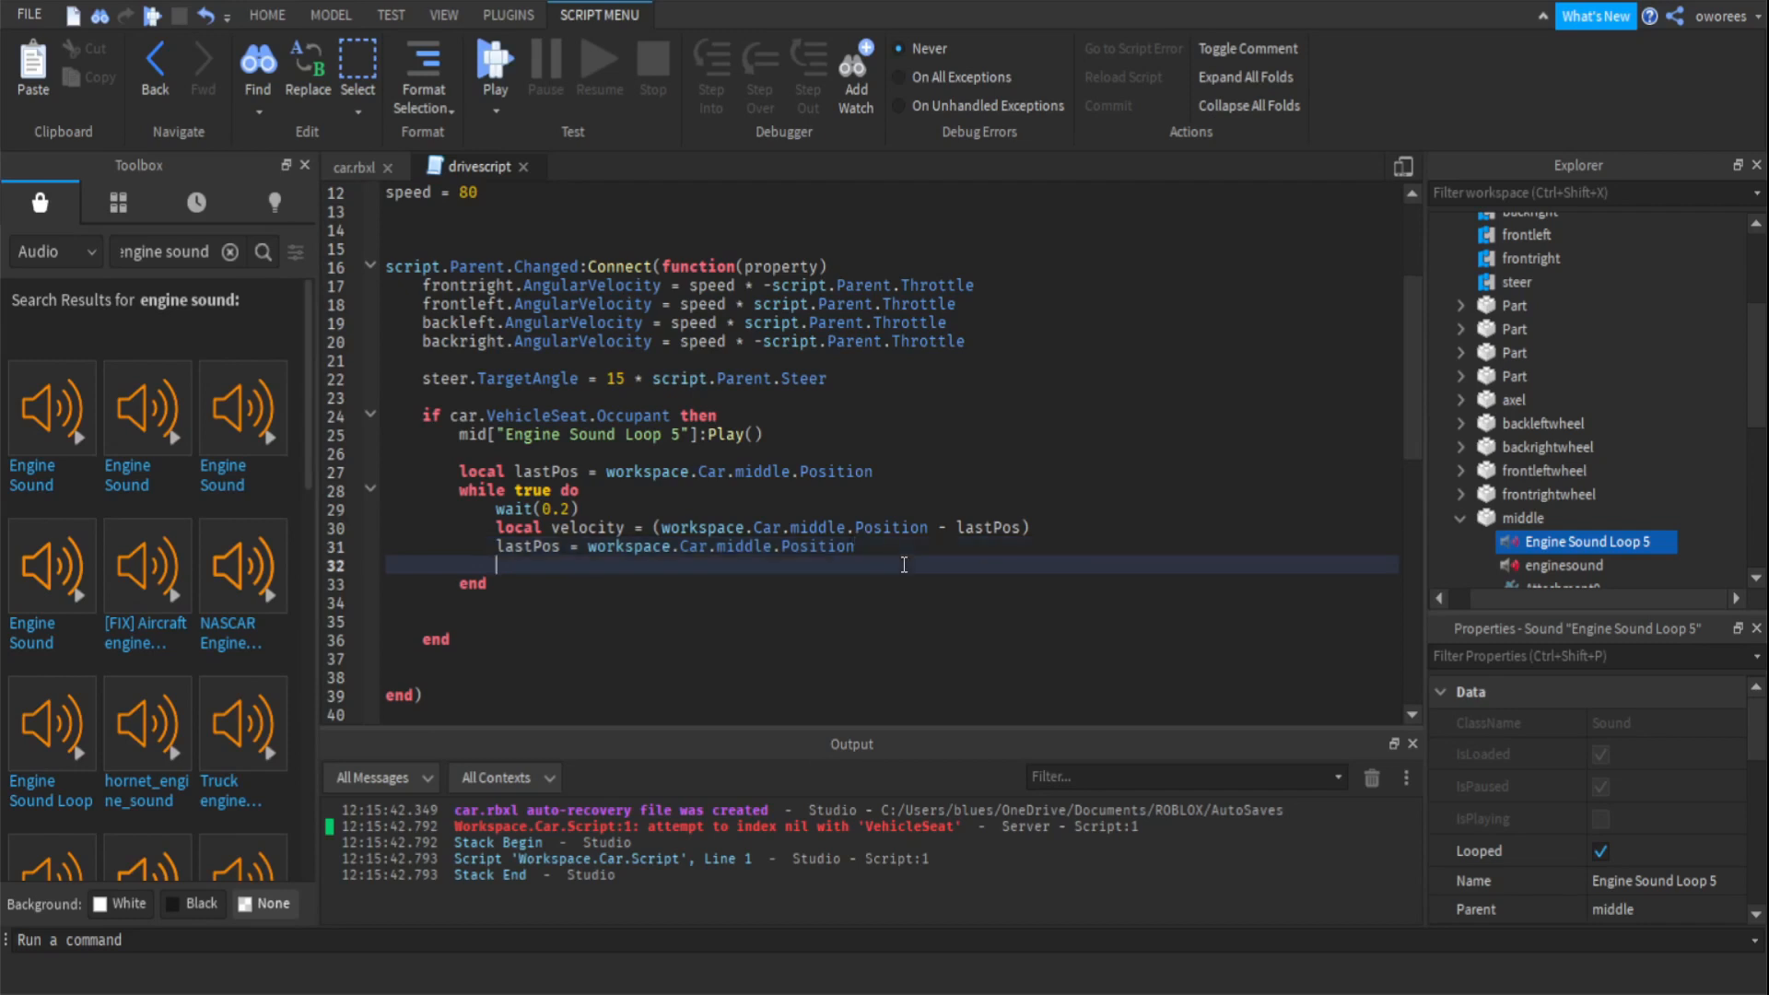
Set mid["Engine Sound Loop 5"].Pitch = 1 + velocity.Magnitude/100 inside the loop.
type("mid.")
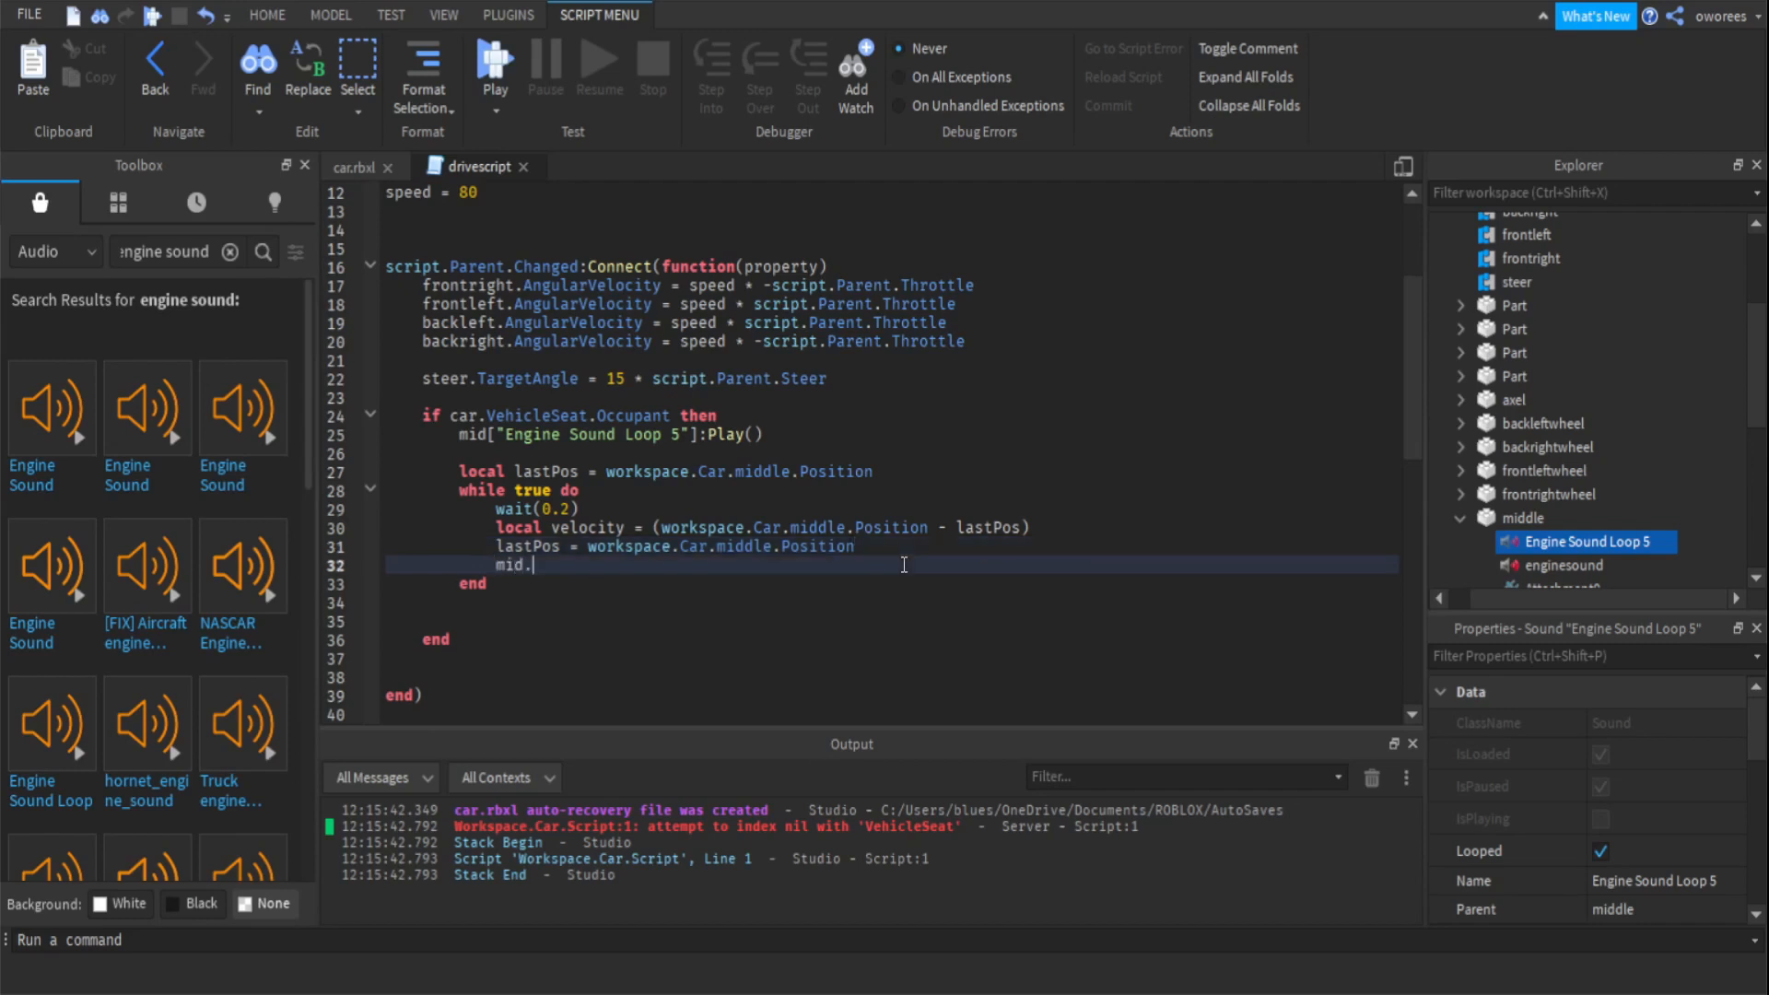
type("Engine Sound Loop 5\"]")
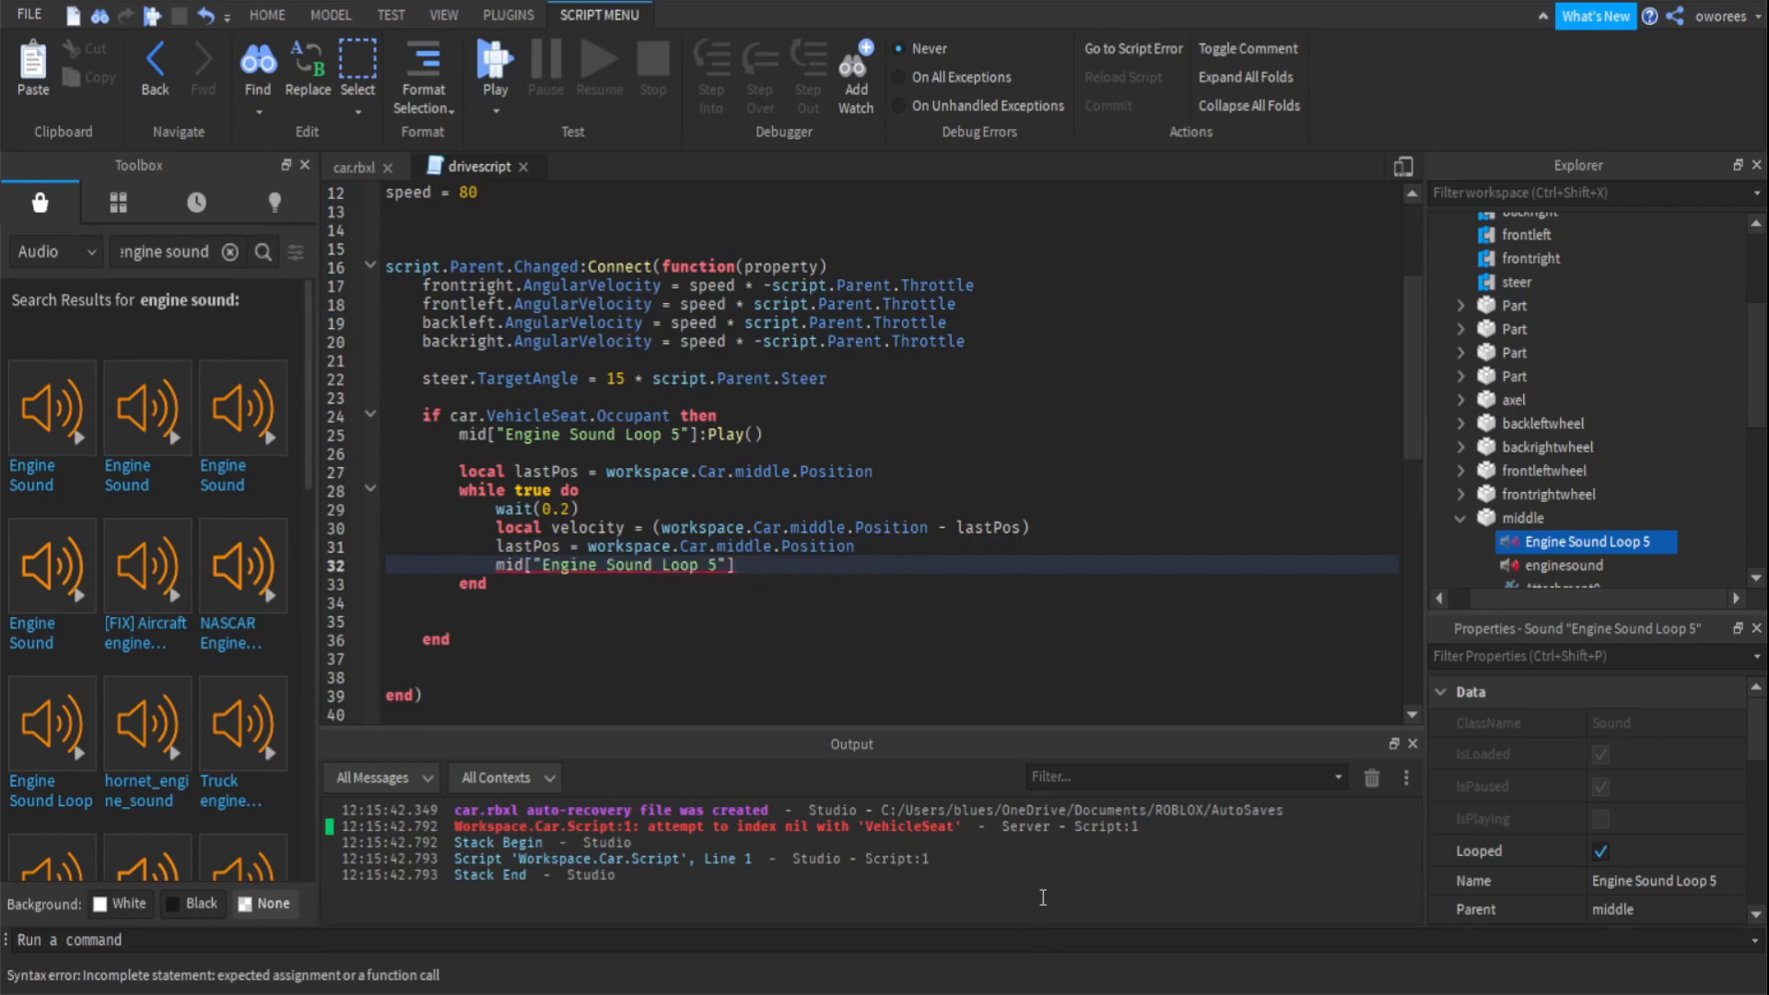
type(".Pit")
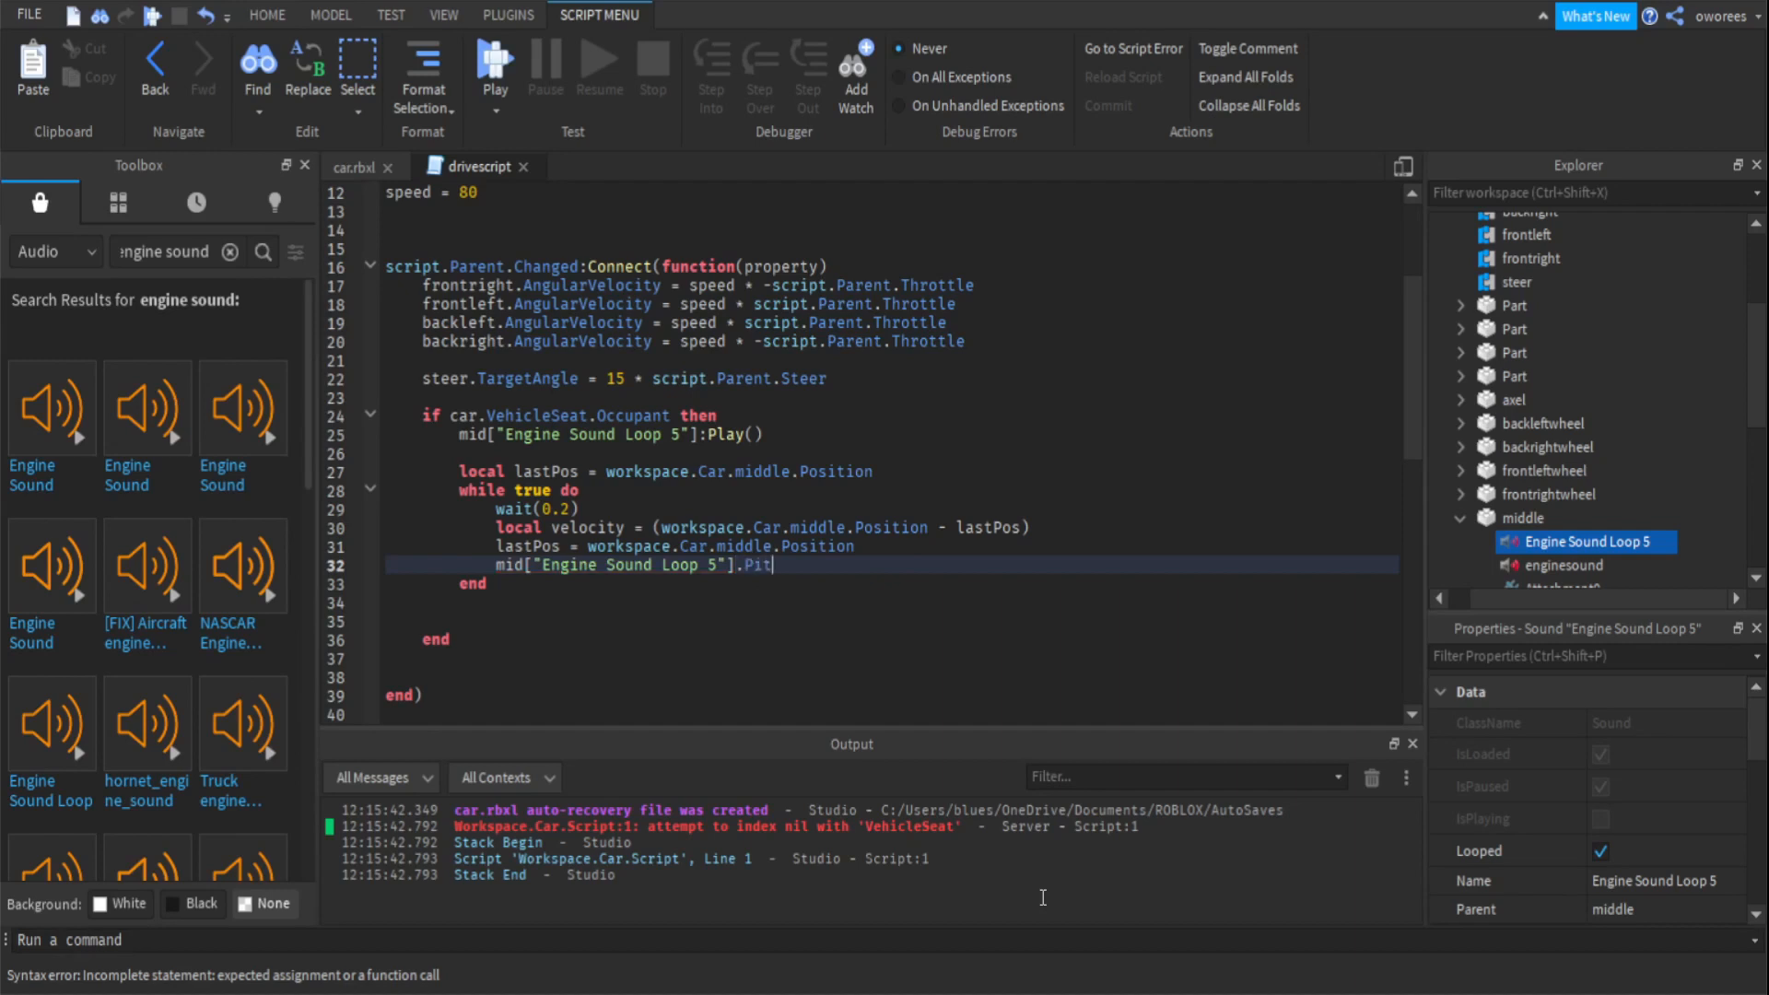
type("ch = 1")
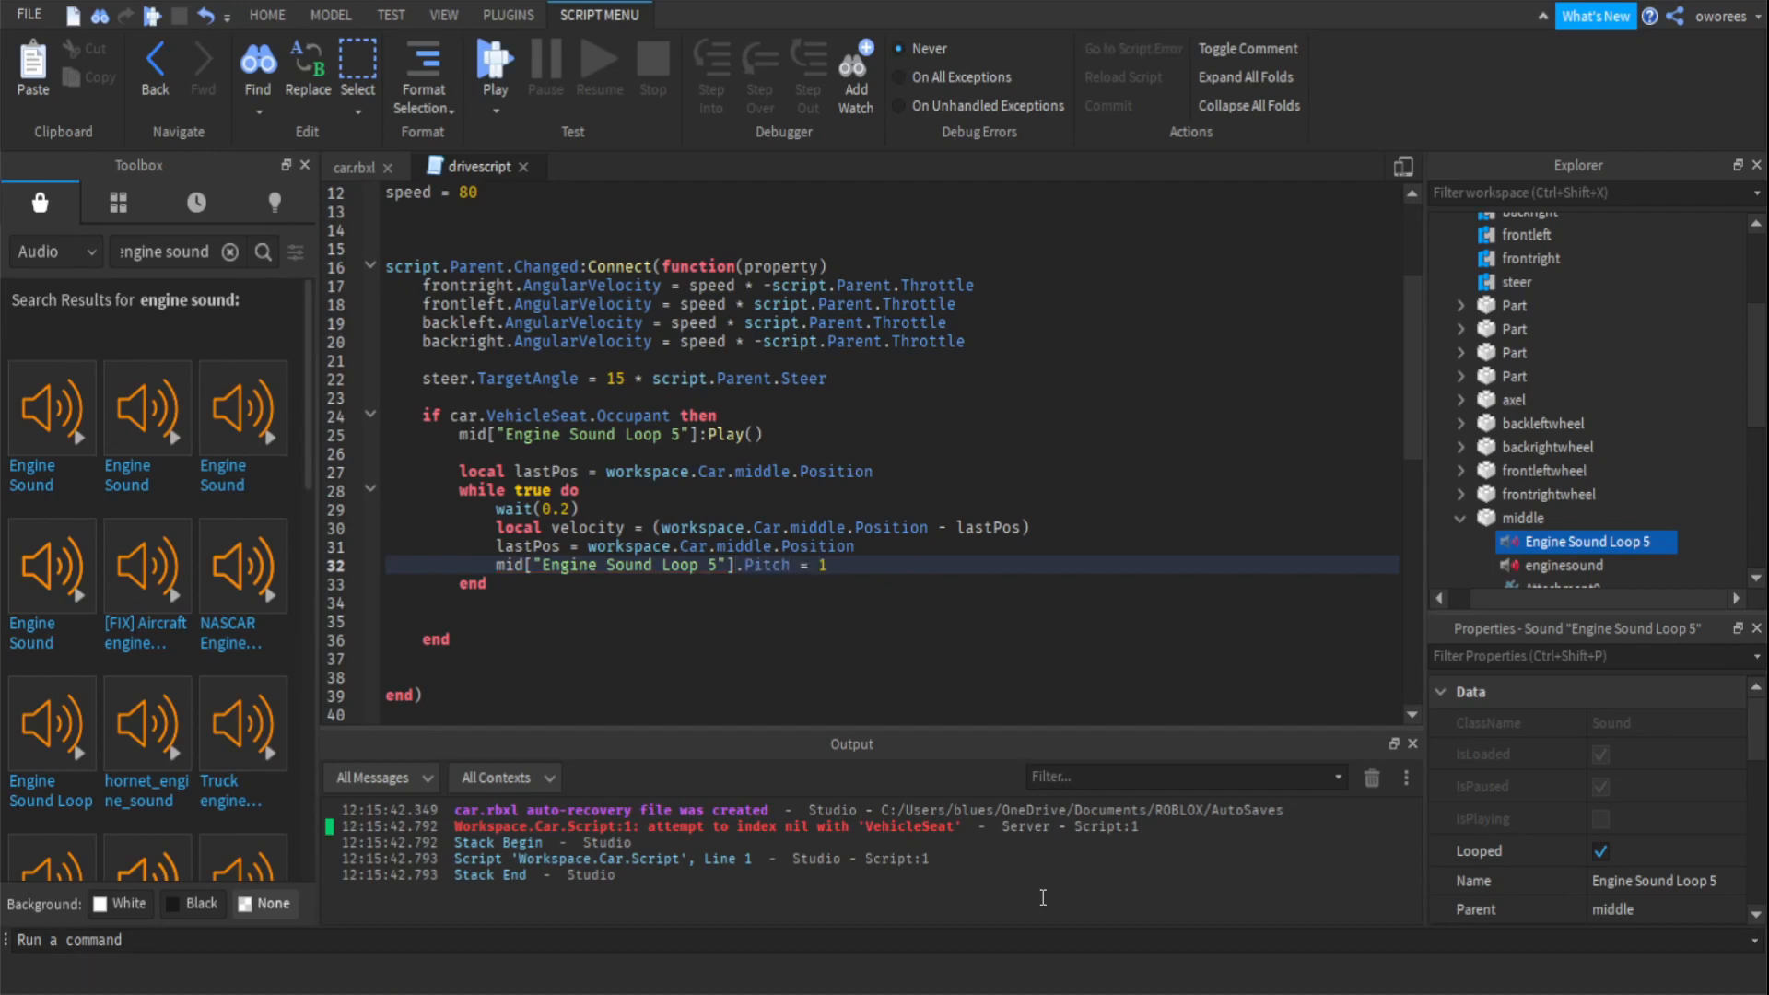
type("+")
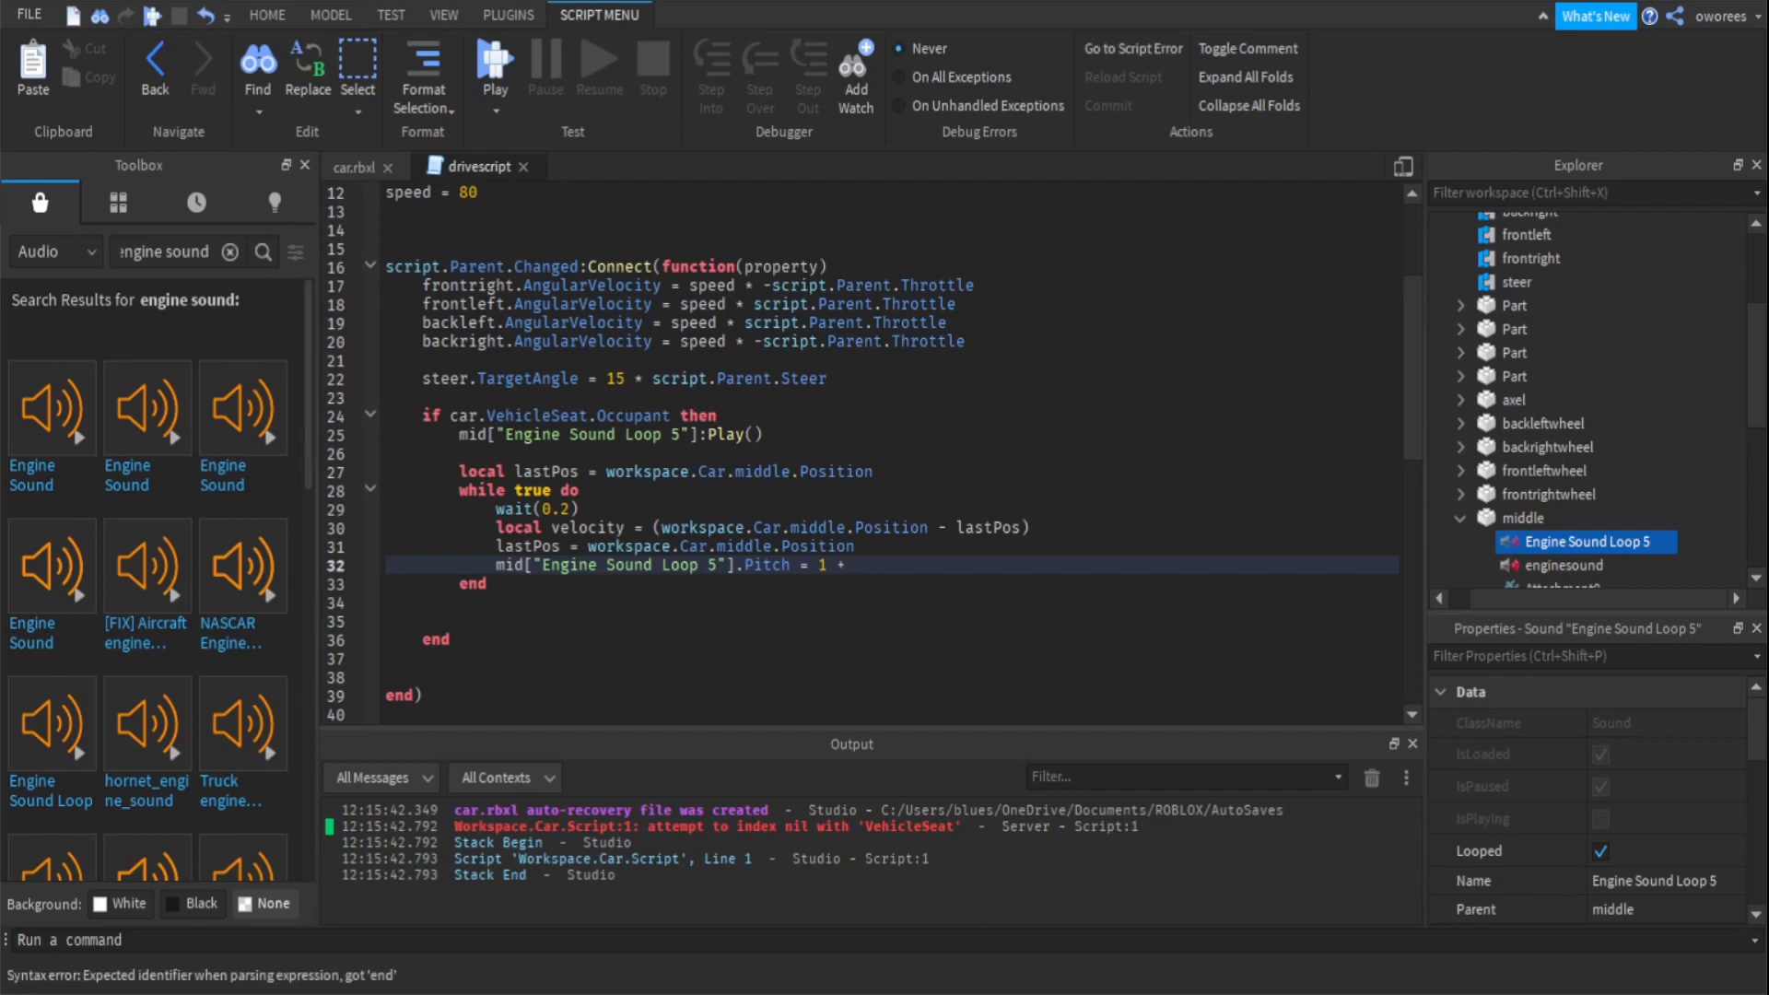
type("velocit")
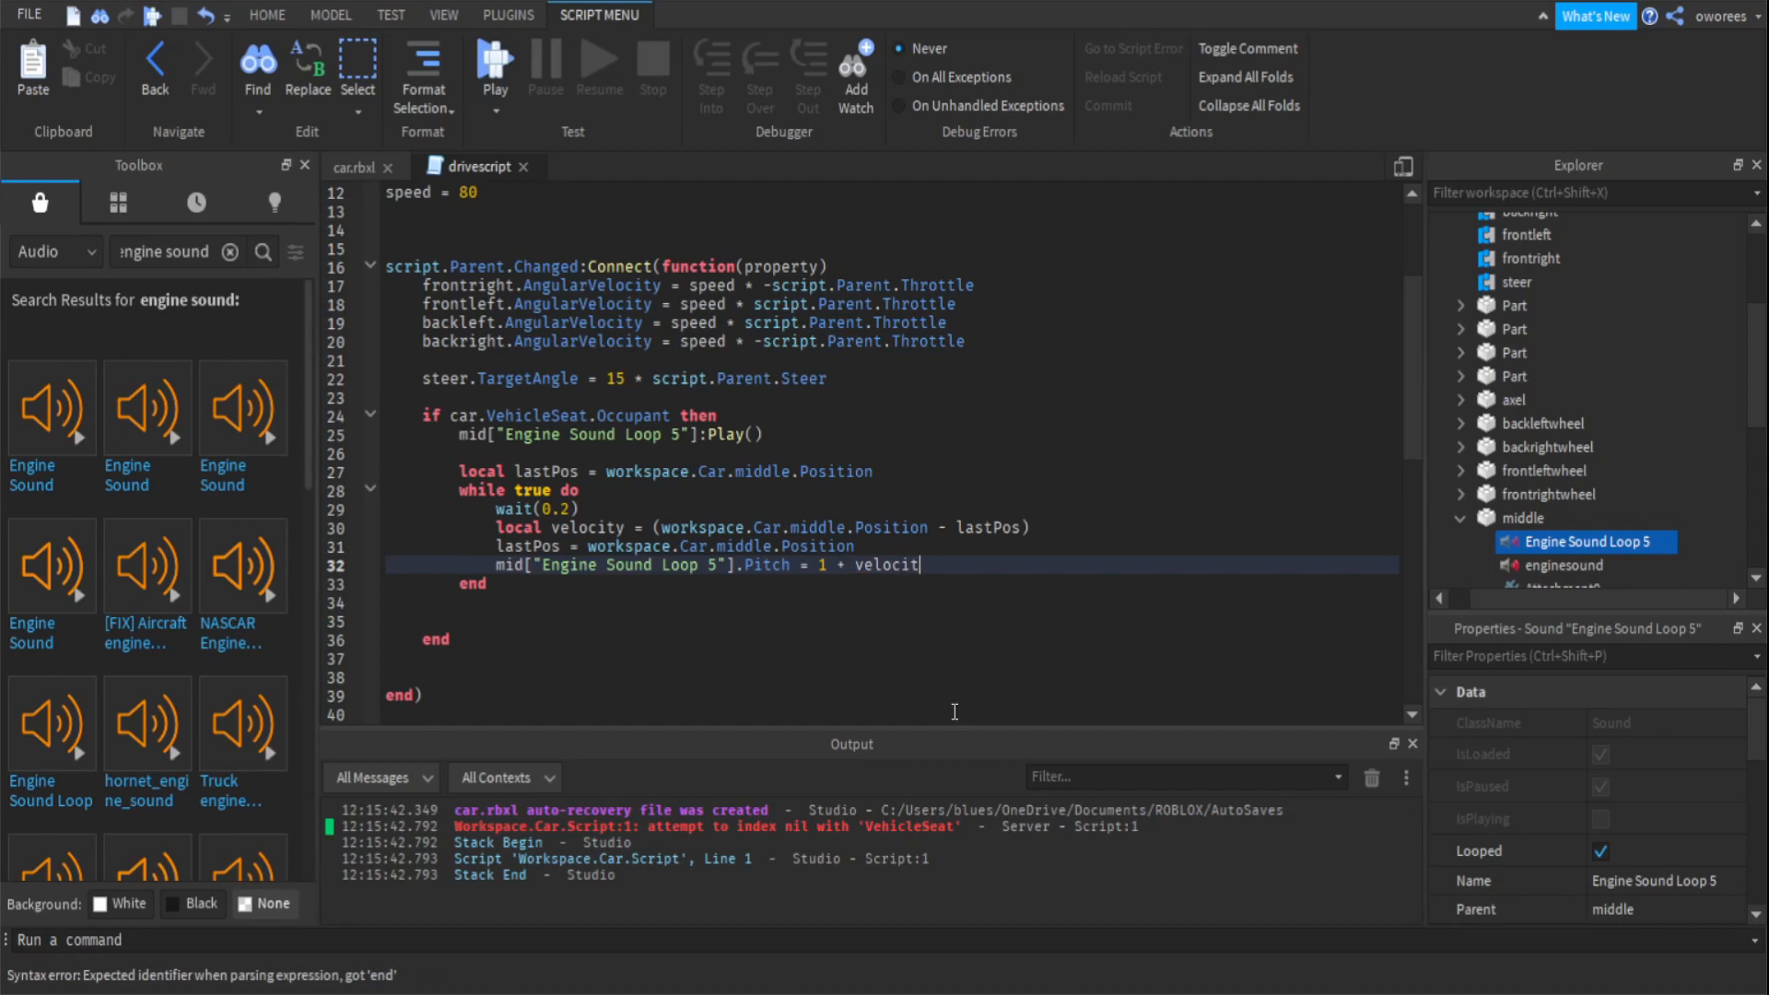
type(".Ma")
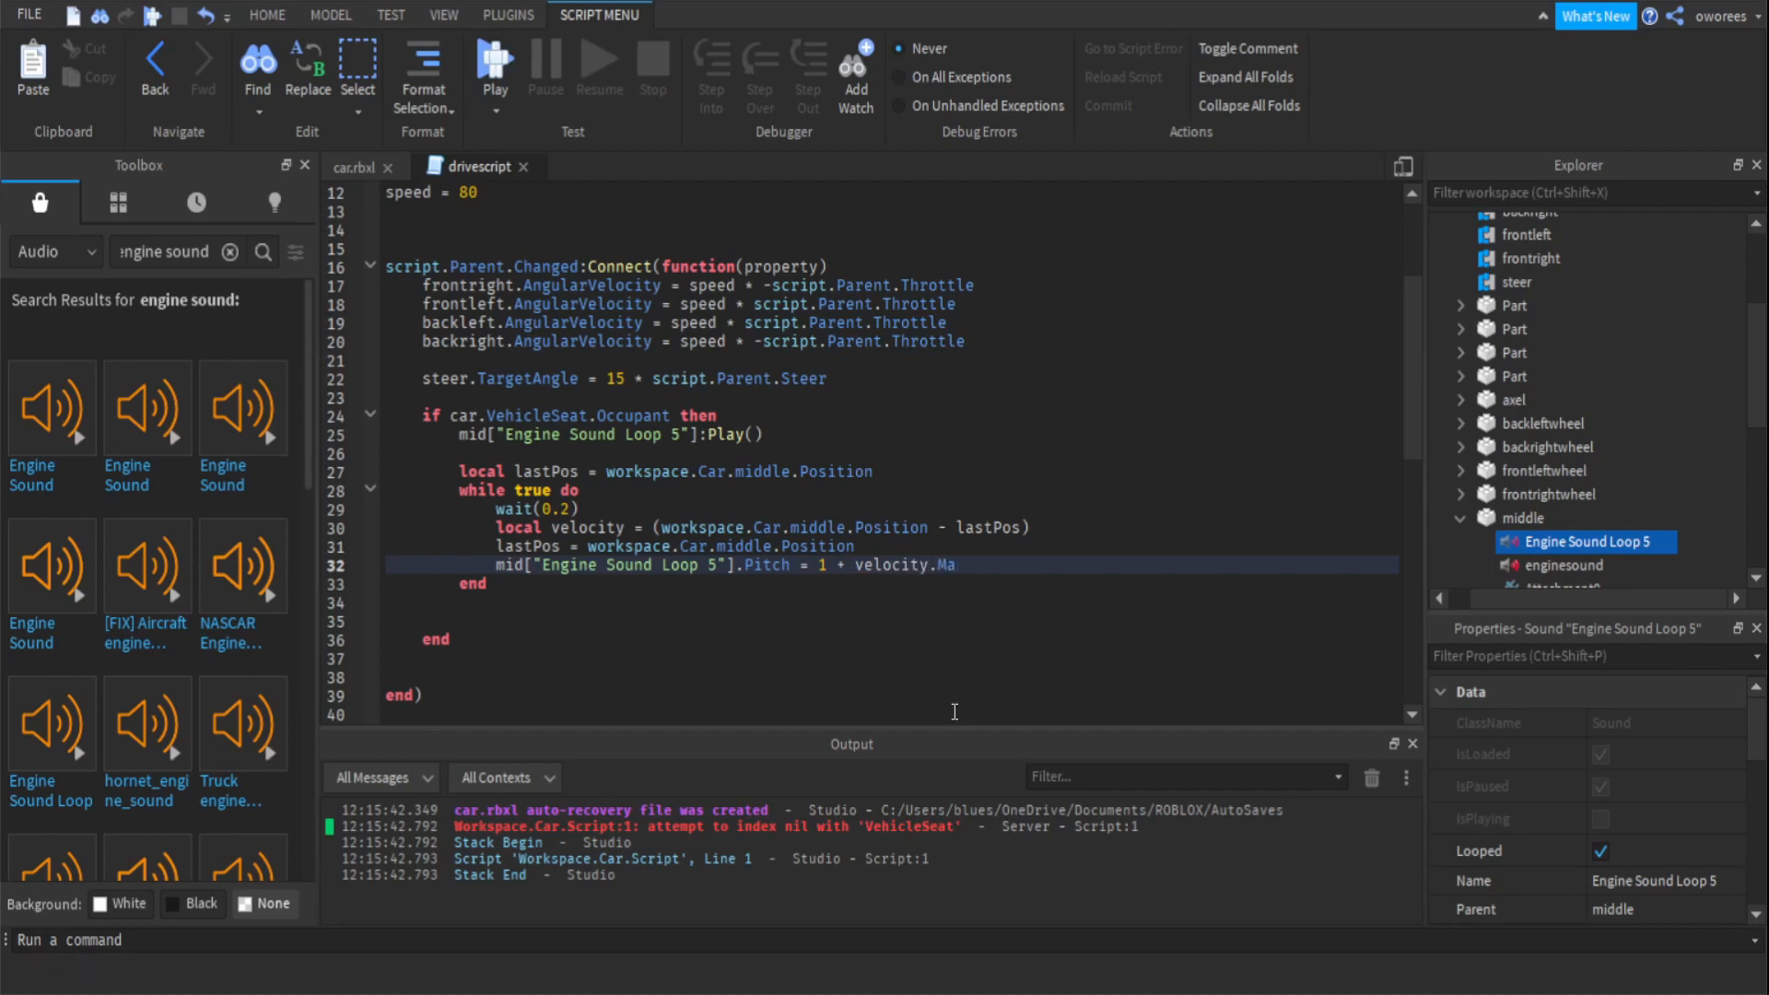
type("gnitude")
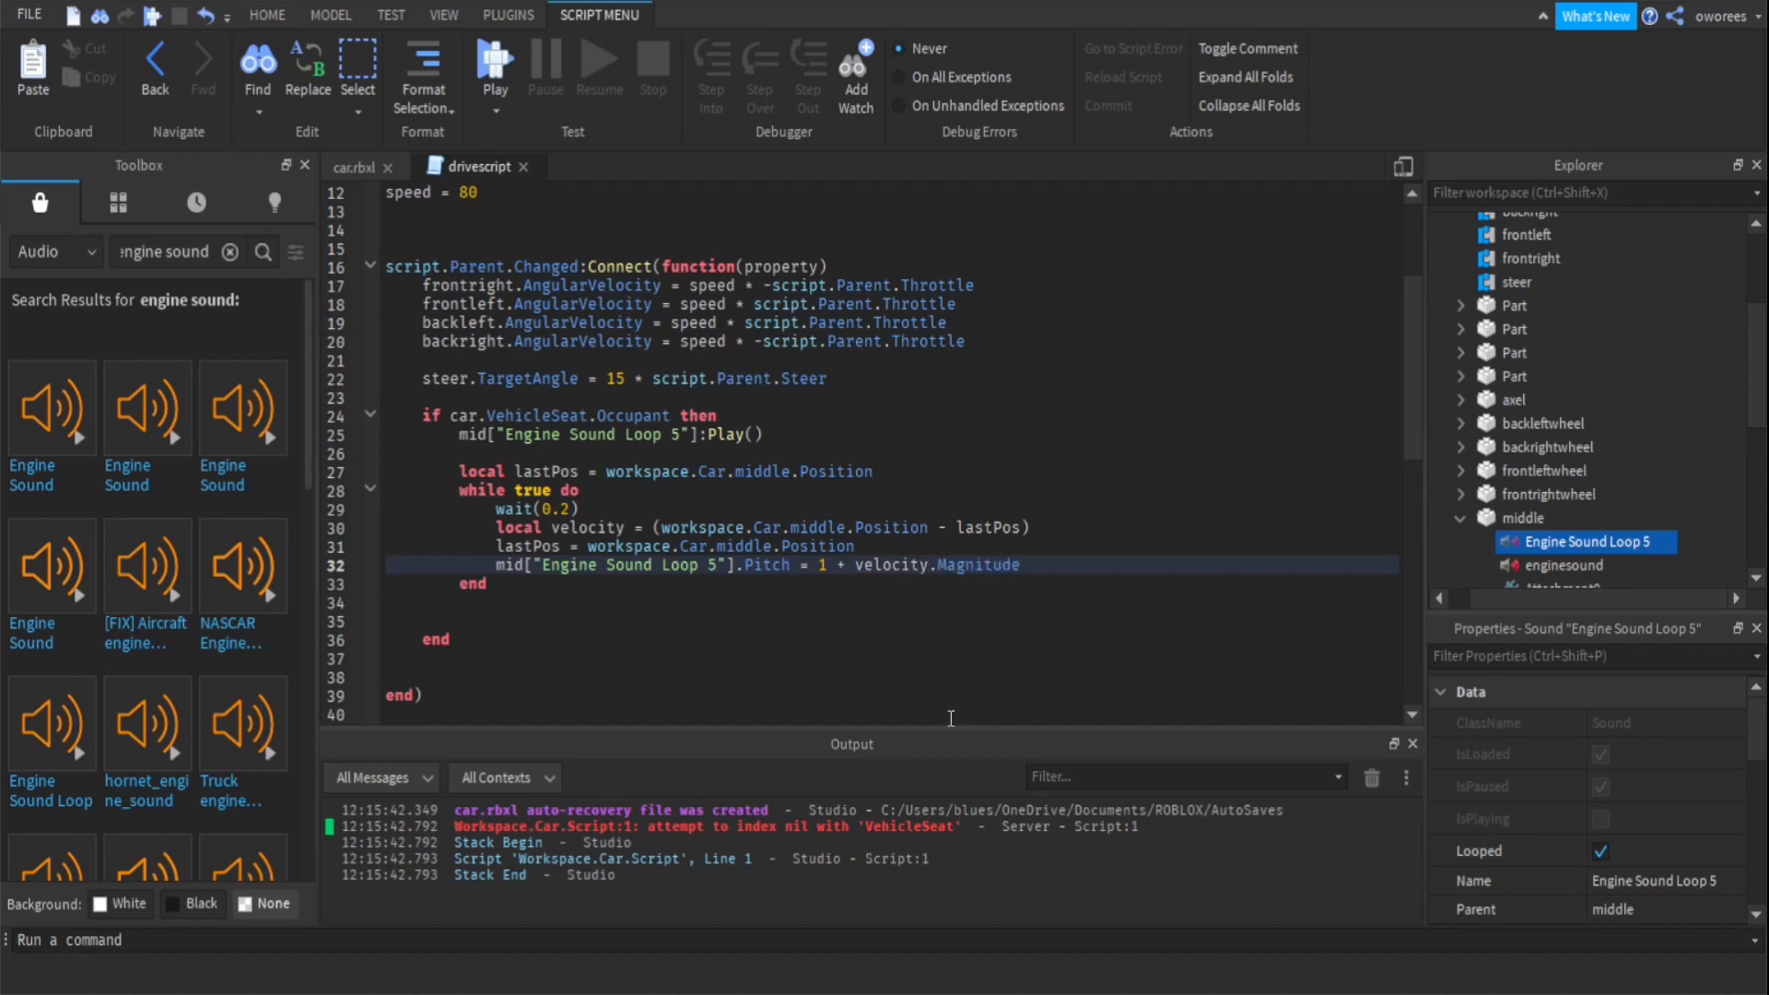
mouse_move(1064, 739)
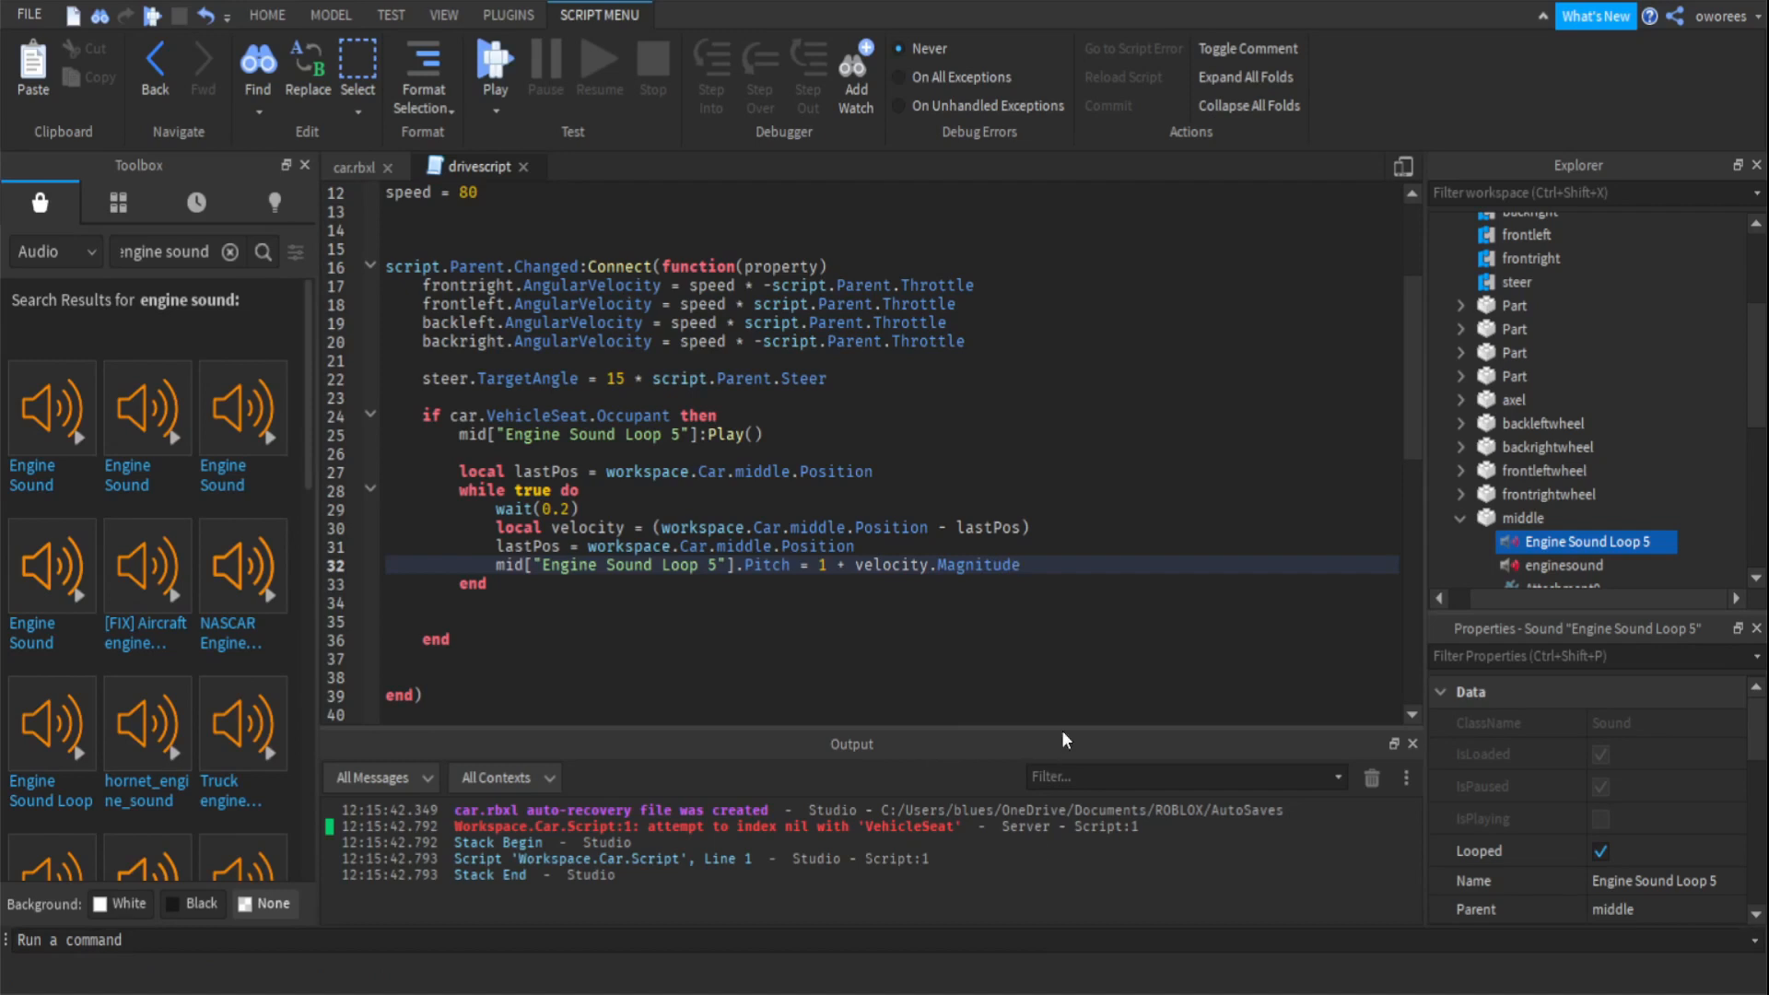
type("/100")
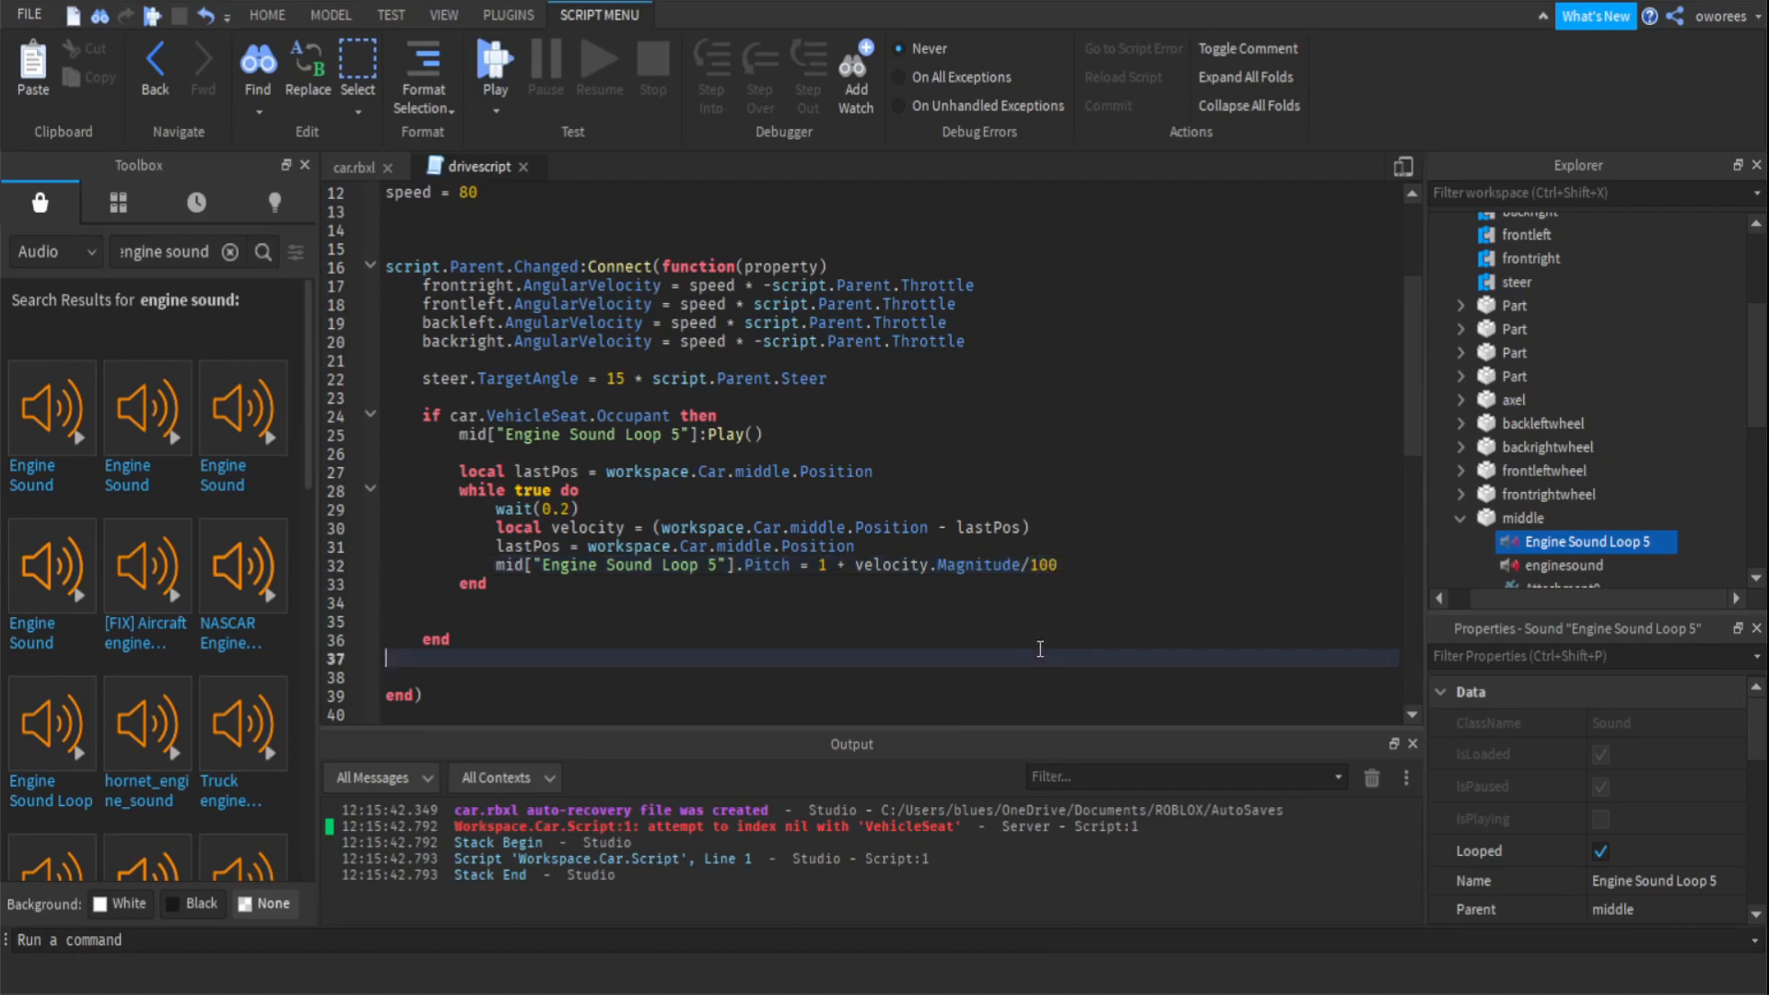
mouse_move(982, 625)
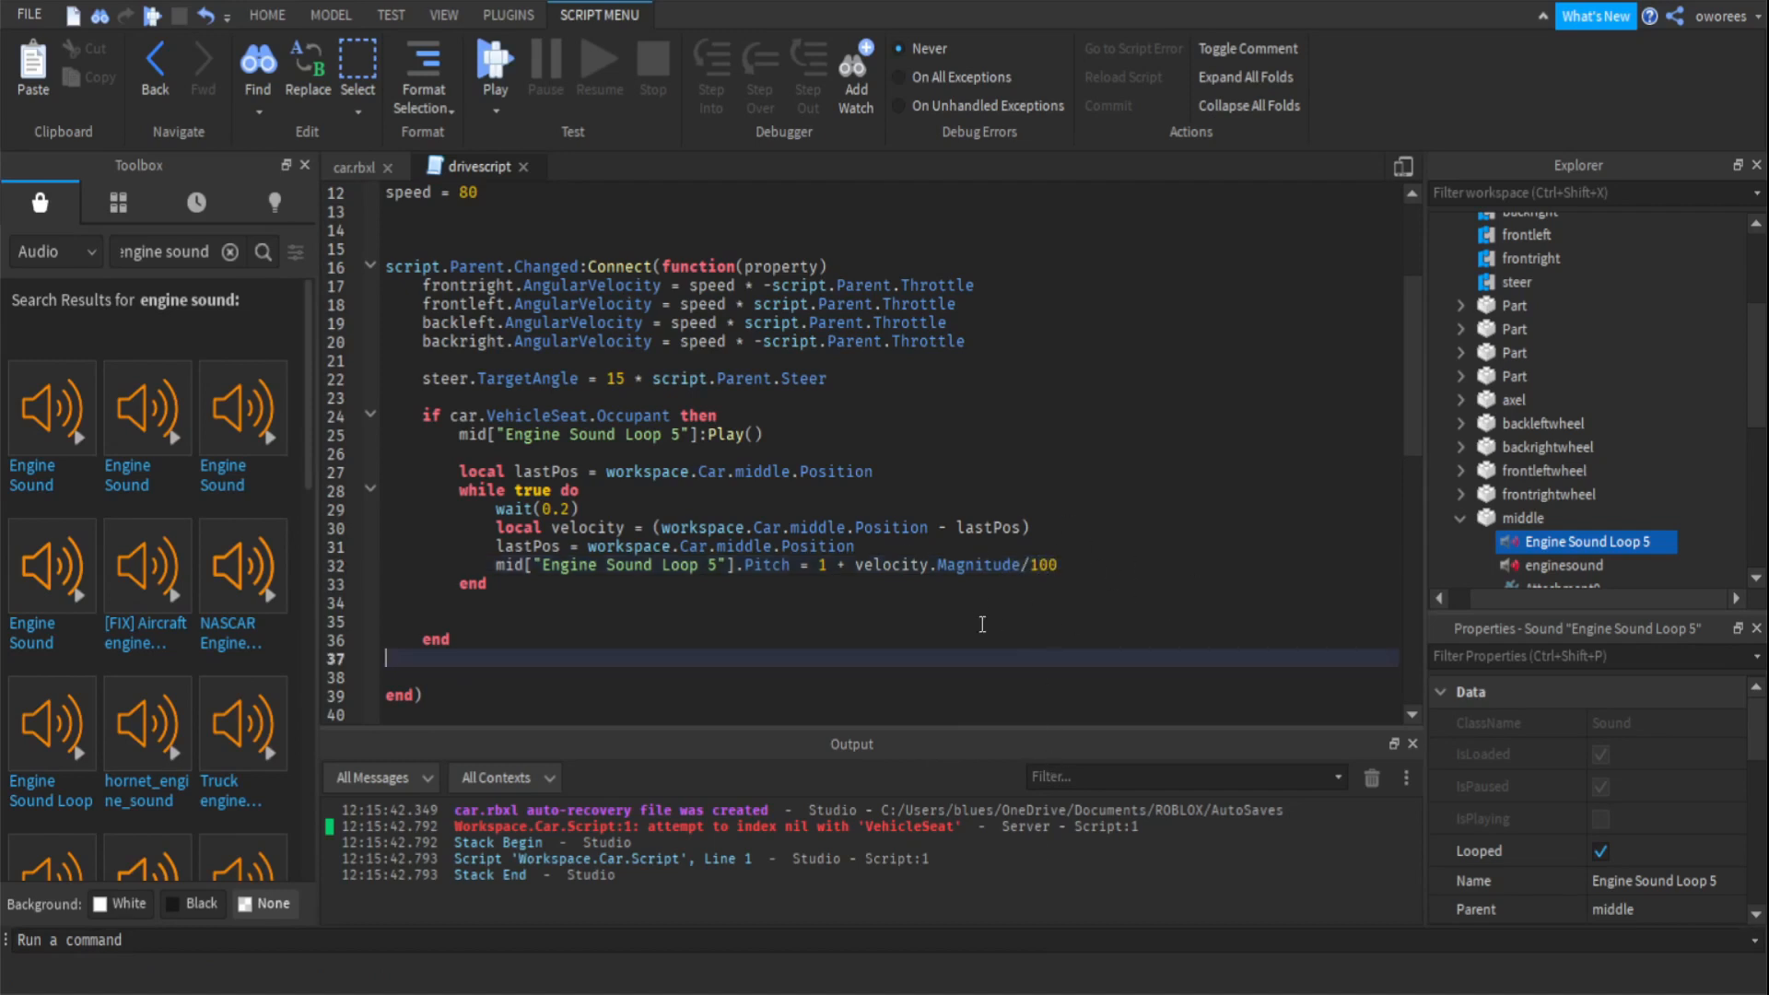
scroll("down", 3)
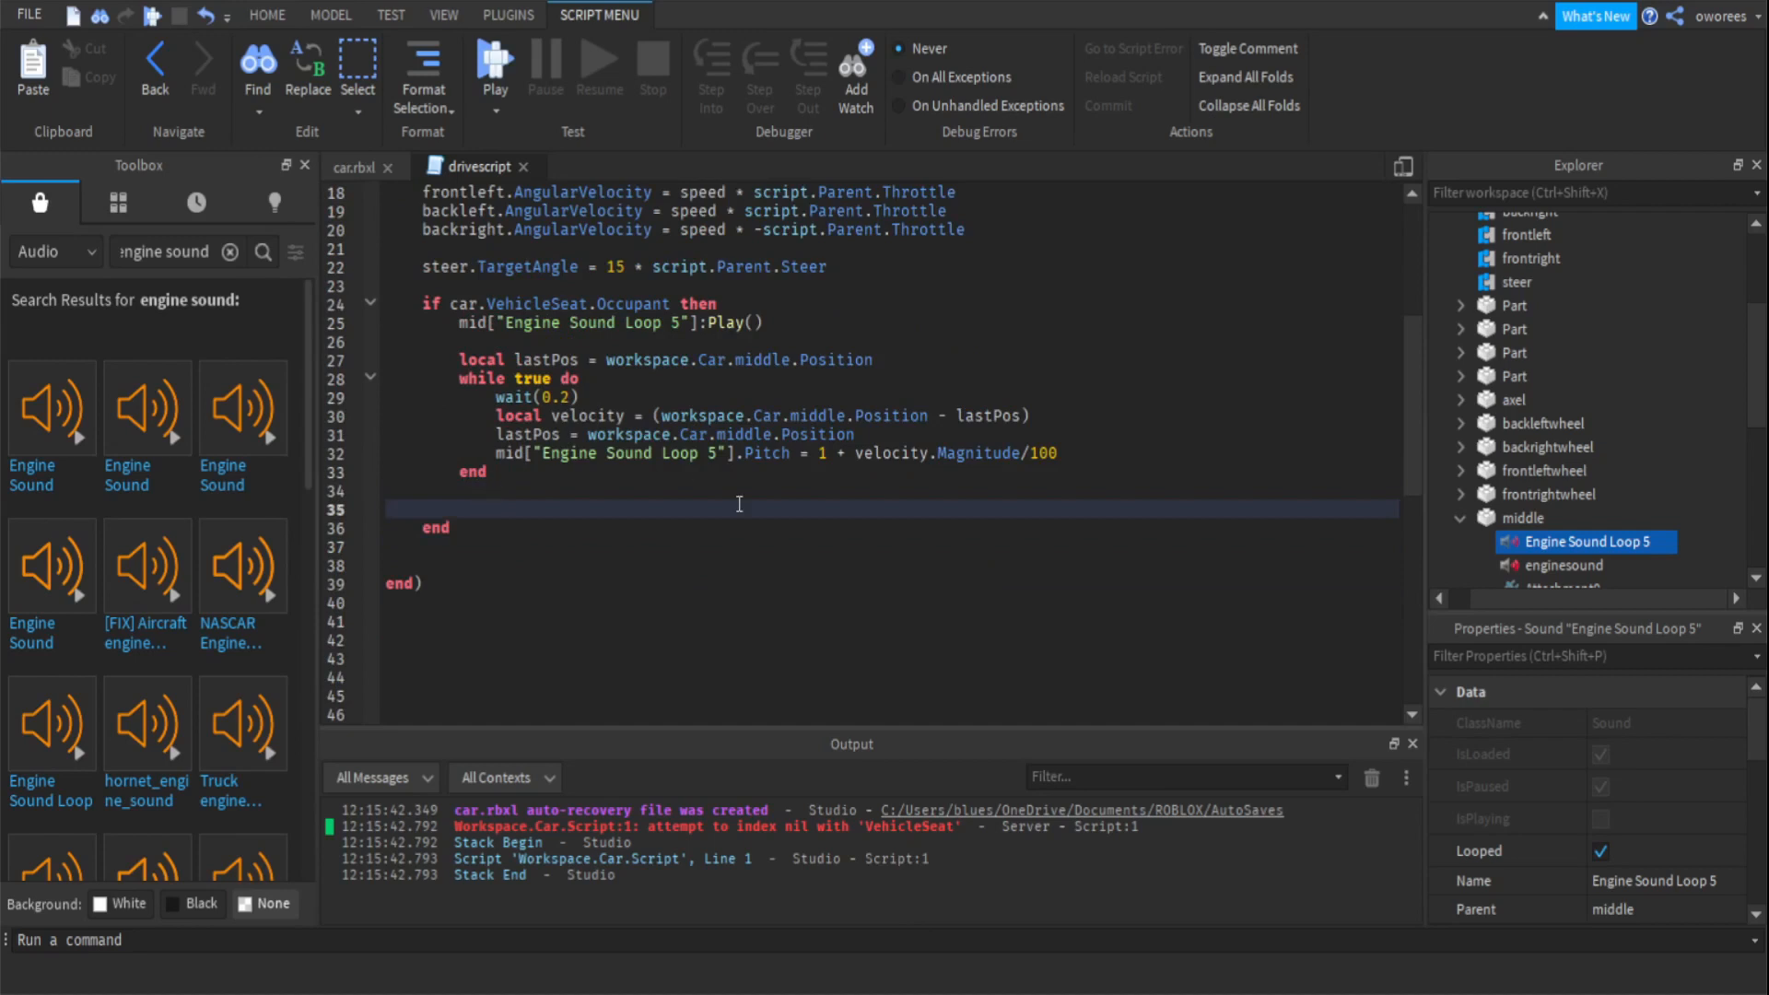
mouse_move(419, 293)
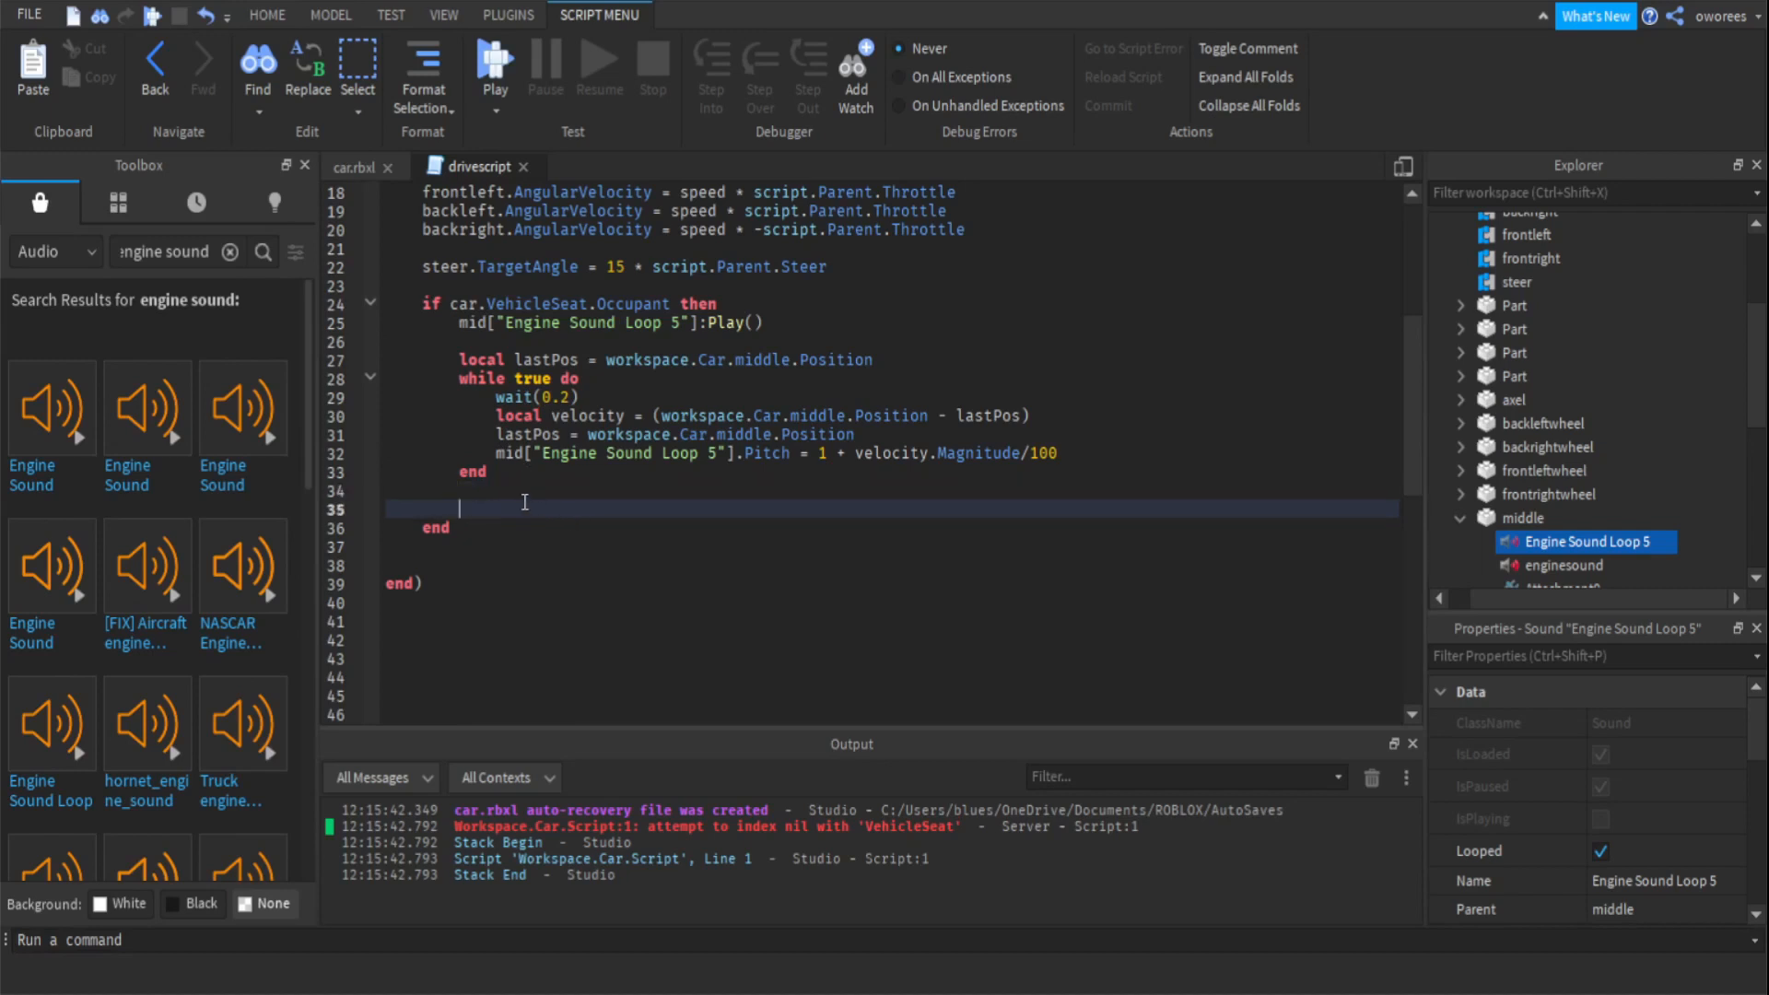
Add an else branch calling mid["Engine Sound Loop 5"]:Stop().
type("else")
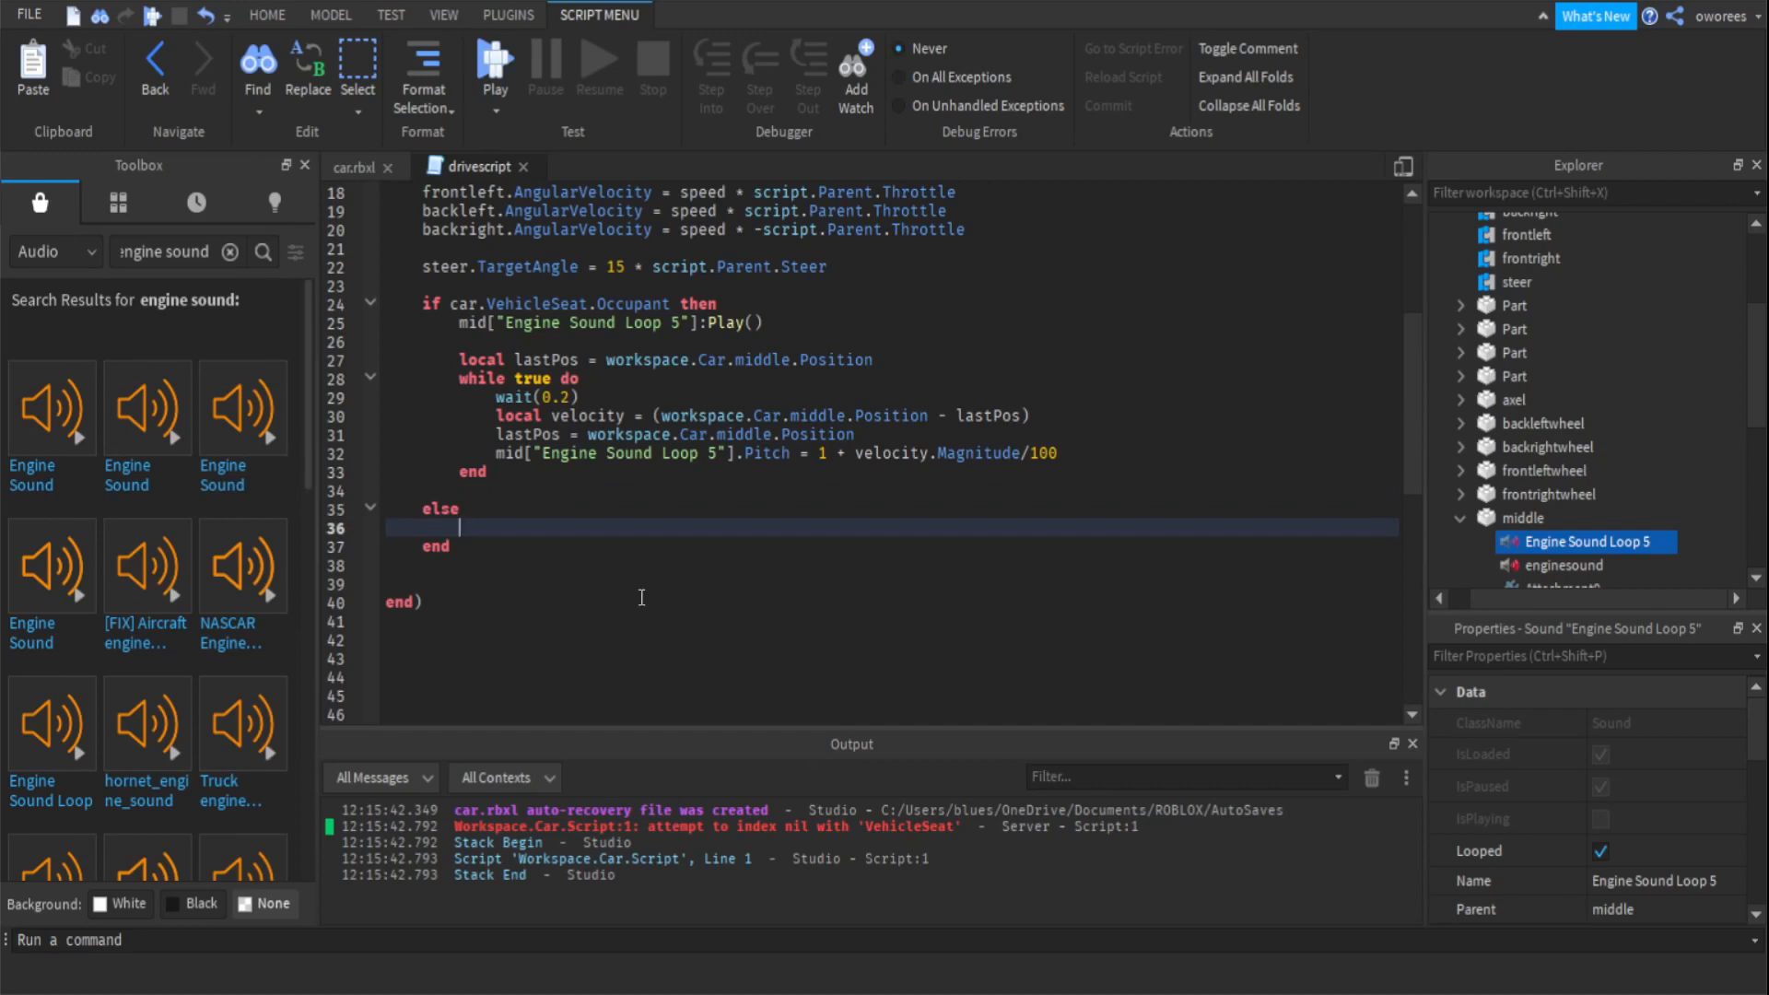
type("mid.")
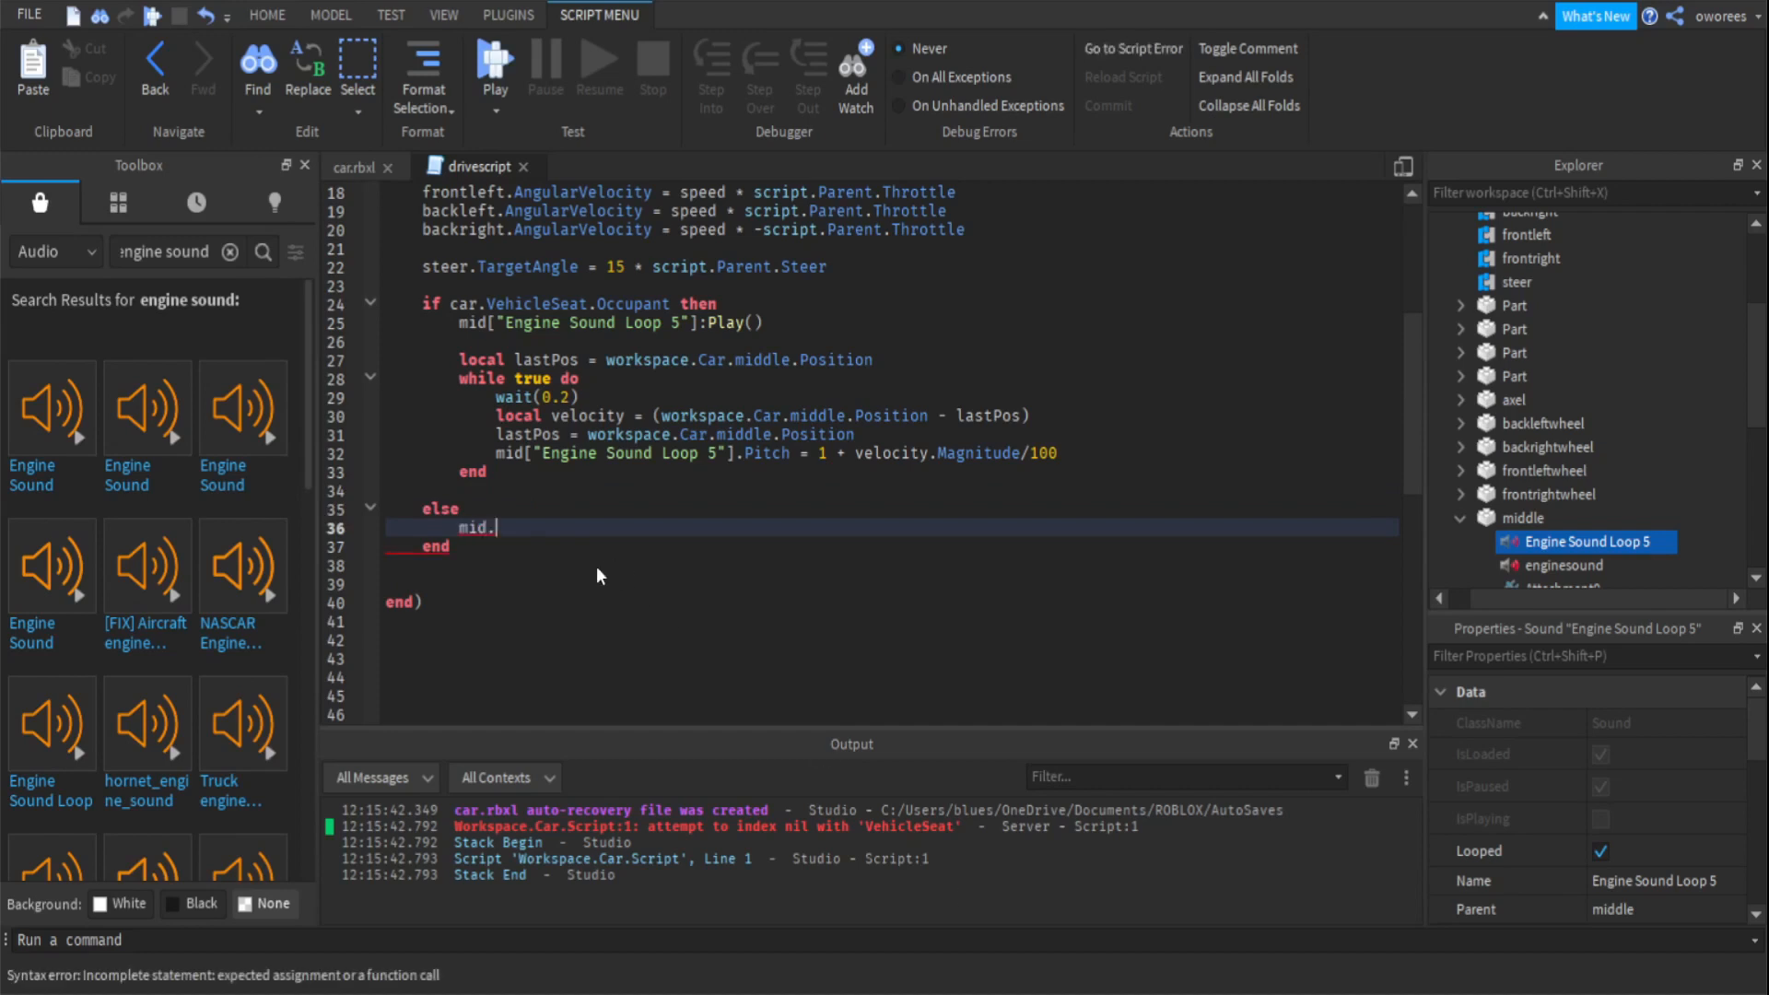
key("Backspace")
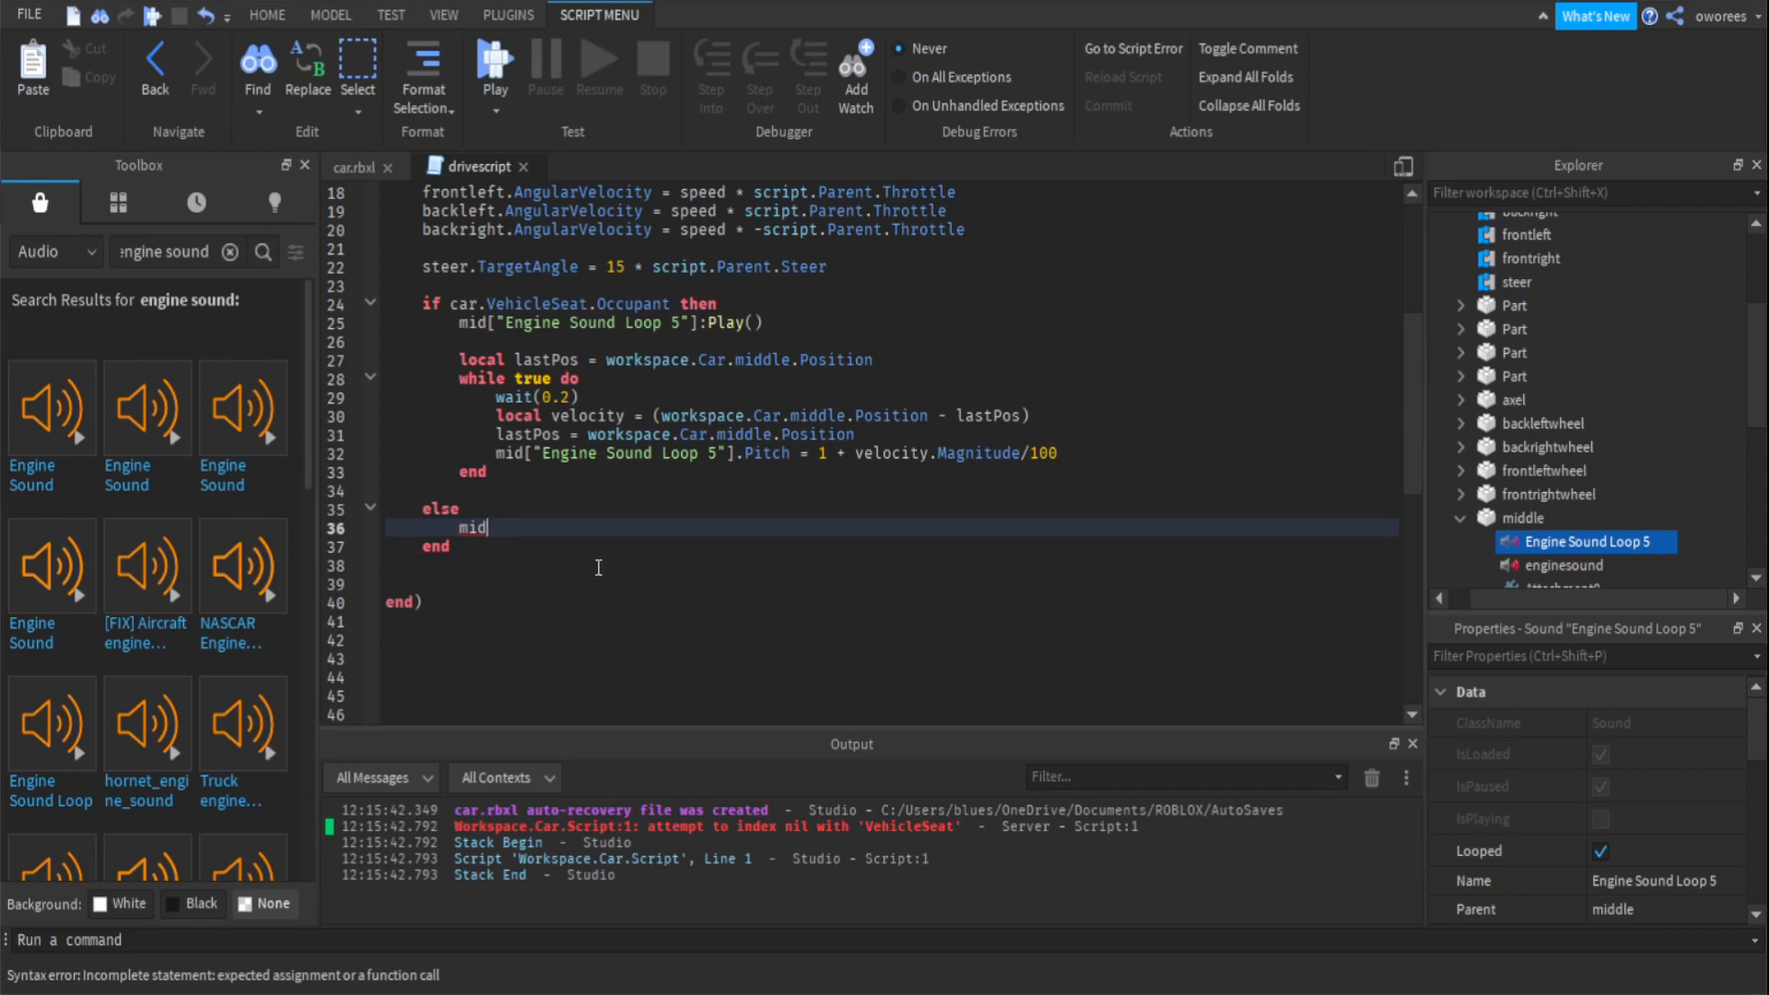
key("Backspace")
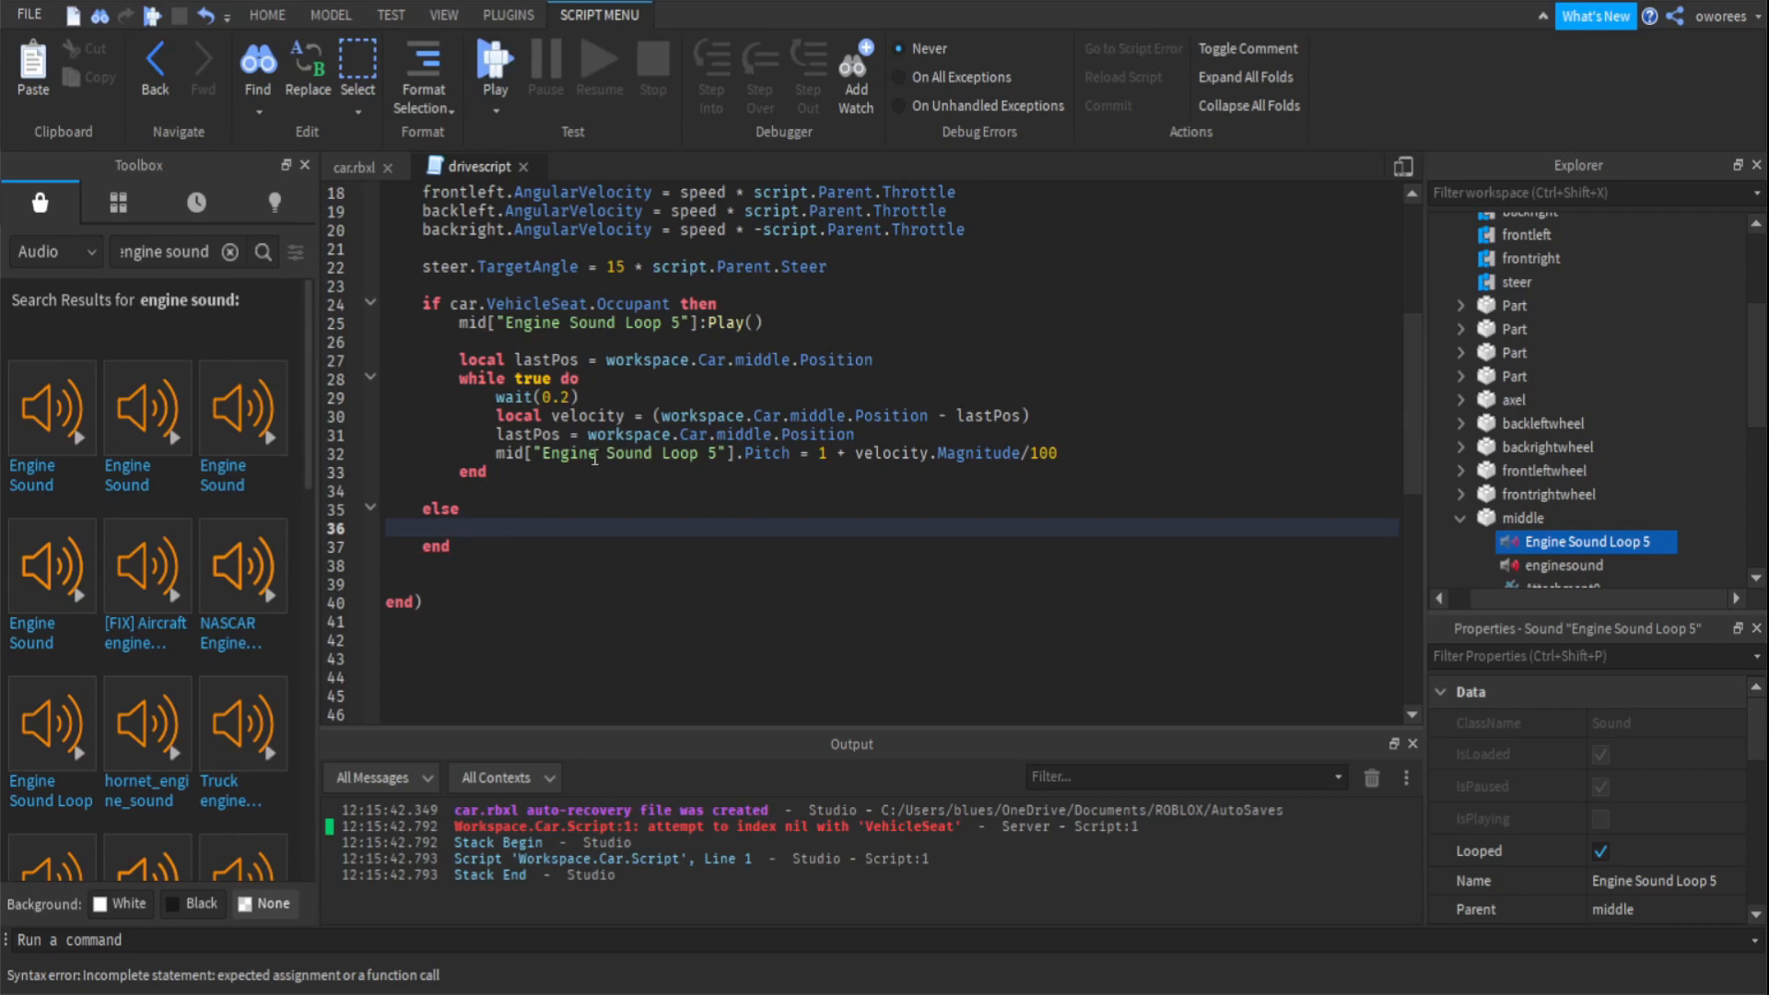
type("mid")
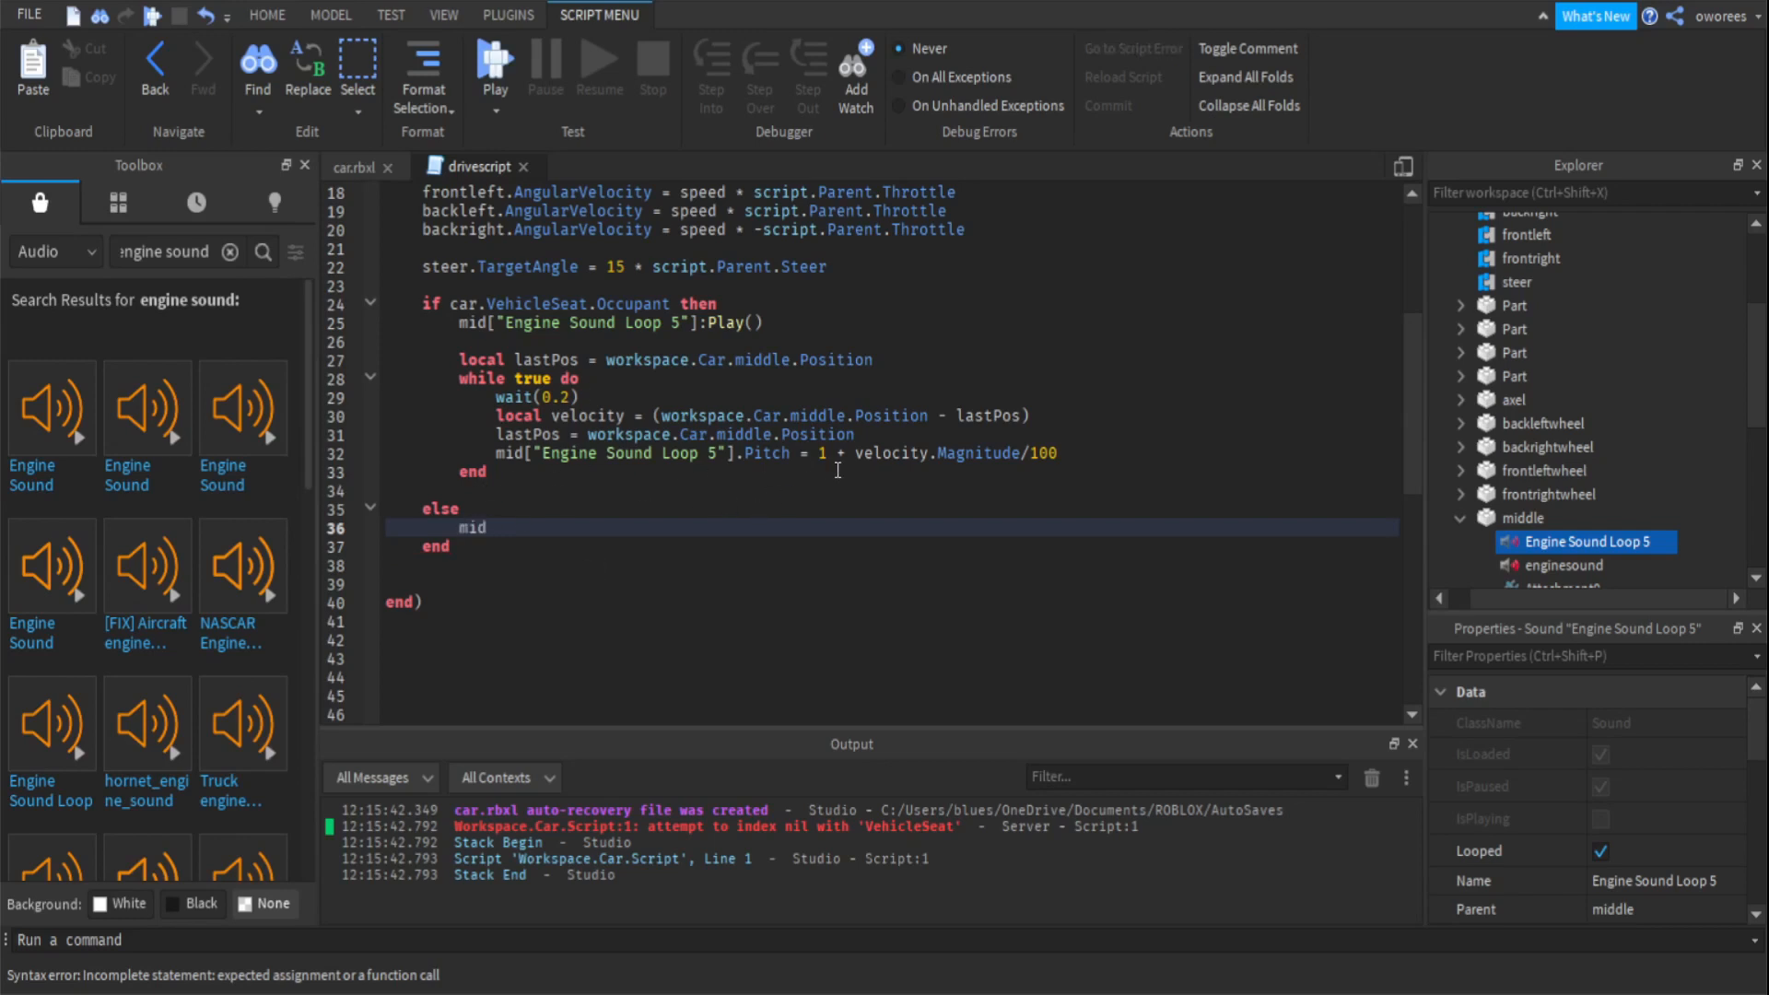
key("Backspace")
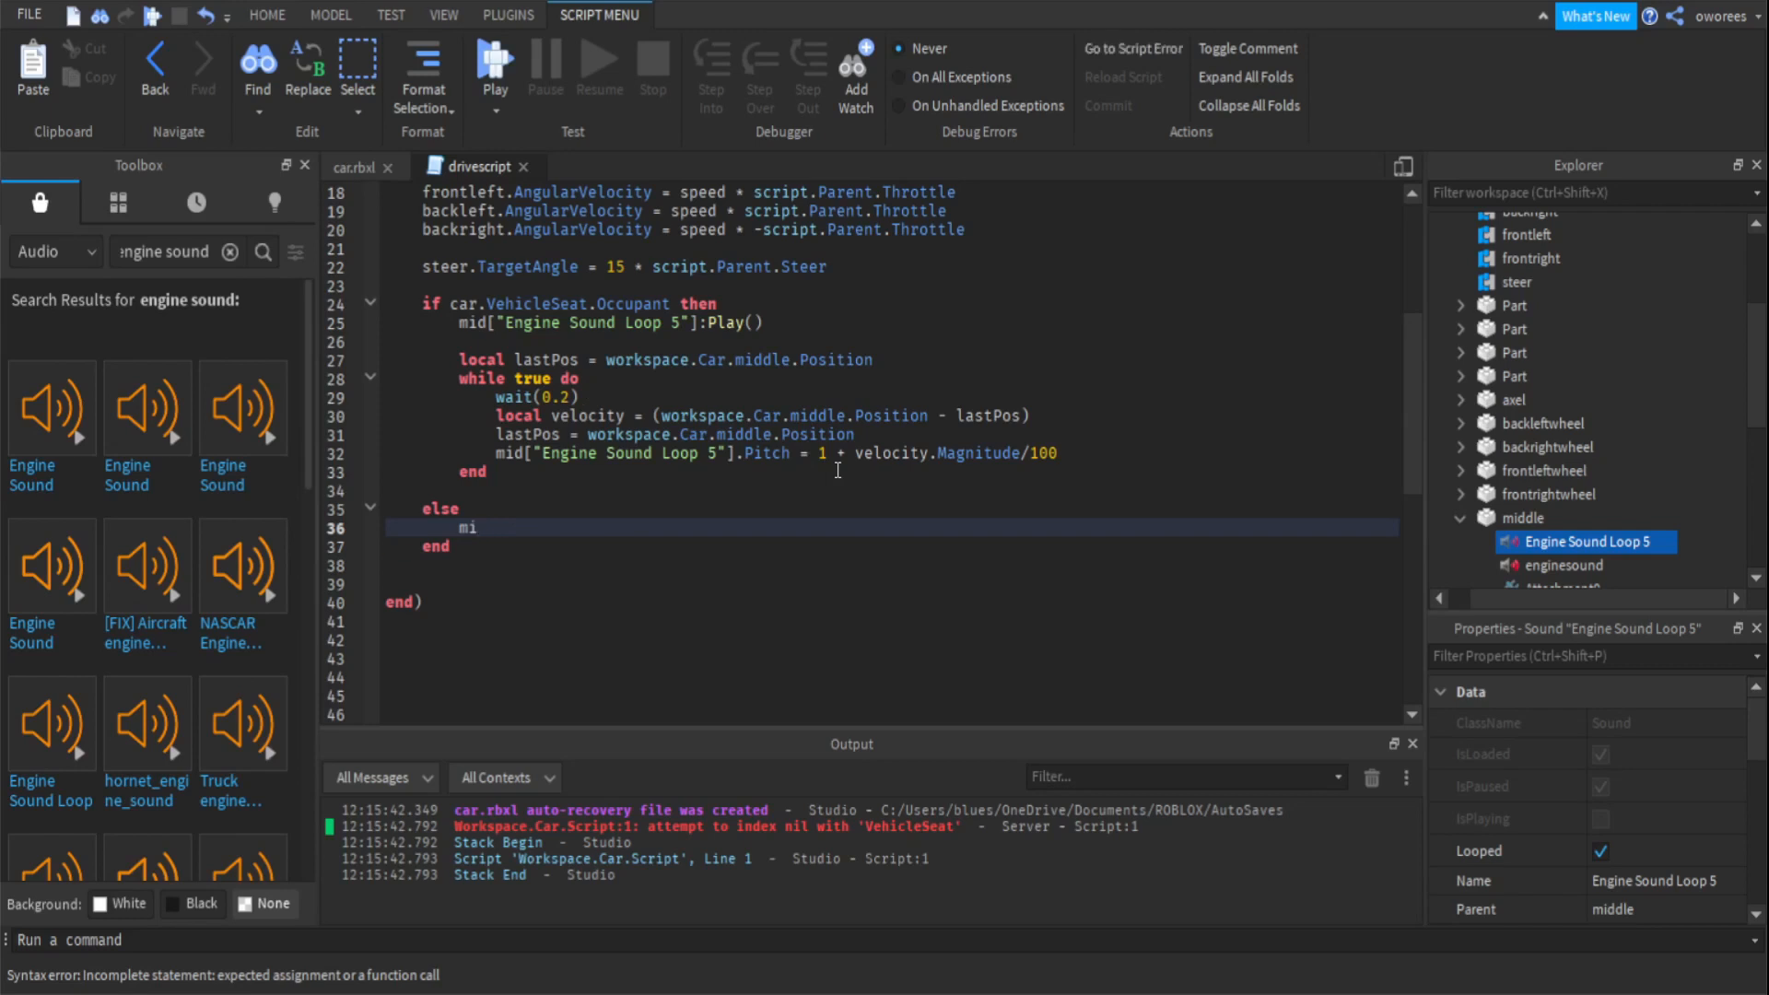
type("d")
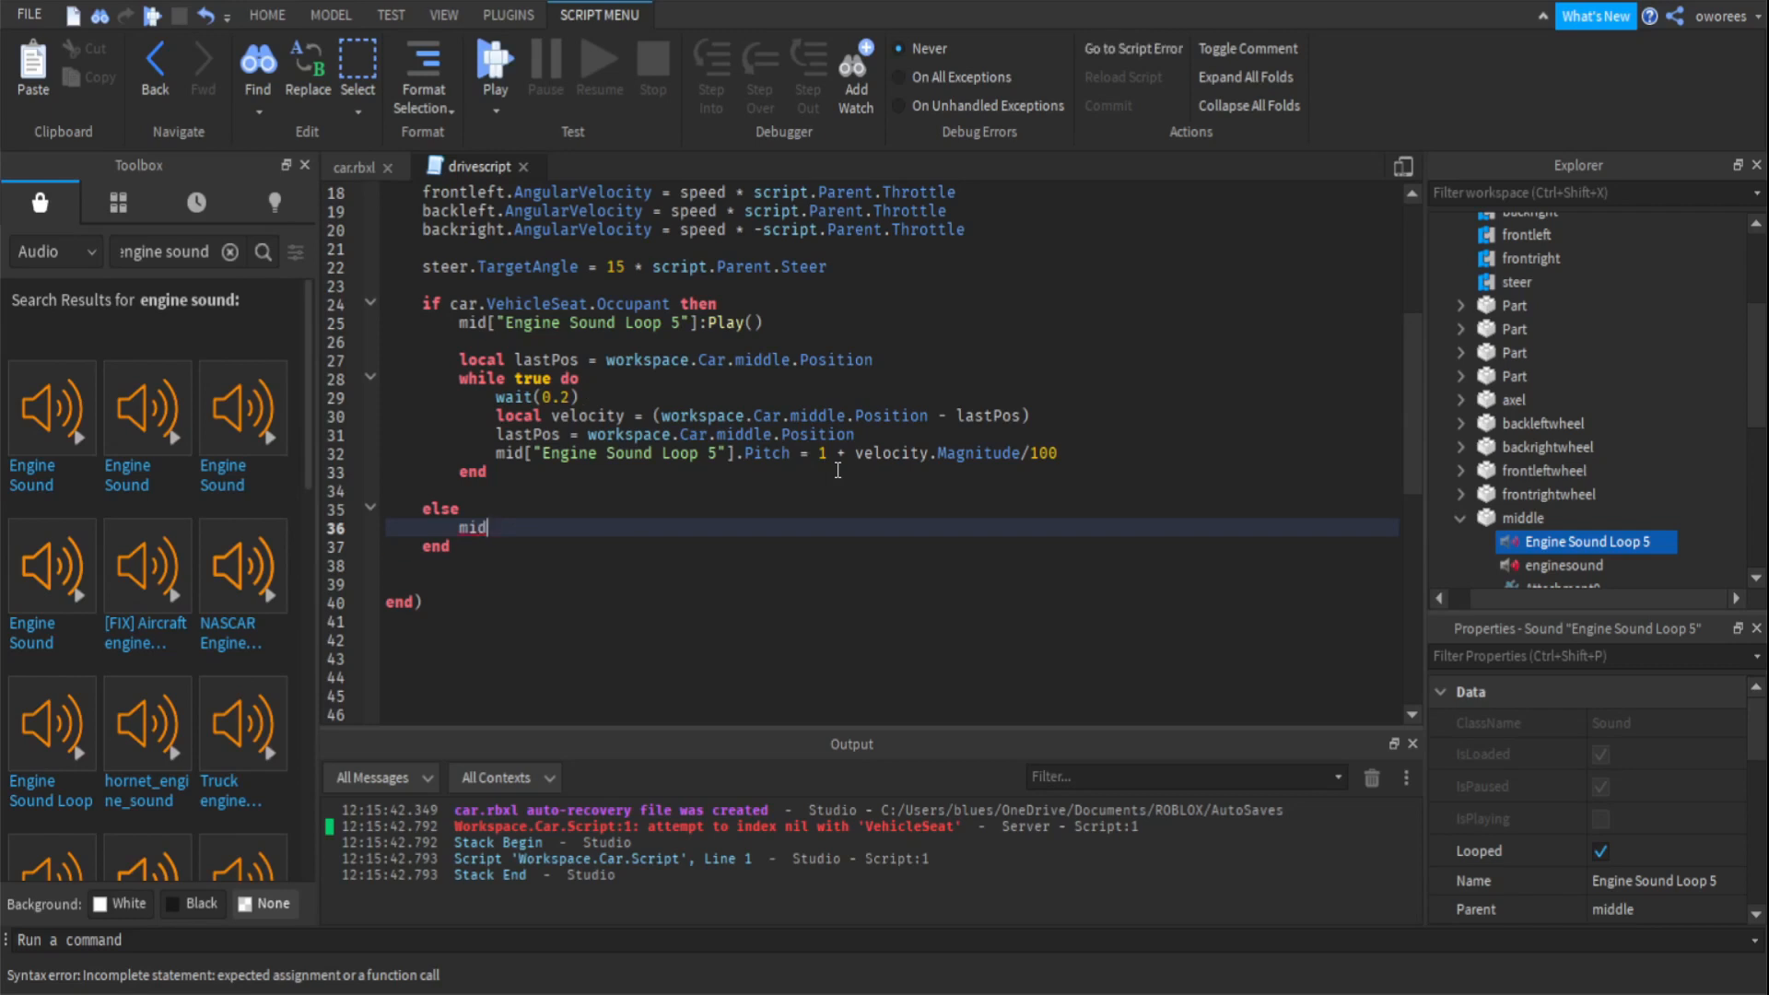
type("[]")
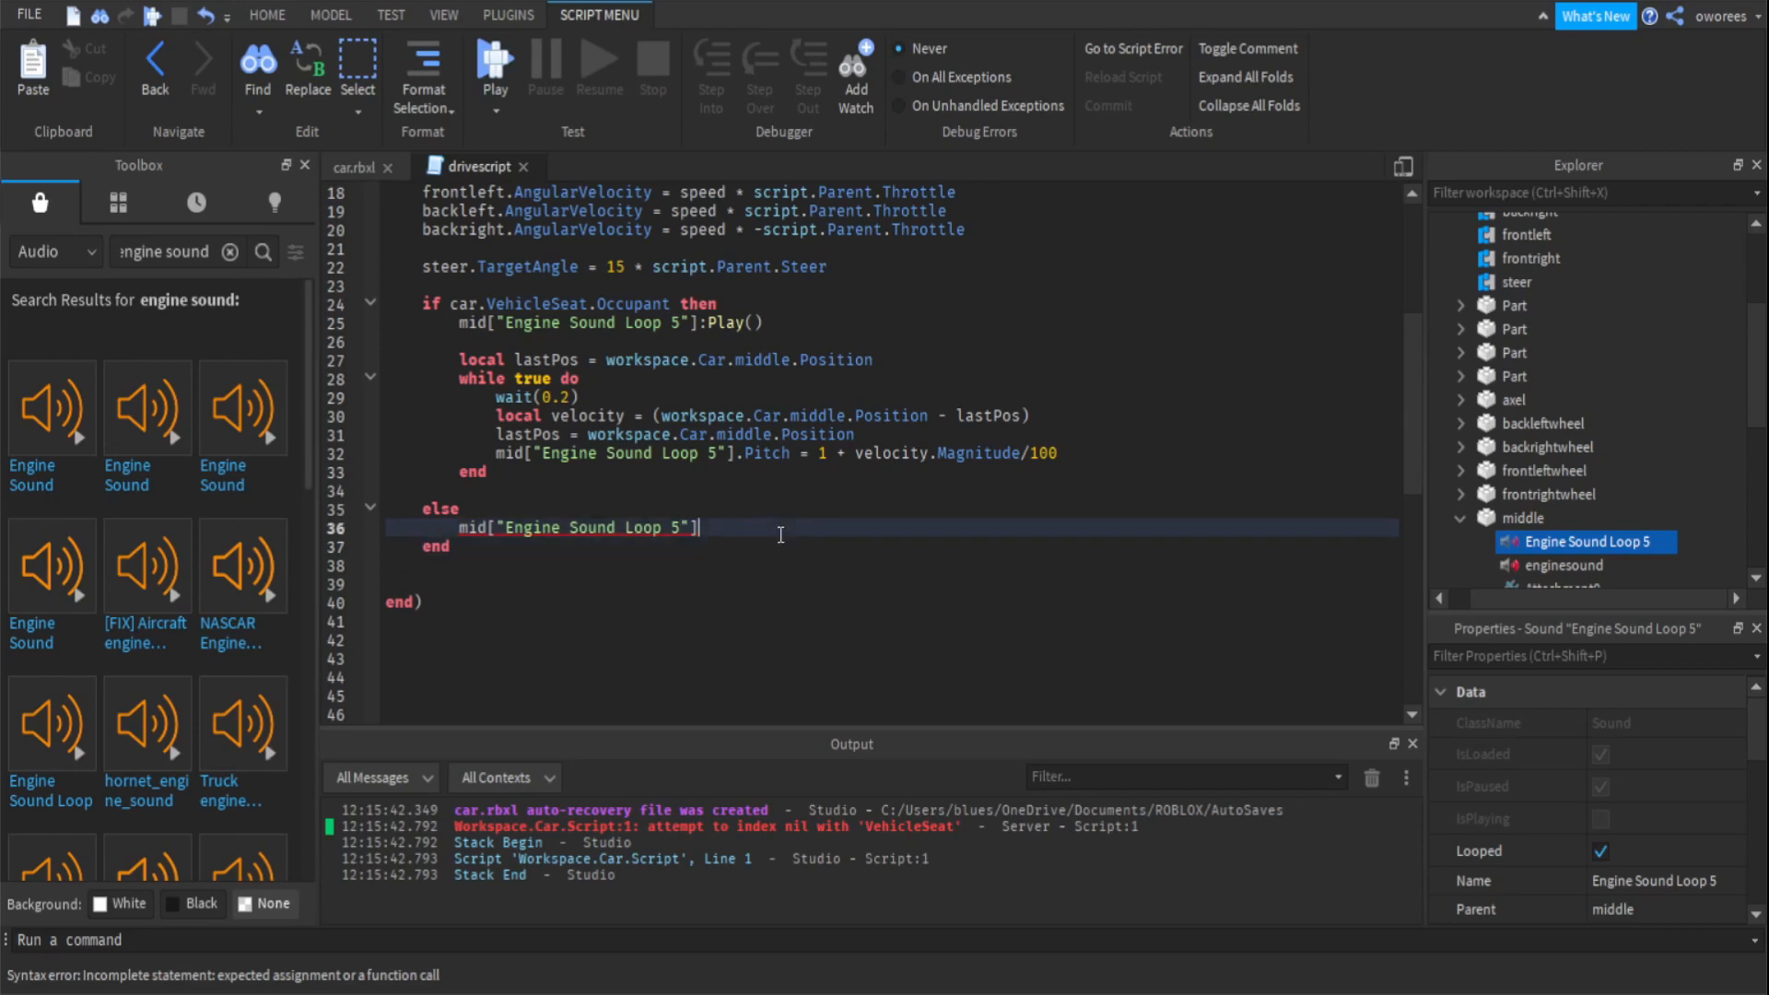
type(":Stop")
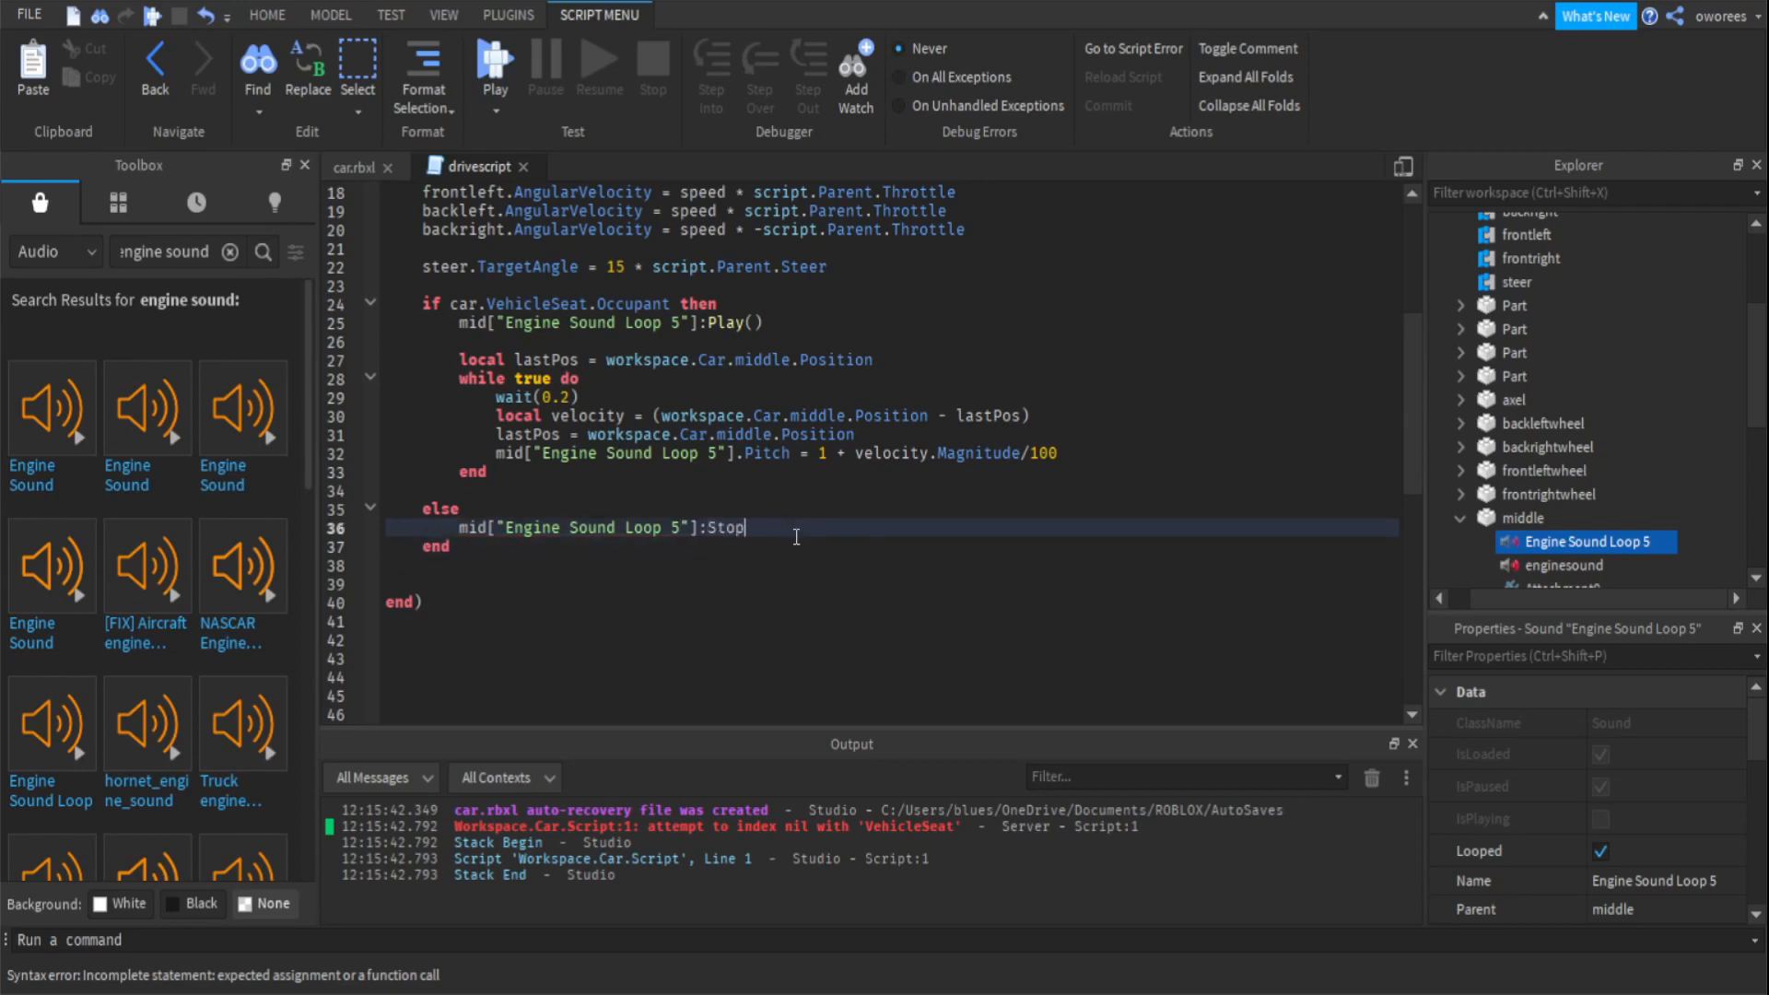
type("()")
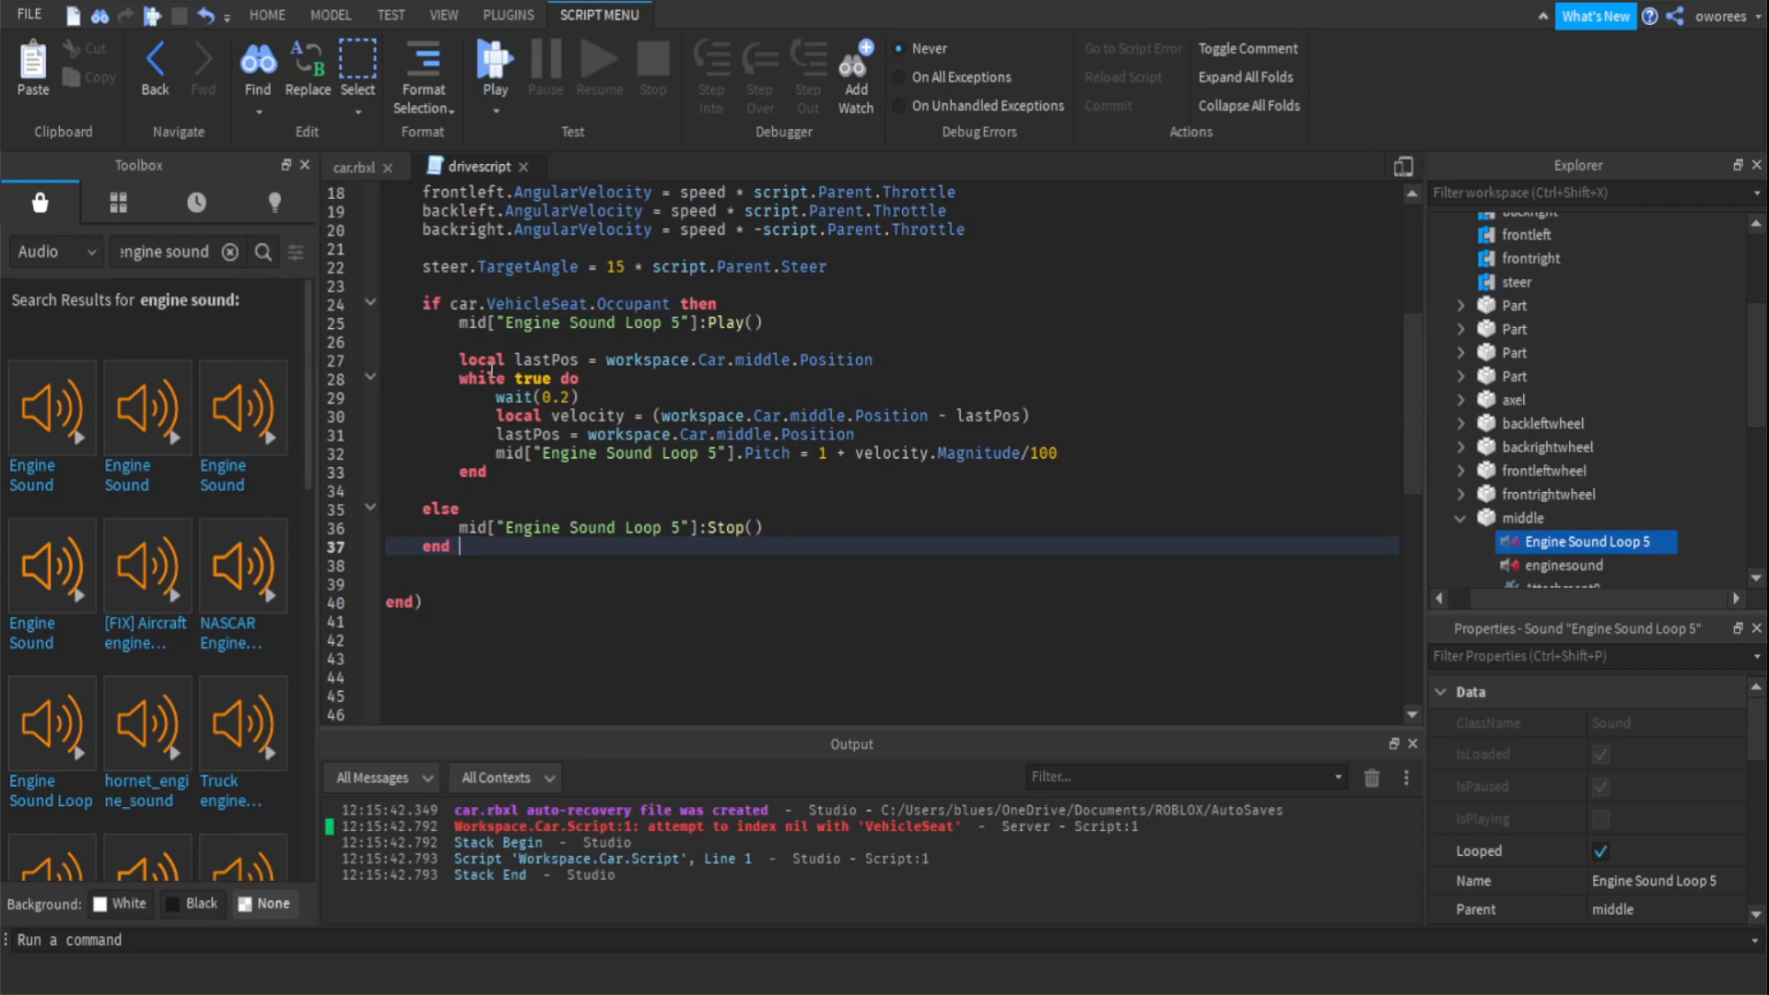
mouse_move(797, 360)
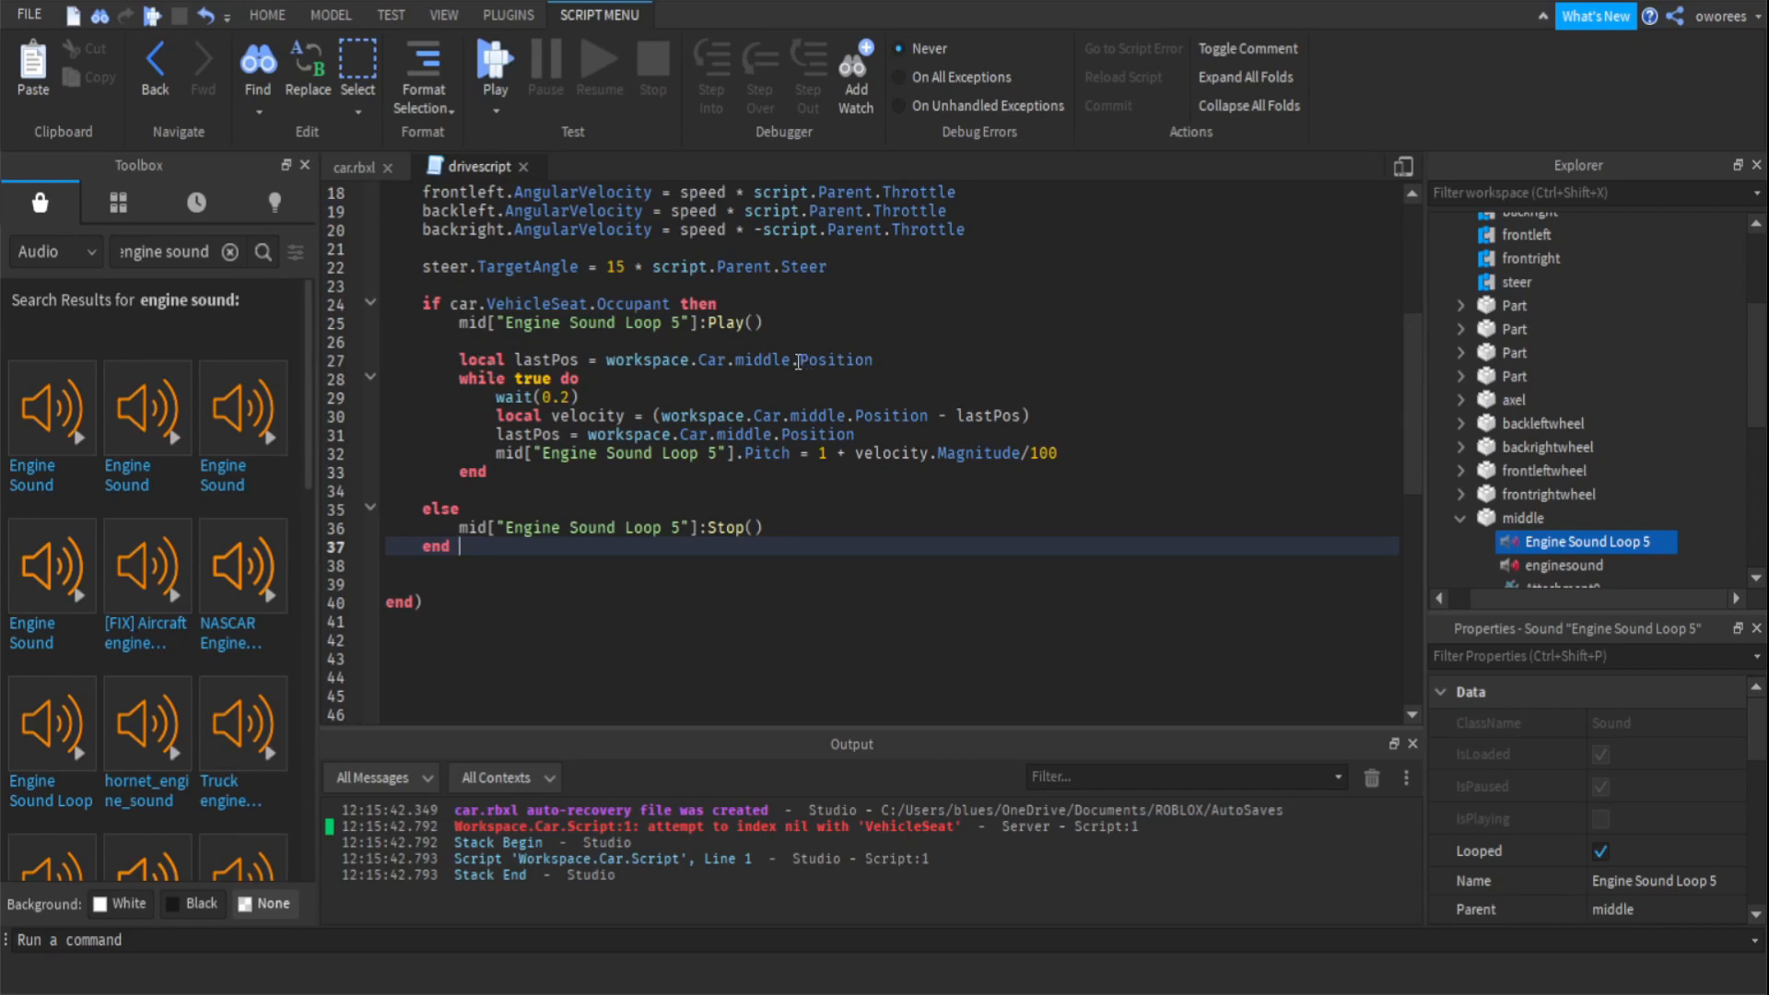
mouse_move(887, 398)
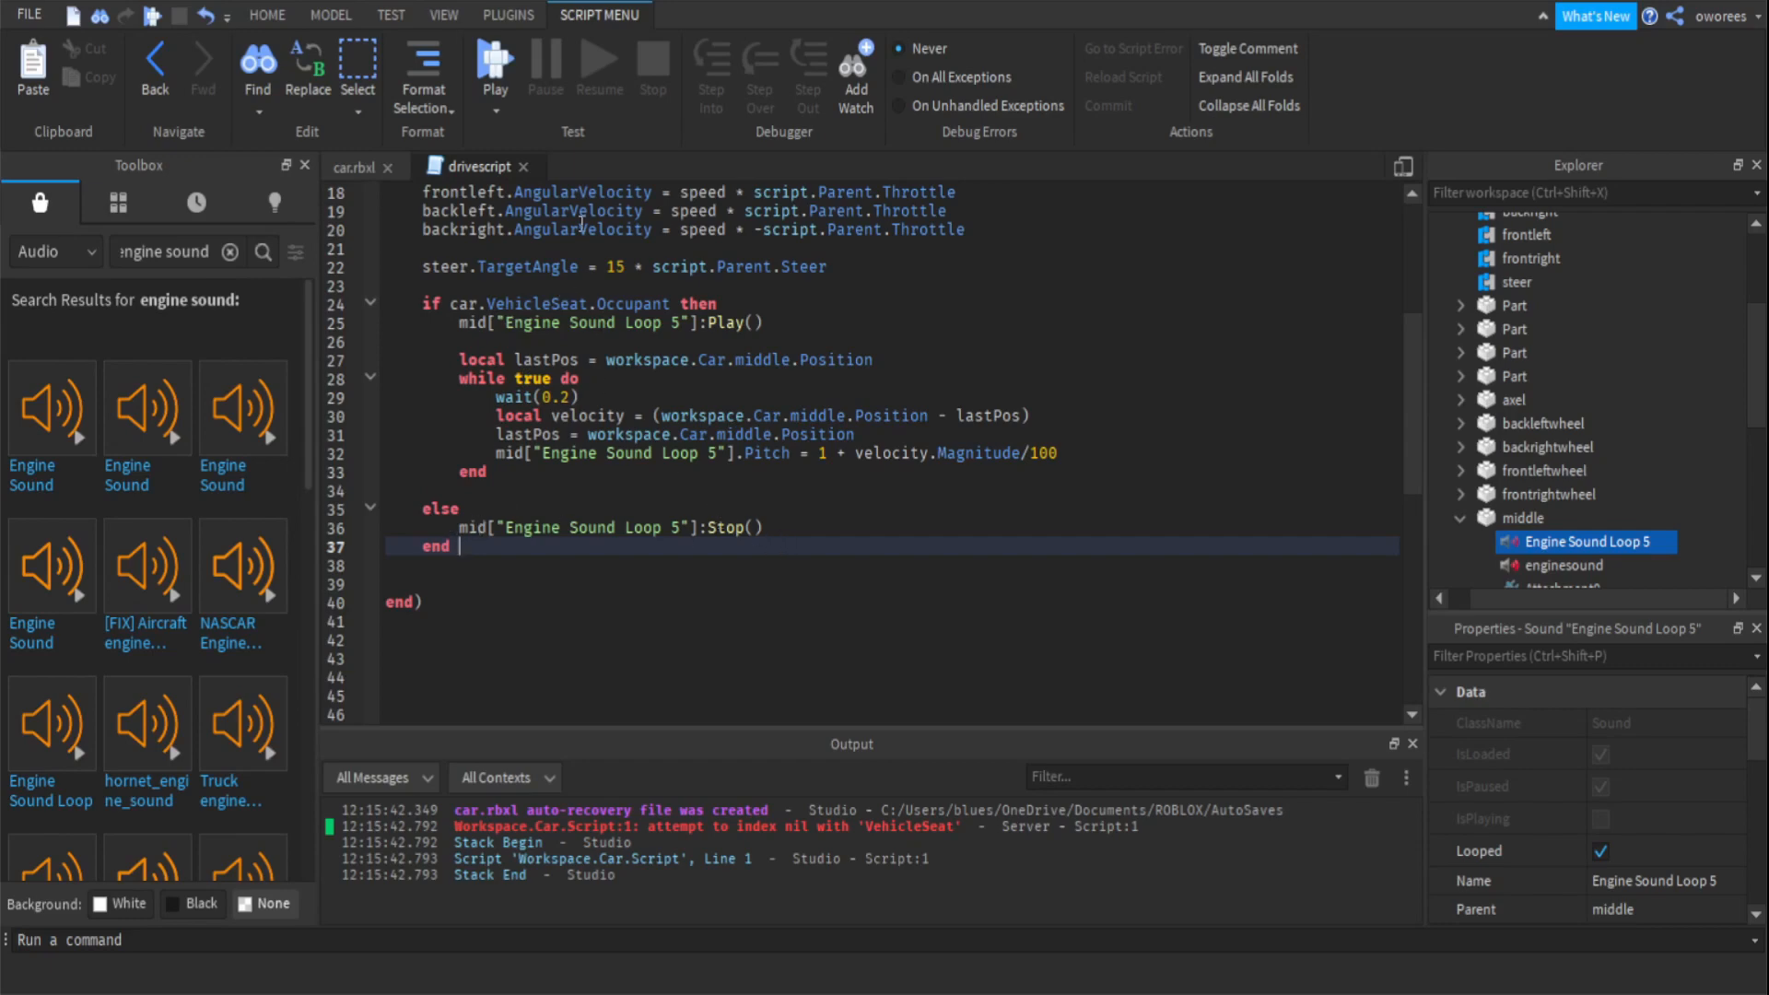
Start a Play test to drive the car.
left_click(494, 60)
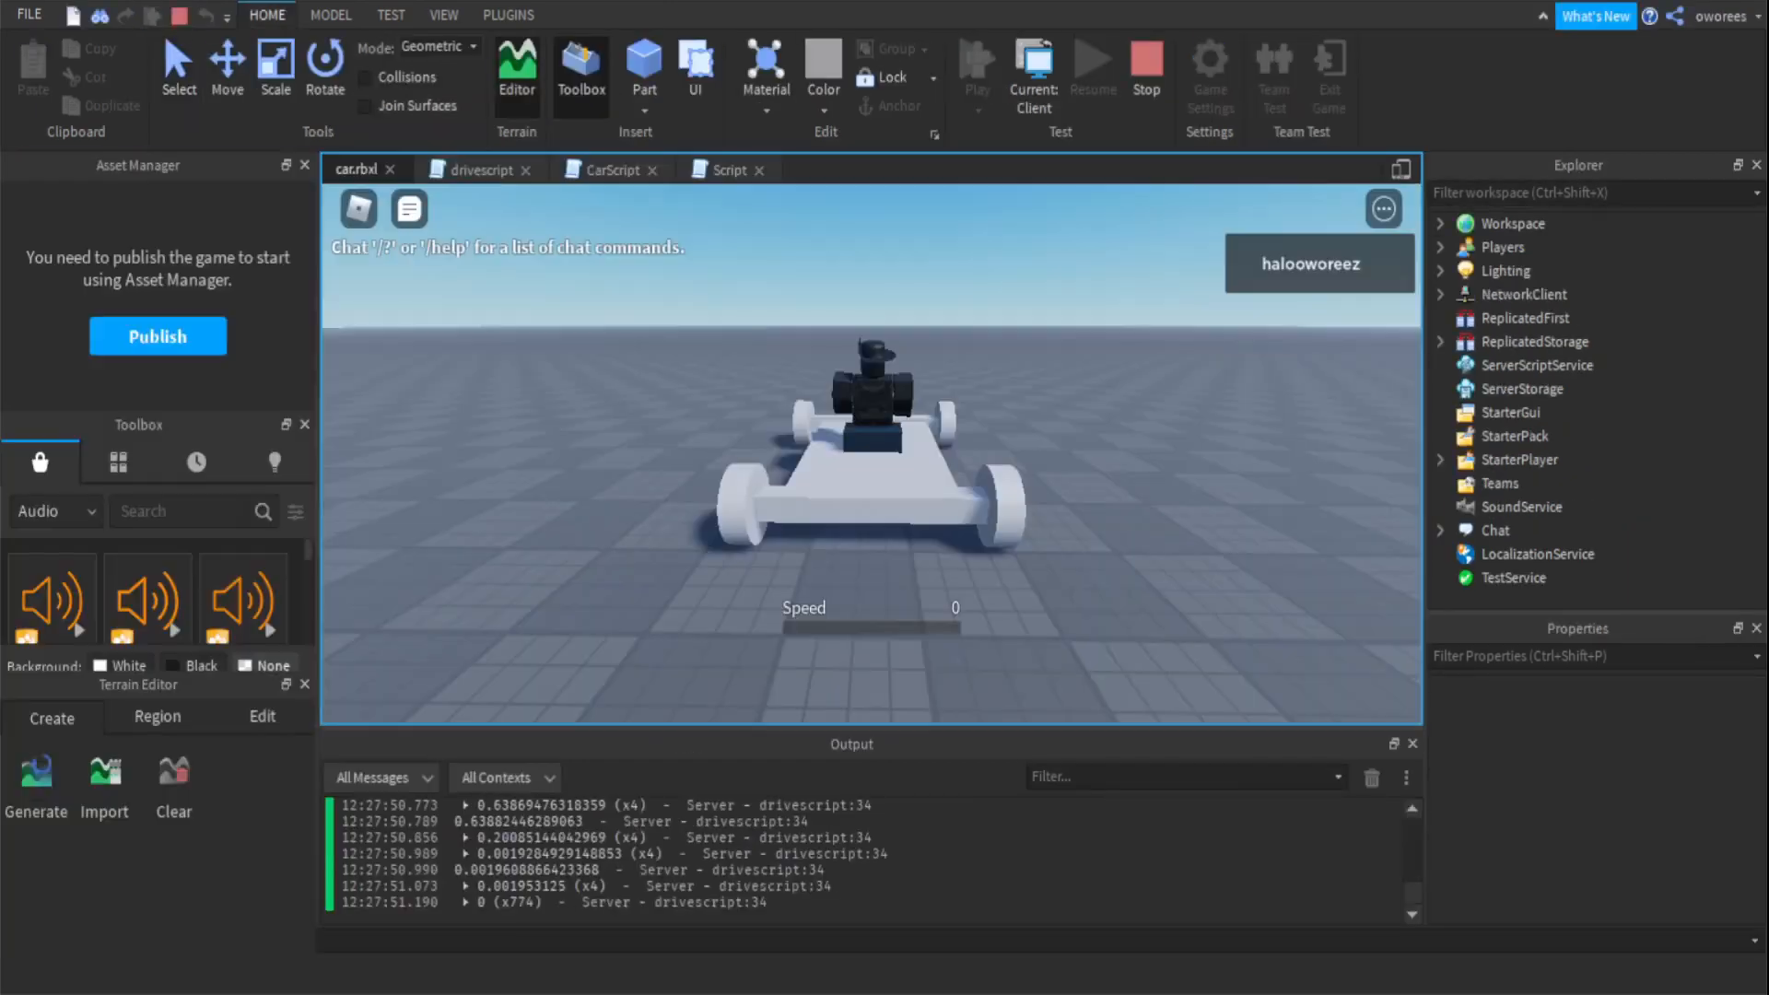